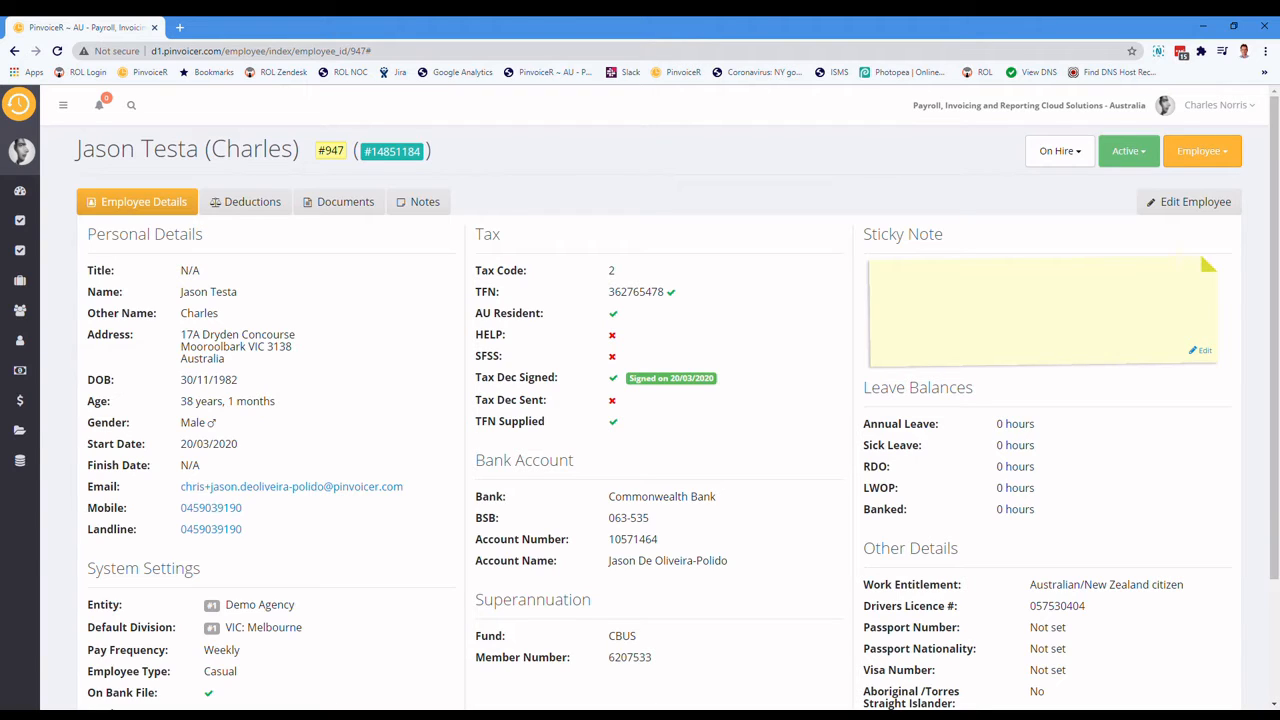
mouse_move(251, 215)
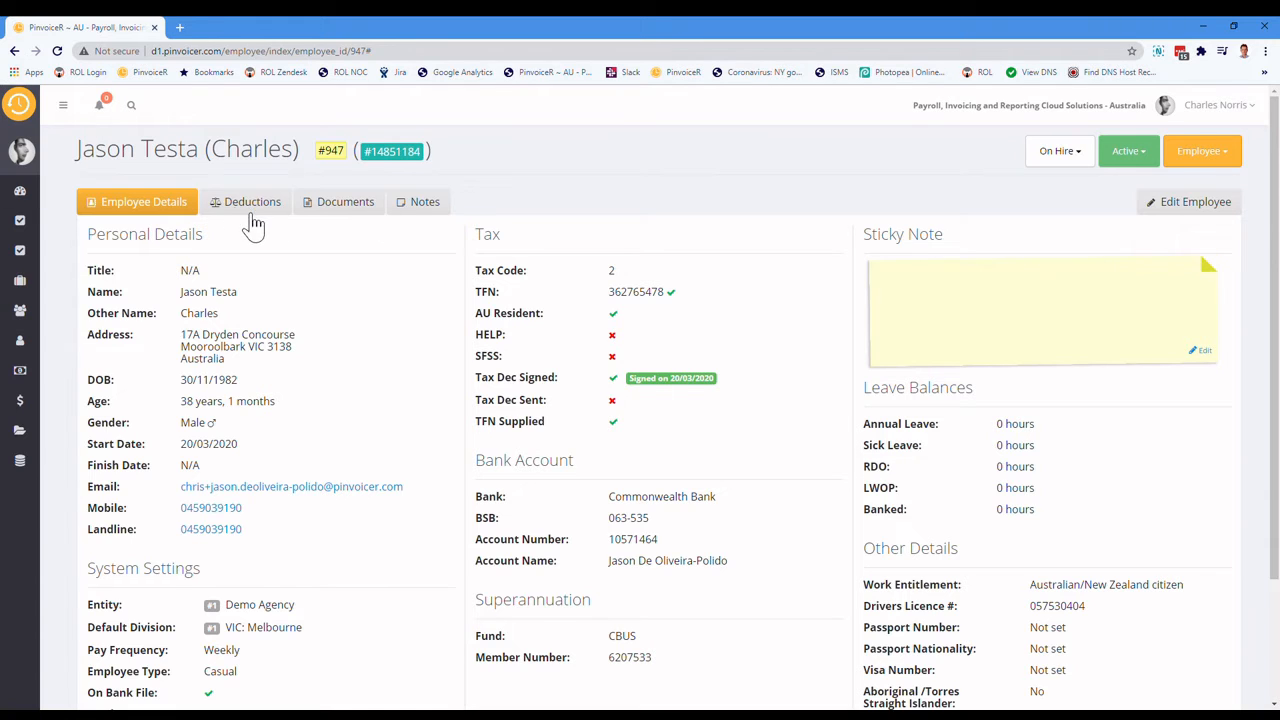
mouse_move(243, 200)
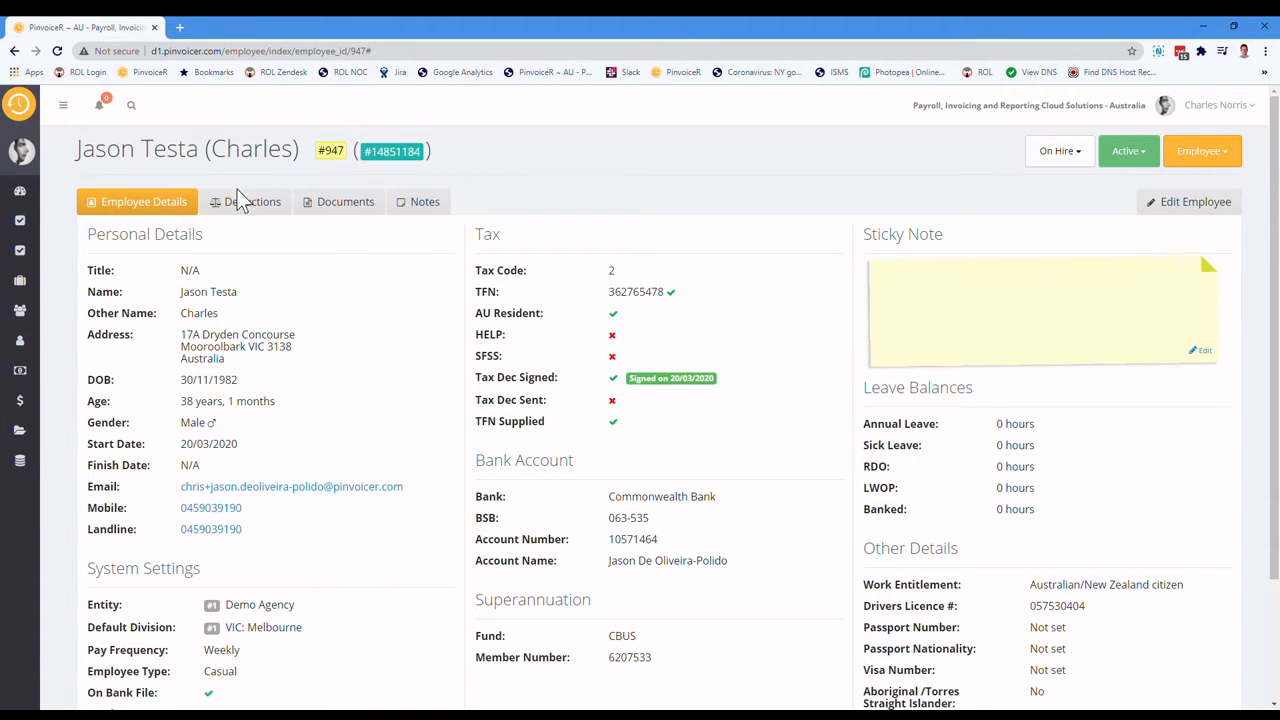
mouse_move(251, 201)
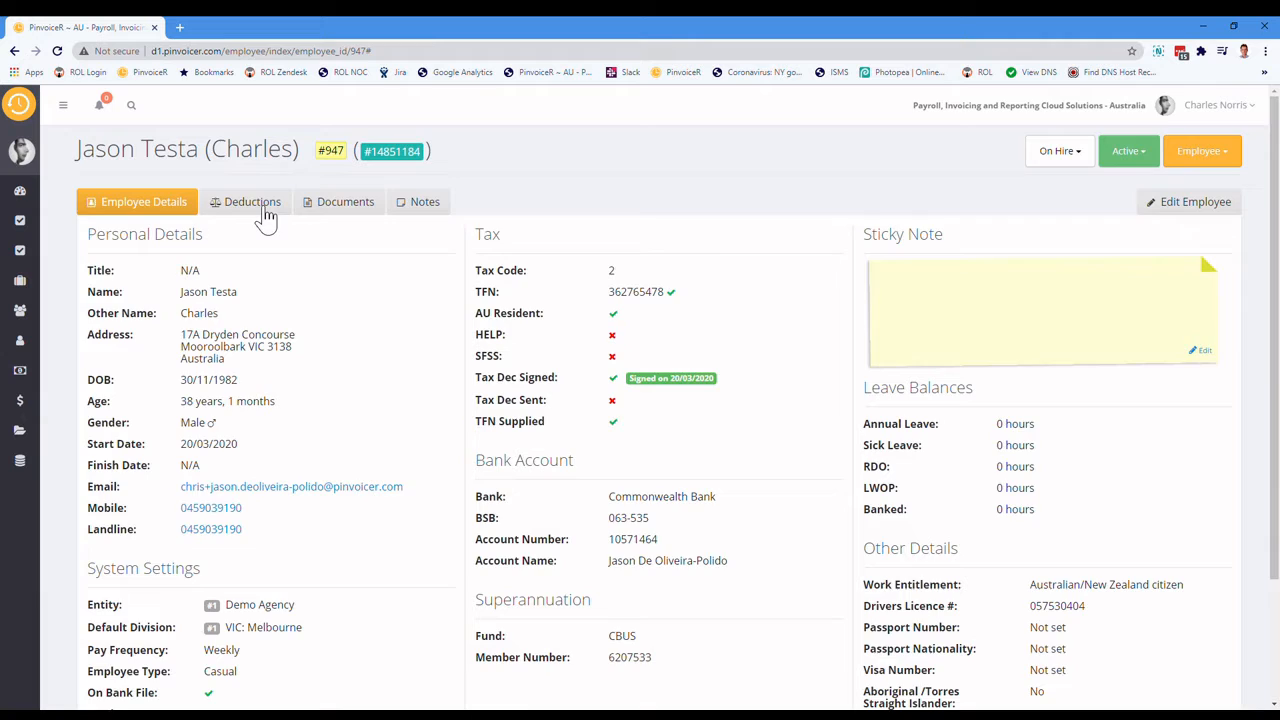
left_click(252, 201)
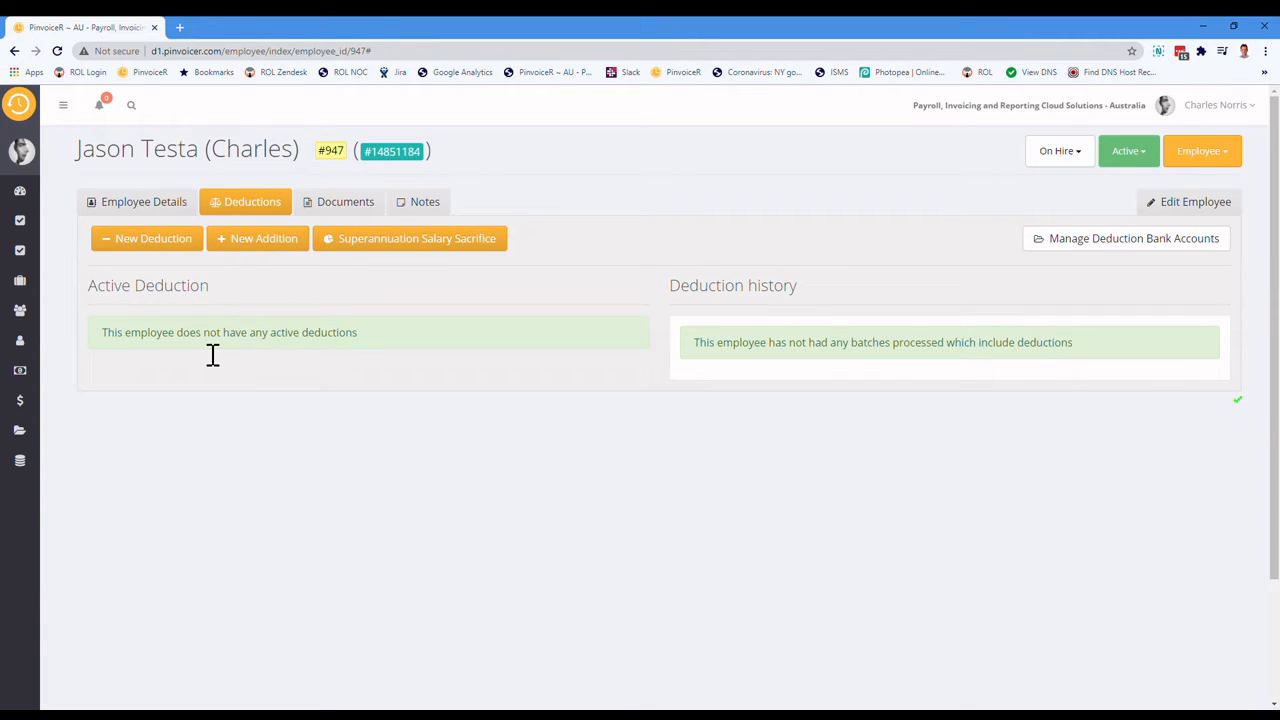
mouse_move(290, 435)
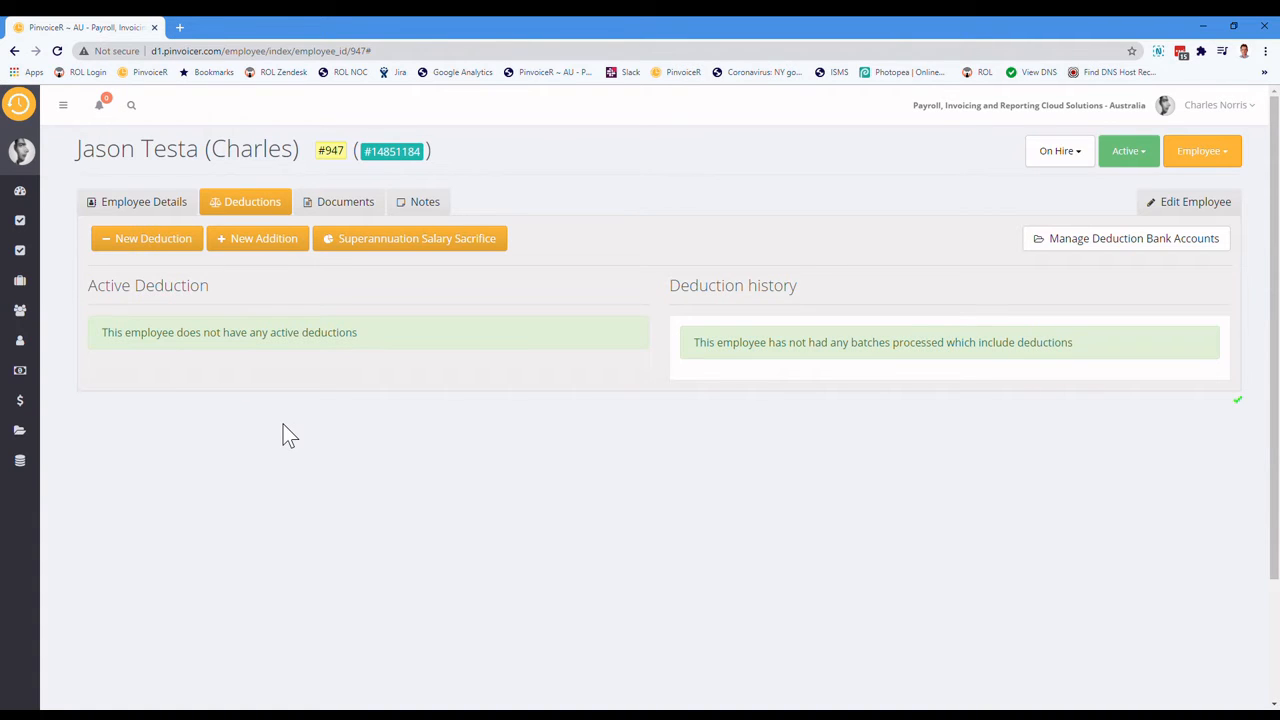
mouse_move(752, 368)
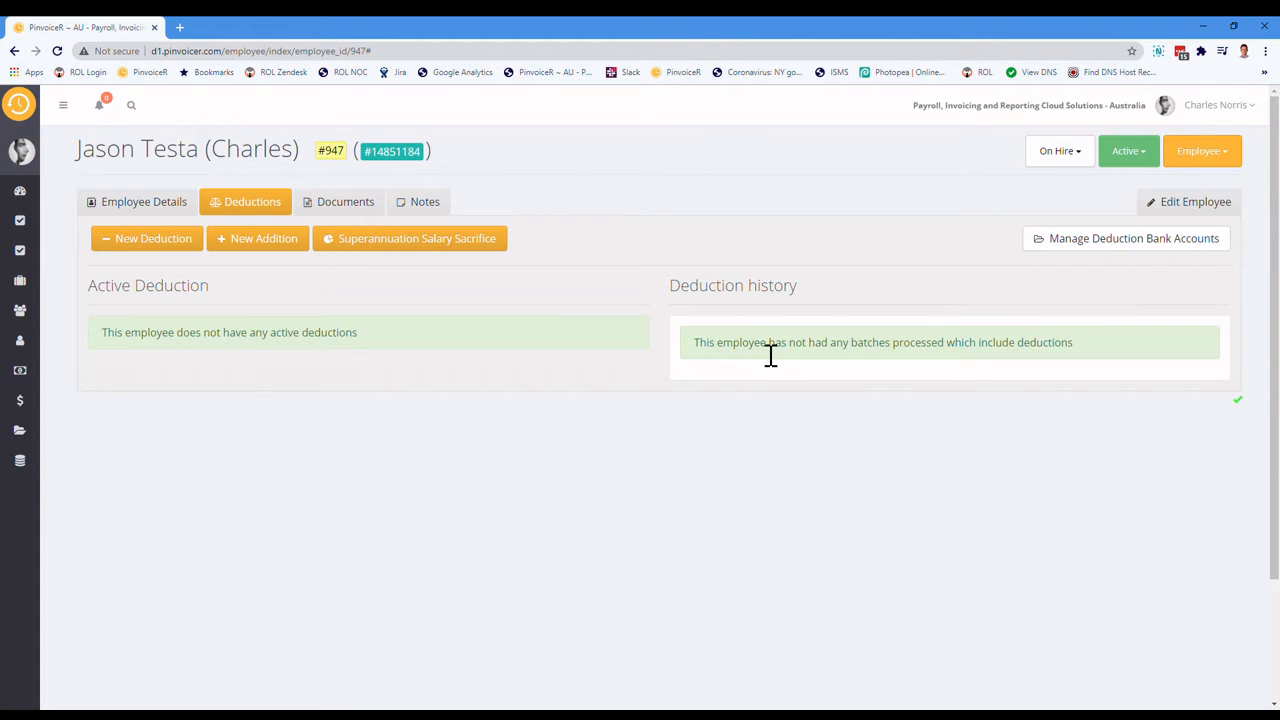
mouse_move(797, 471)
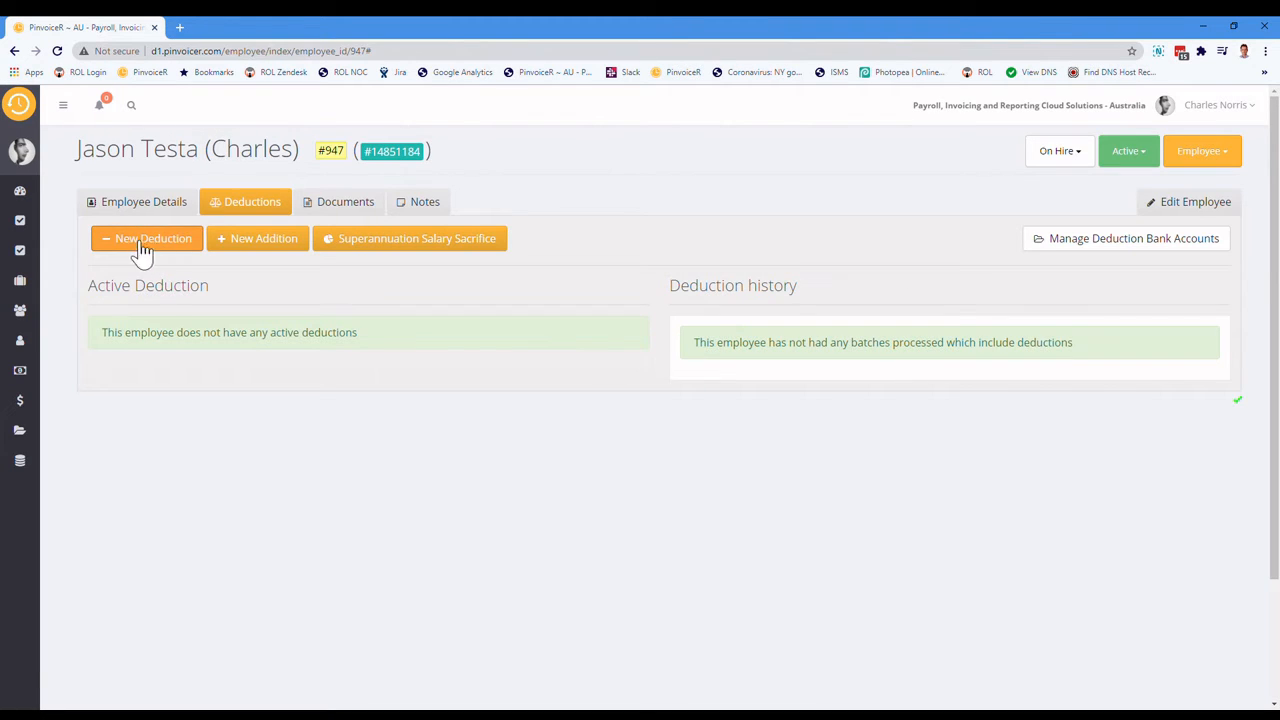
mouse_move(408, 238)
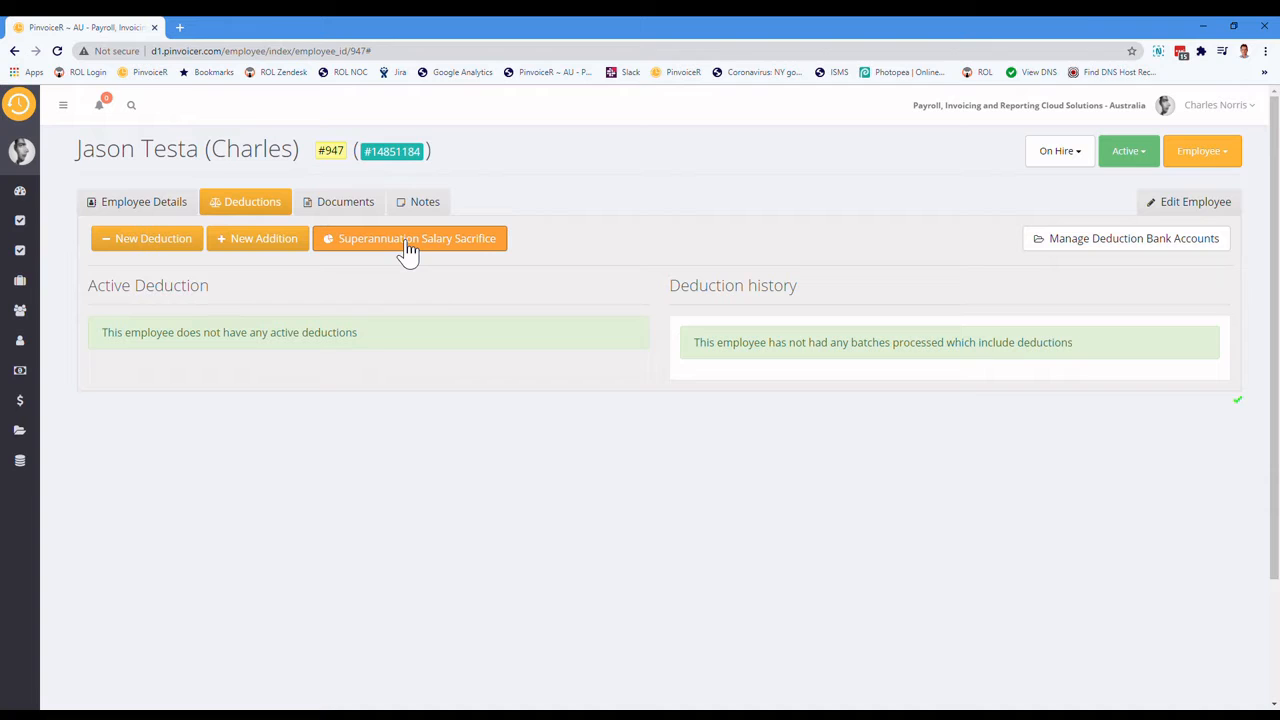
mouse_move(405, 247)
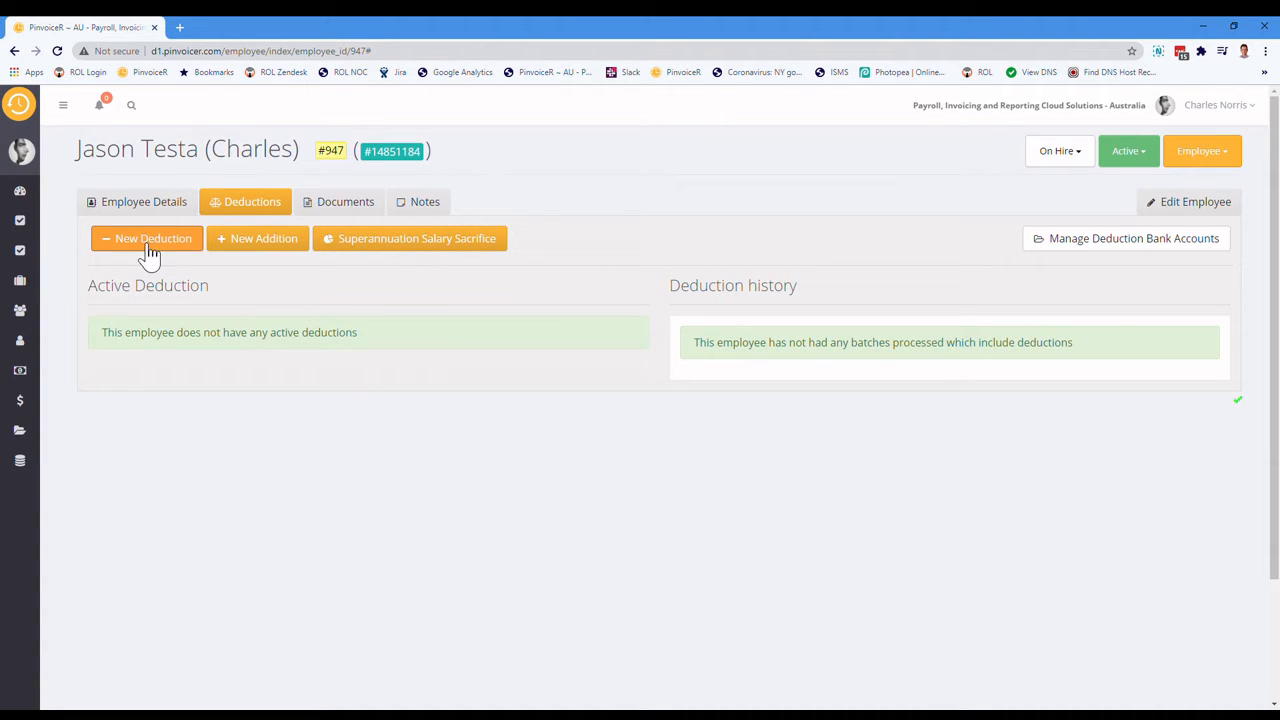
mouse_move(365, 277)
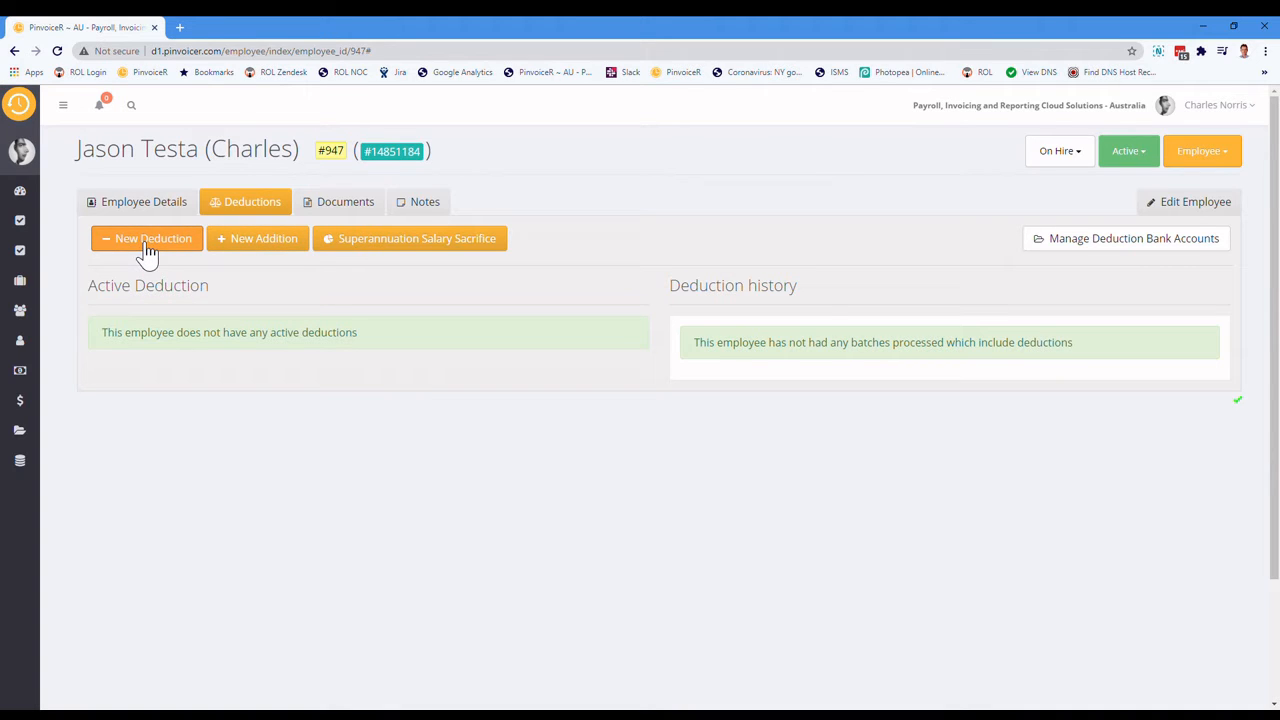
left_click(146, 238)
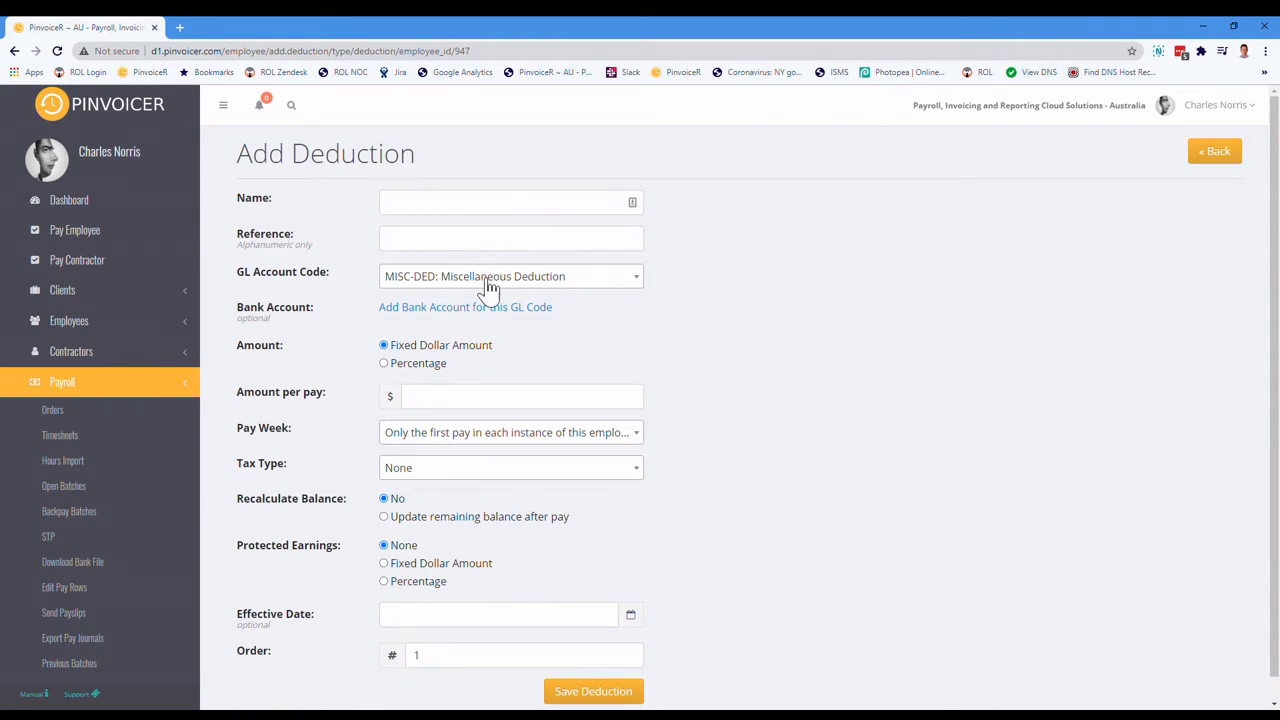
left_click(510, 202)
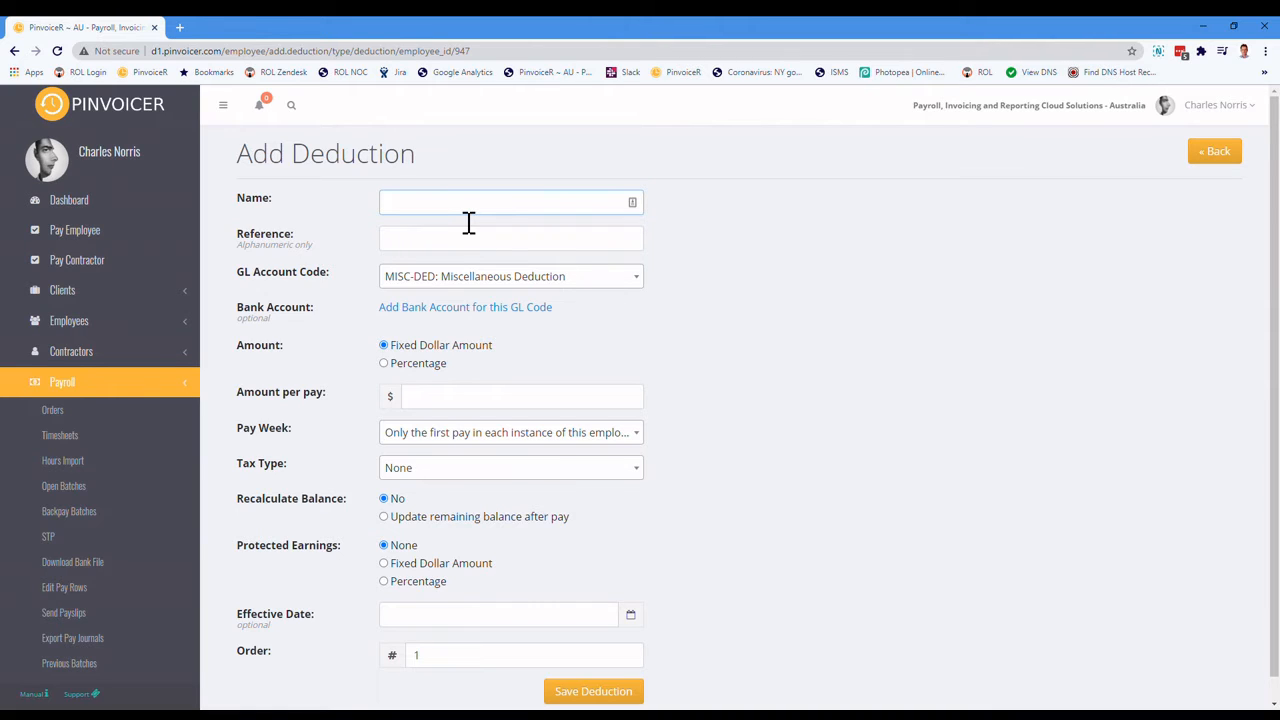
type("Tools")
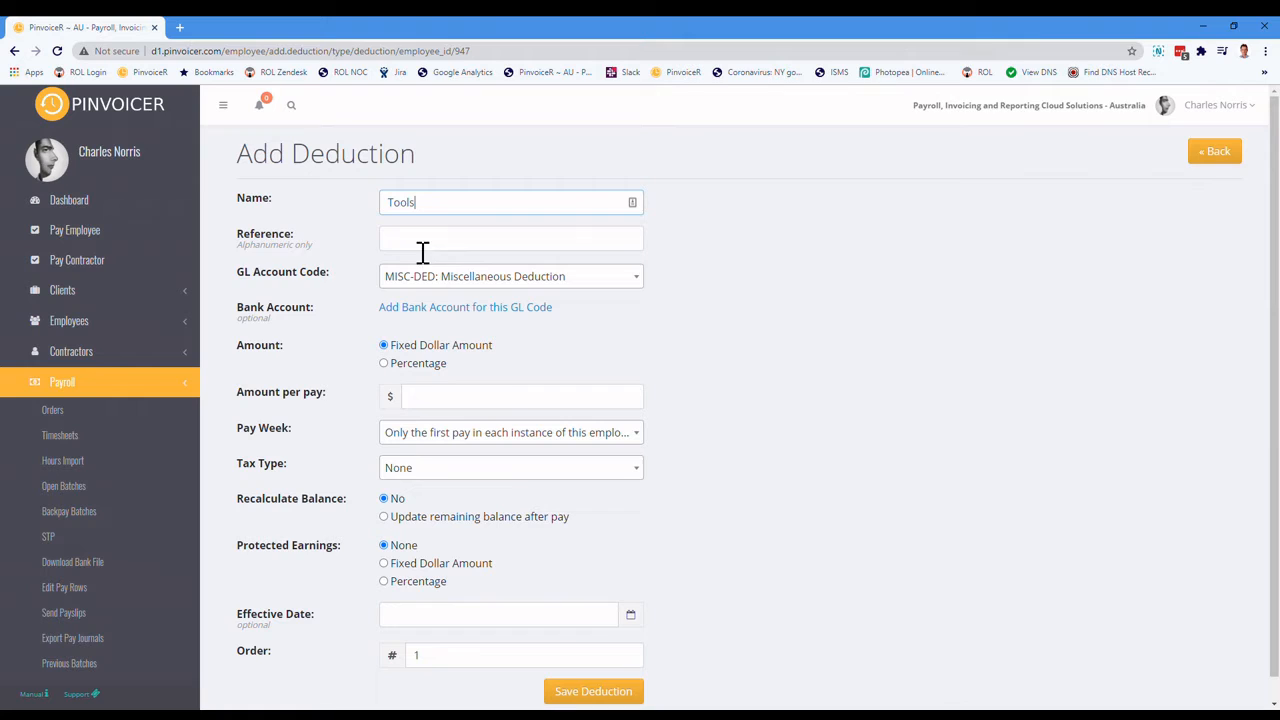
mouse_move(507, 261)
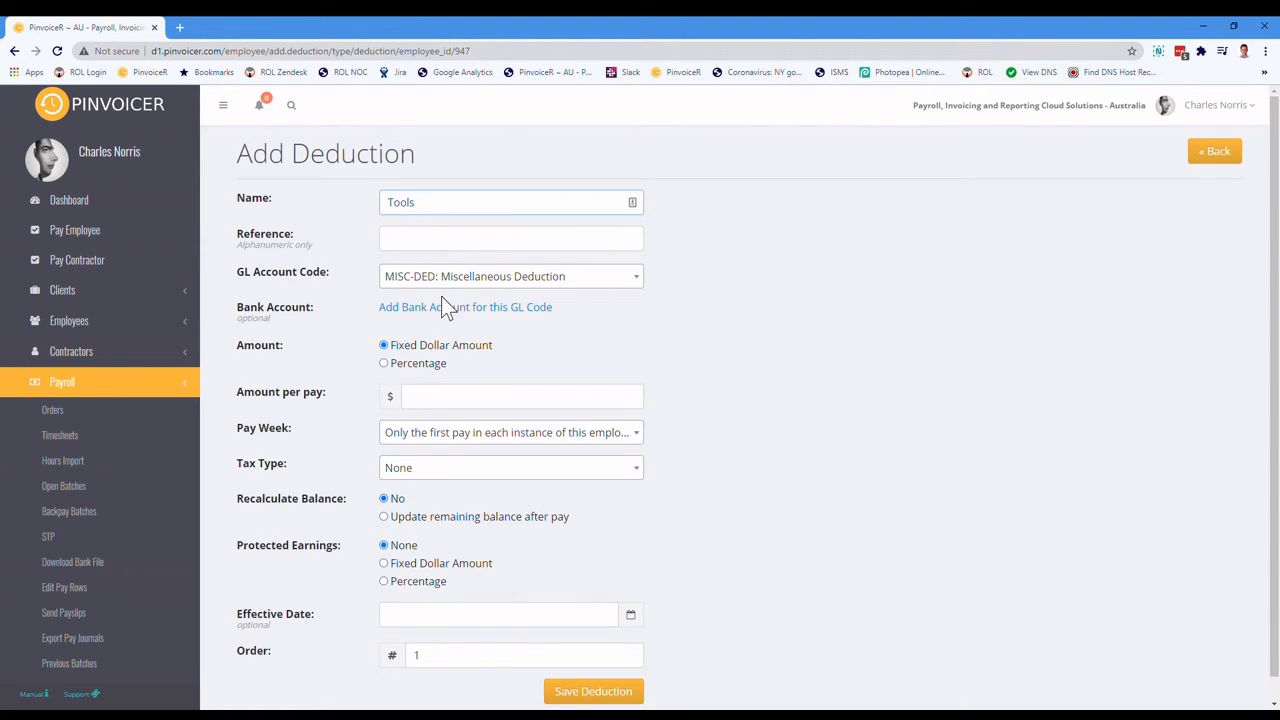
mouse_move(465, 307)
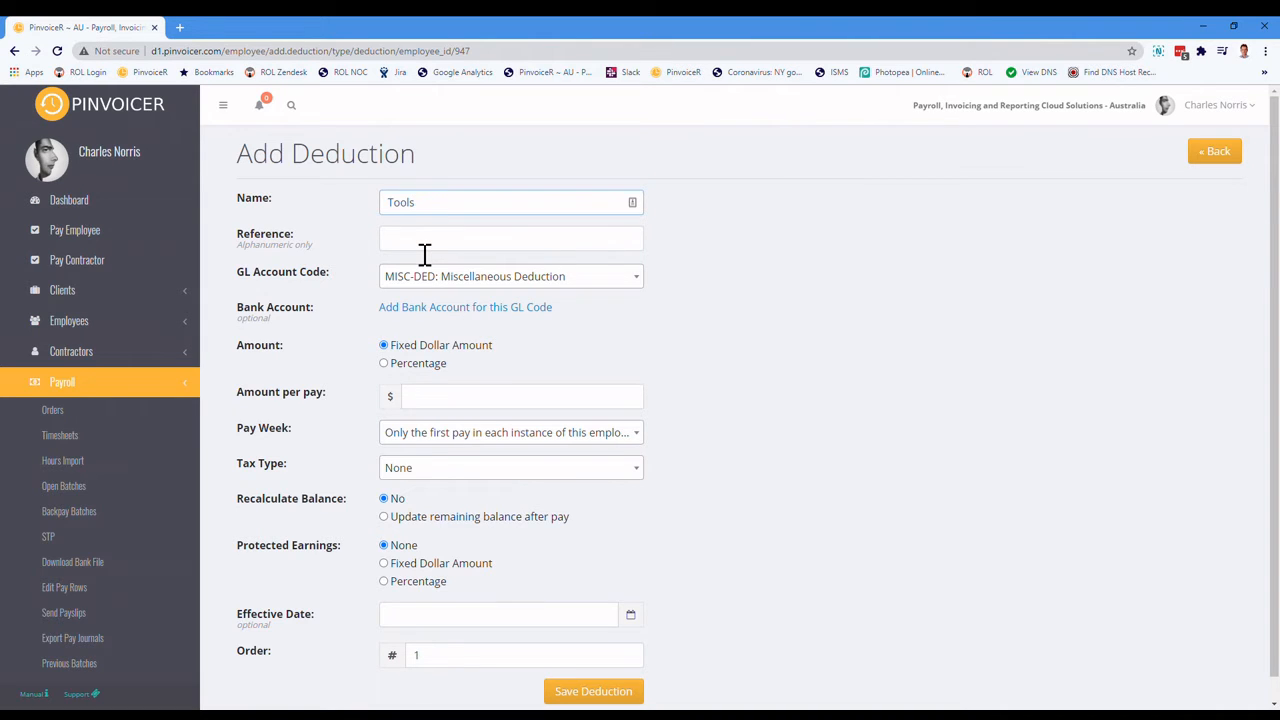
left_click(511, 238)
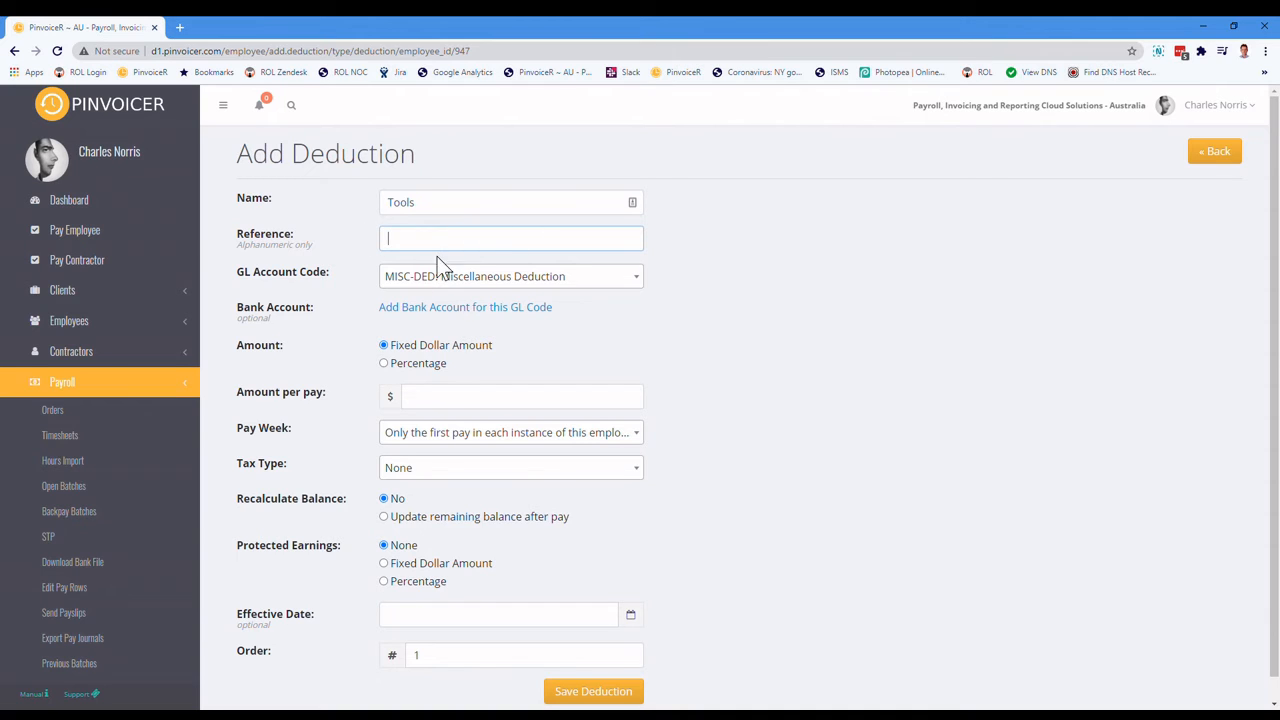
mouse_move(345, 350)
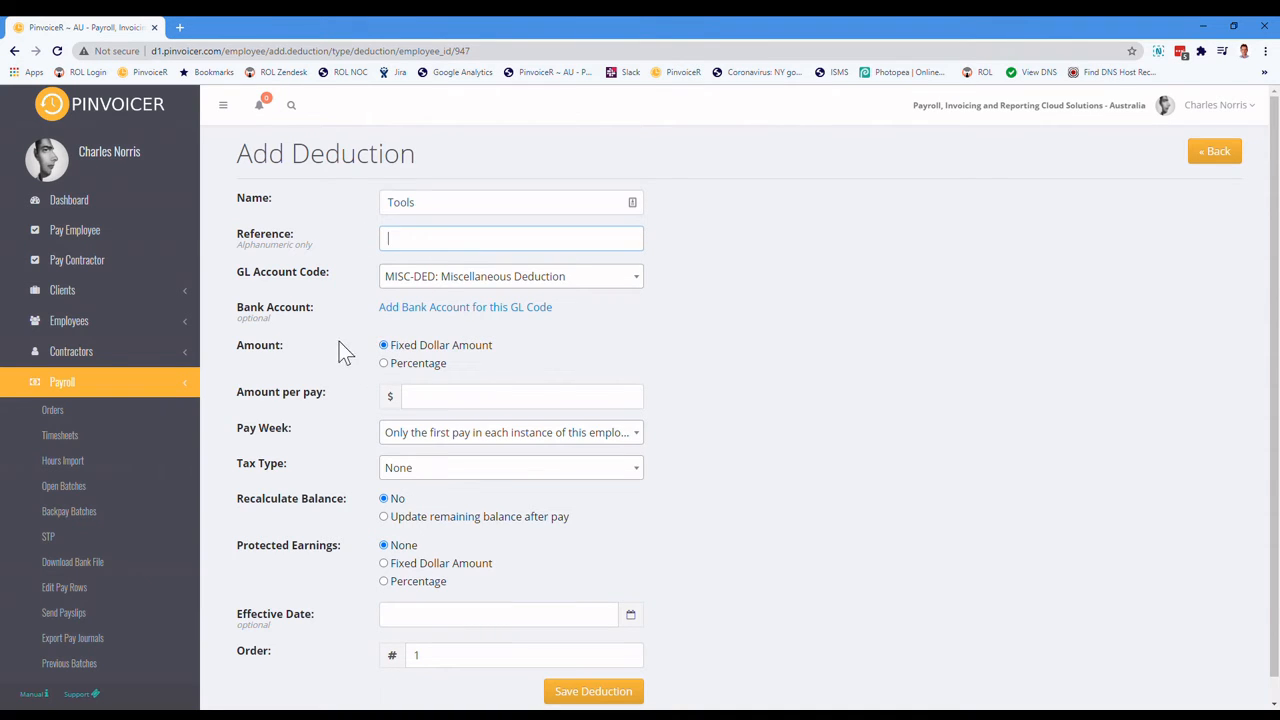
mouse_move(448, 285)
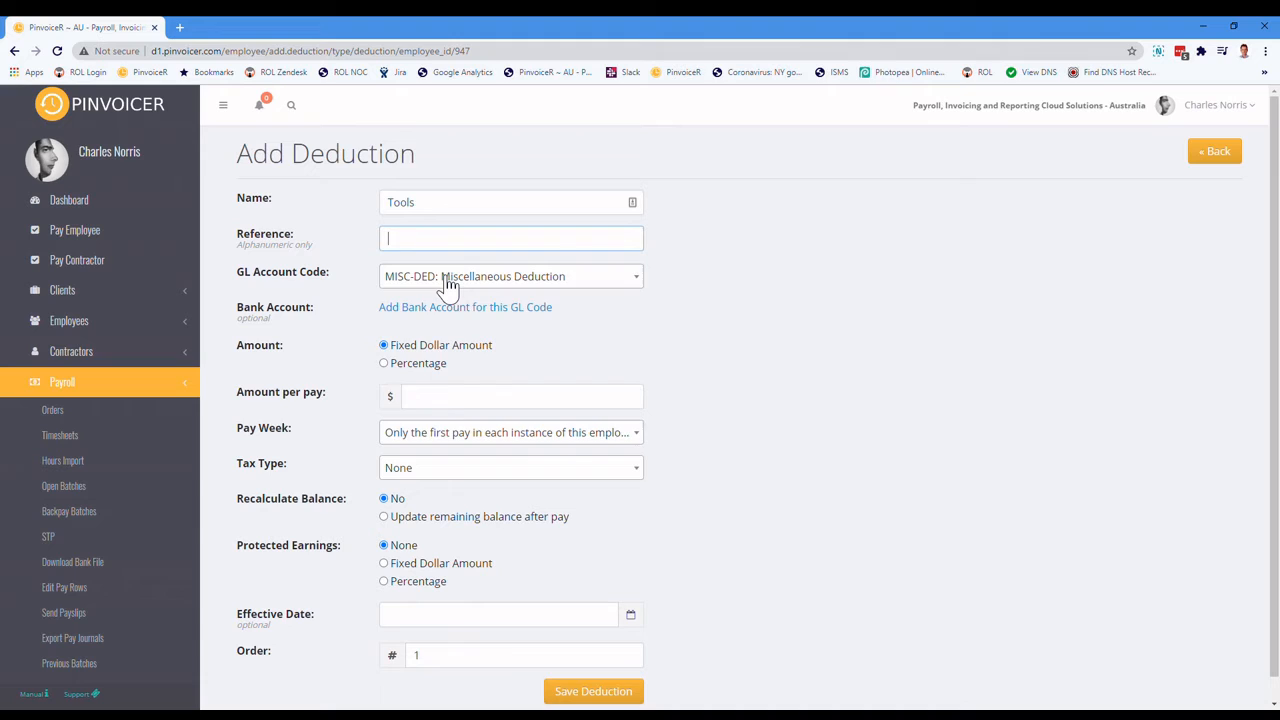
left_click(510, 276)
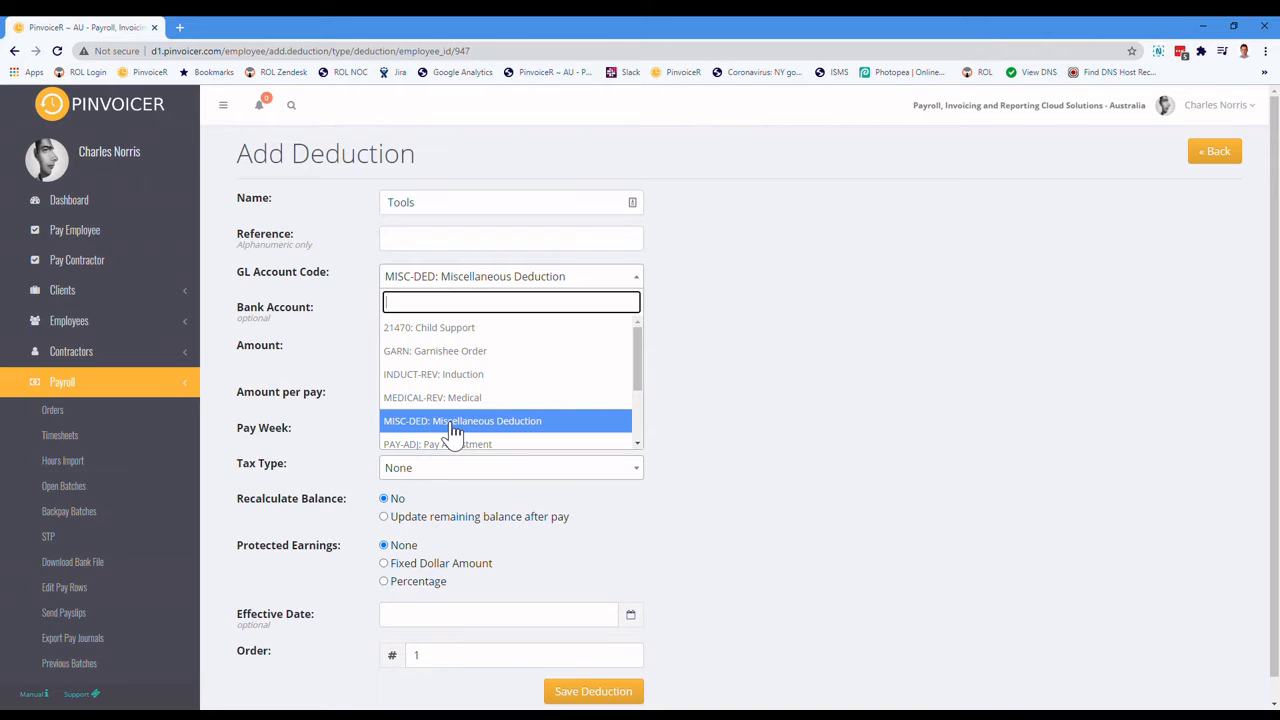
scroll("down", 3)
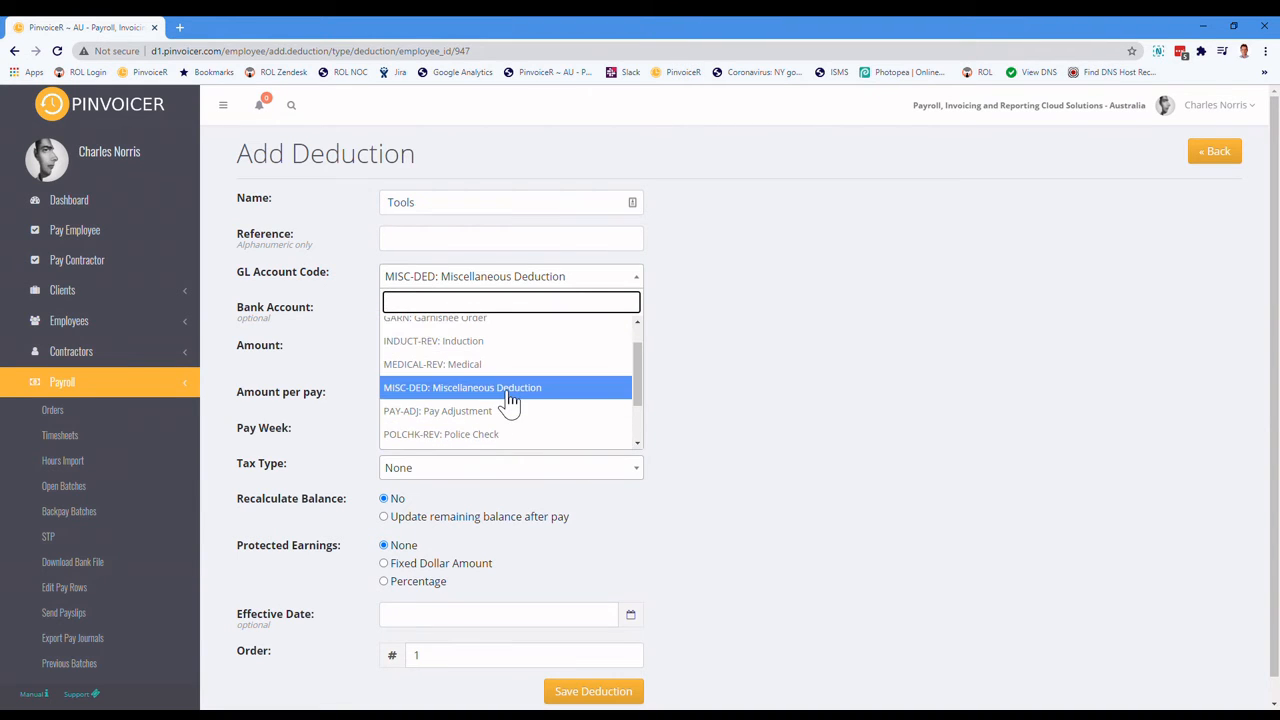
left_click(462, 387)
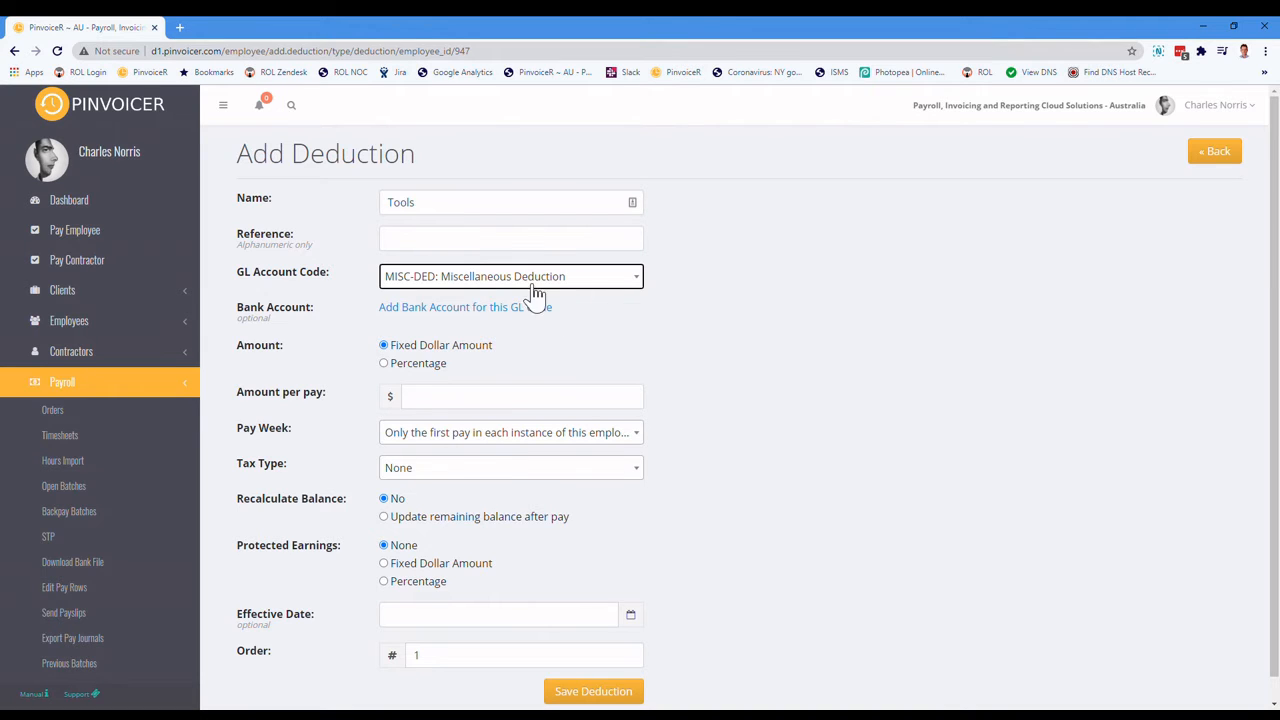
mouse_move(437, 303)
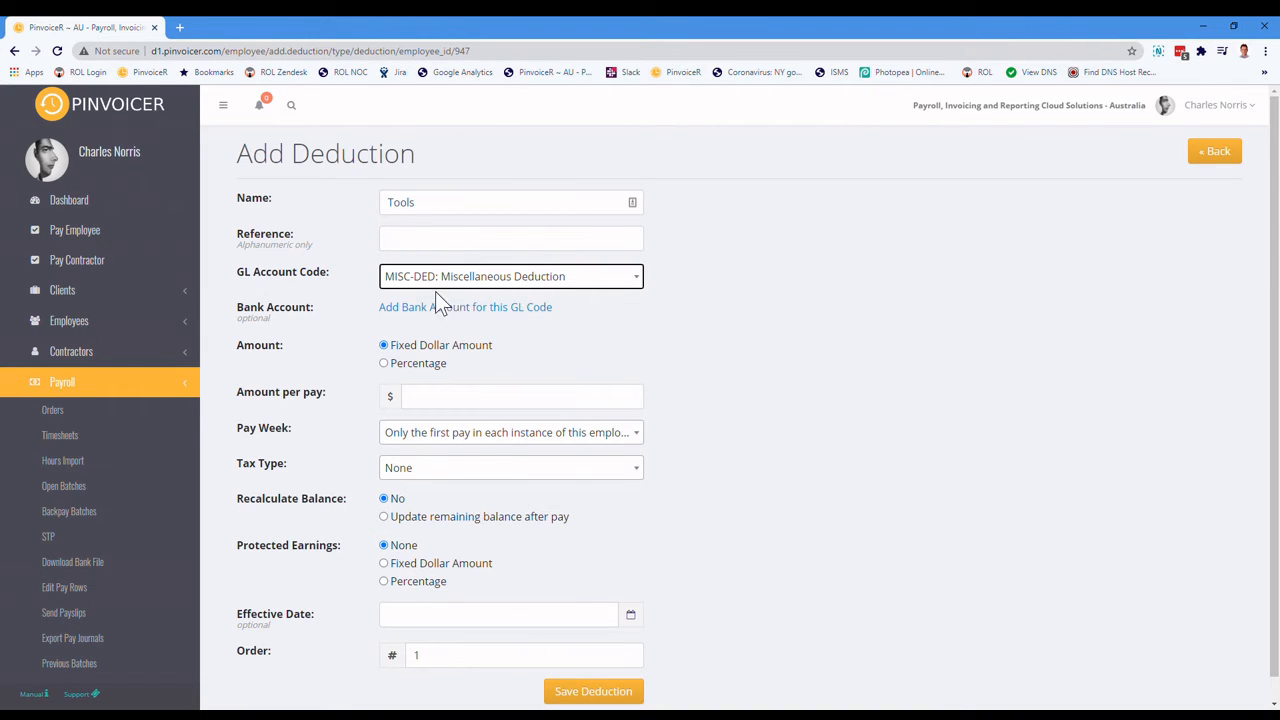
mouse_move(435, 303)
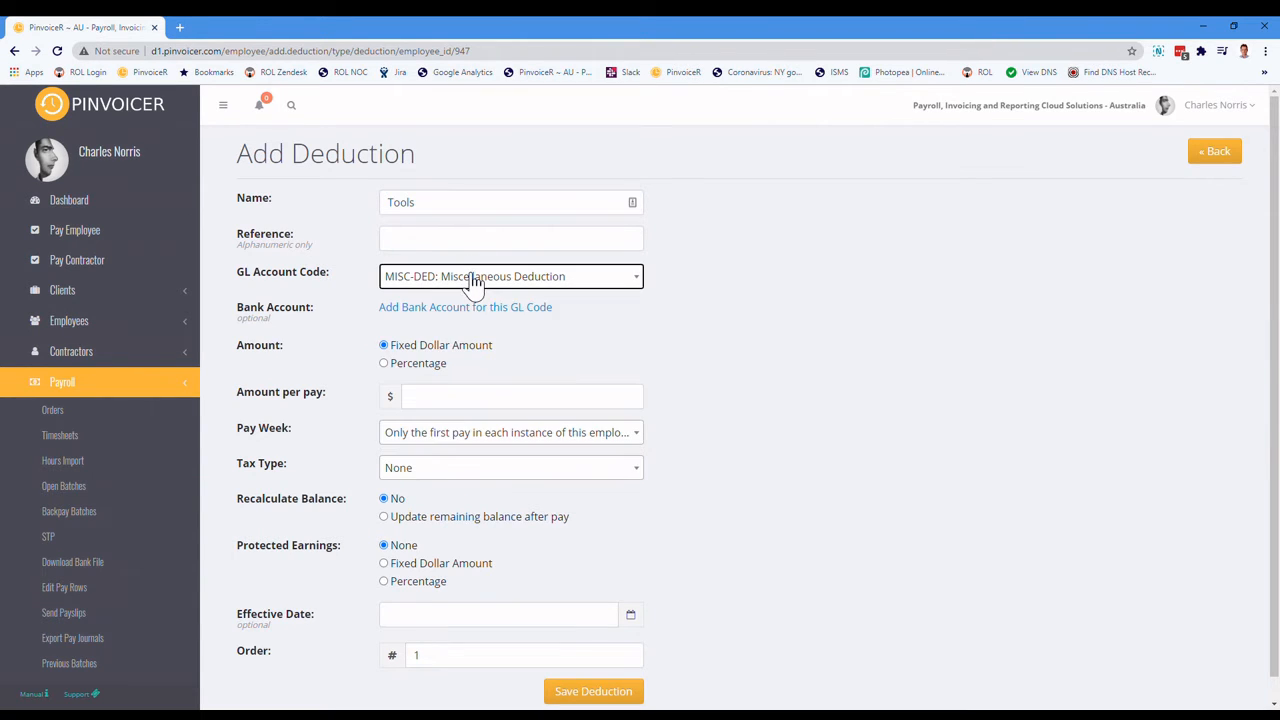
mouse_move(435, 320)
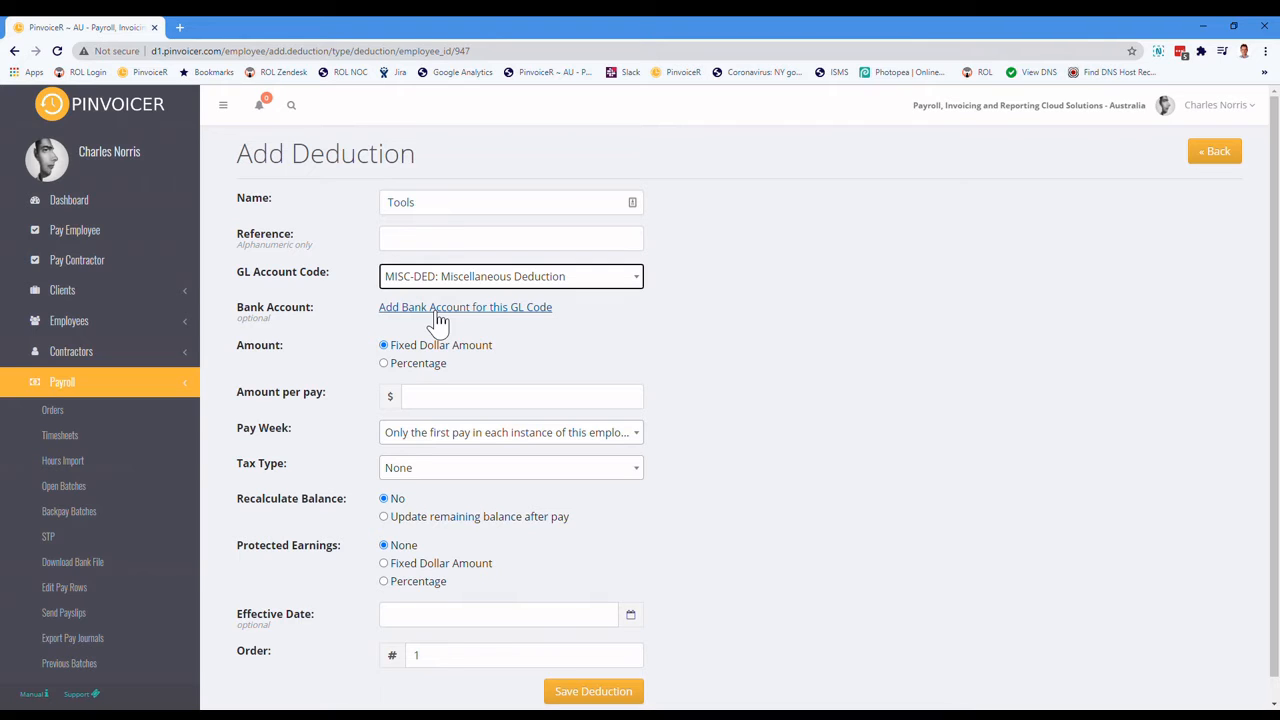
left_click(465, 307)
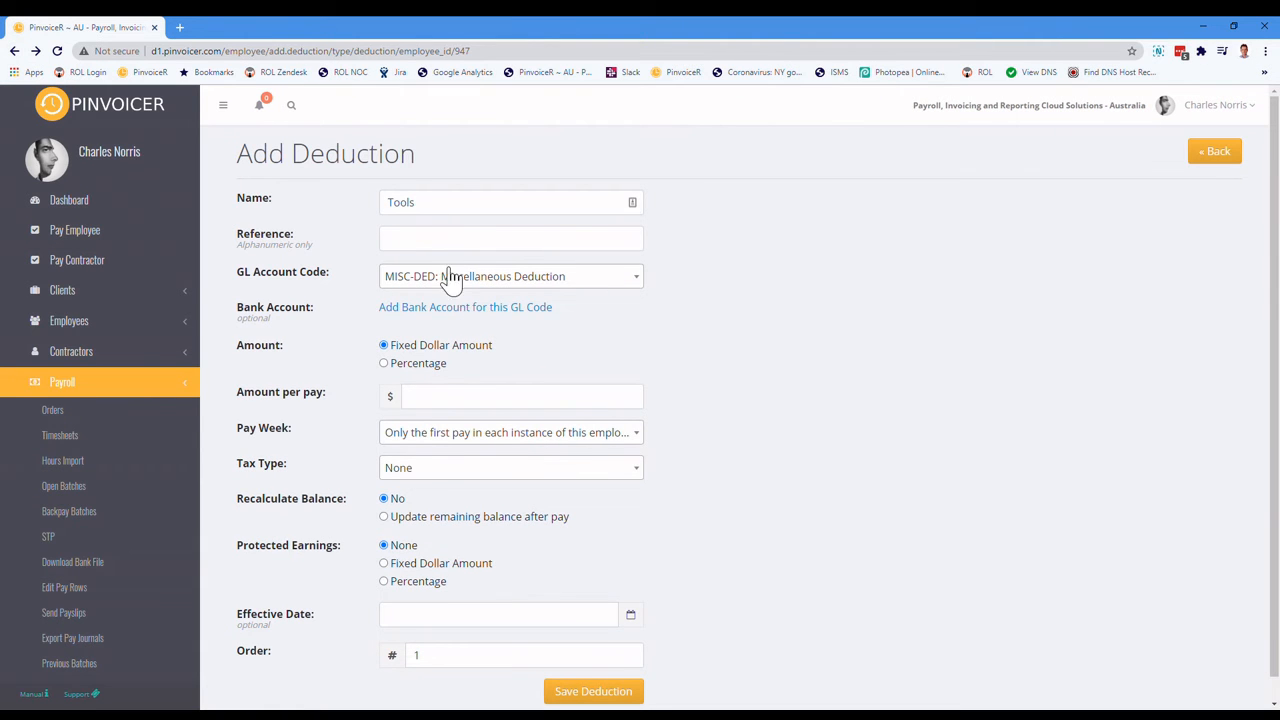
mouse_move(420, 278)
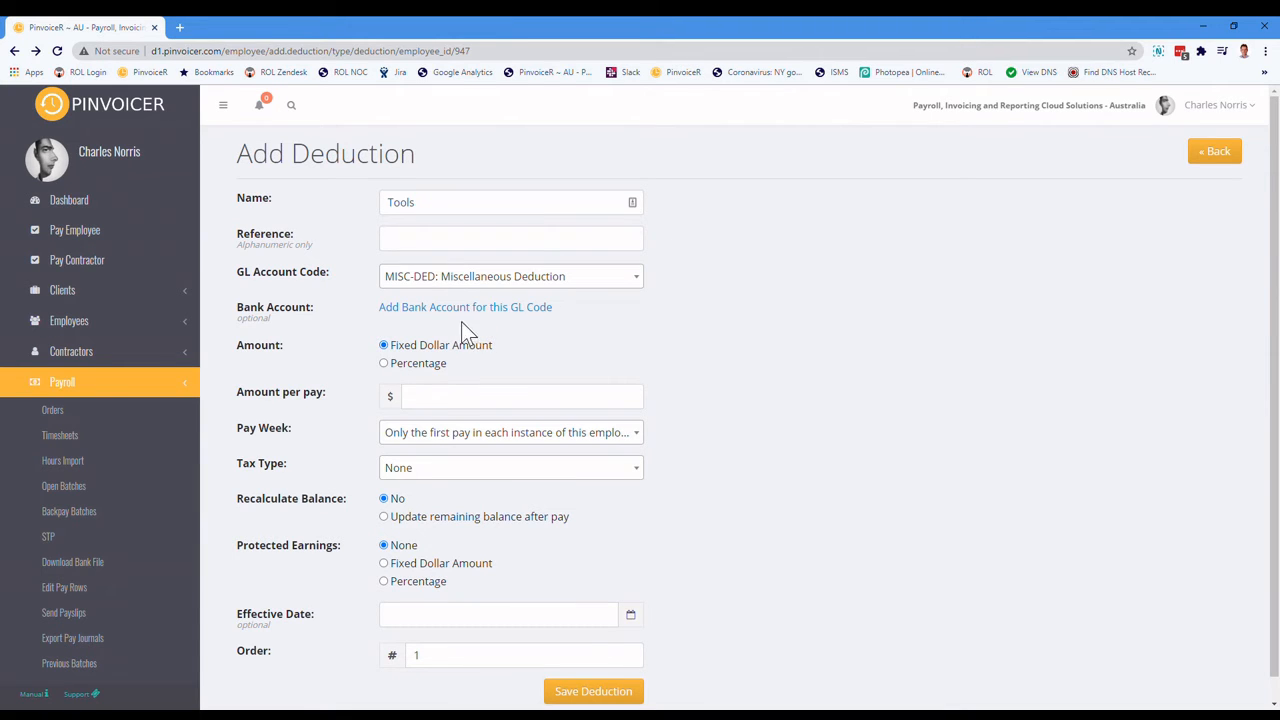
mouse_move(550, 325)
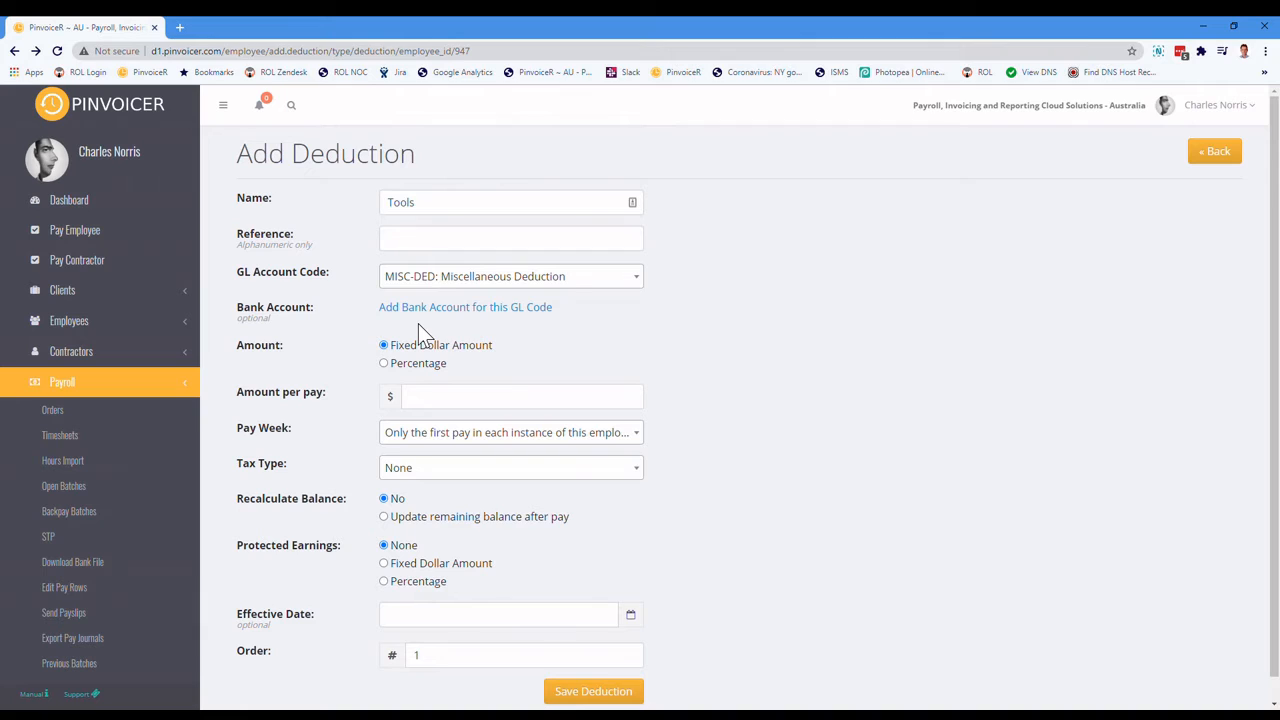
Step: Set Tools to $50 per pay with a $250 balance recalculated after each pay
left_click(510, 396)
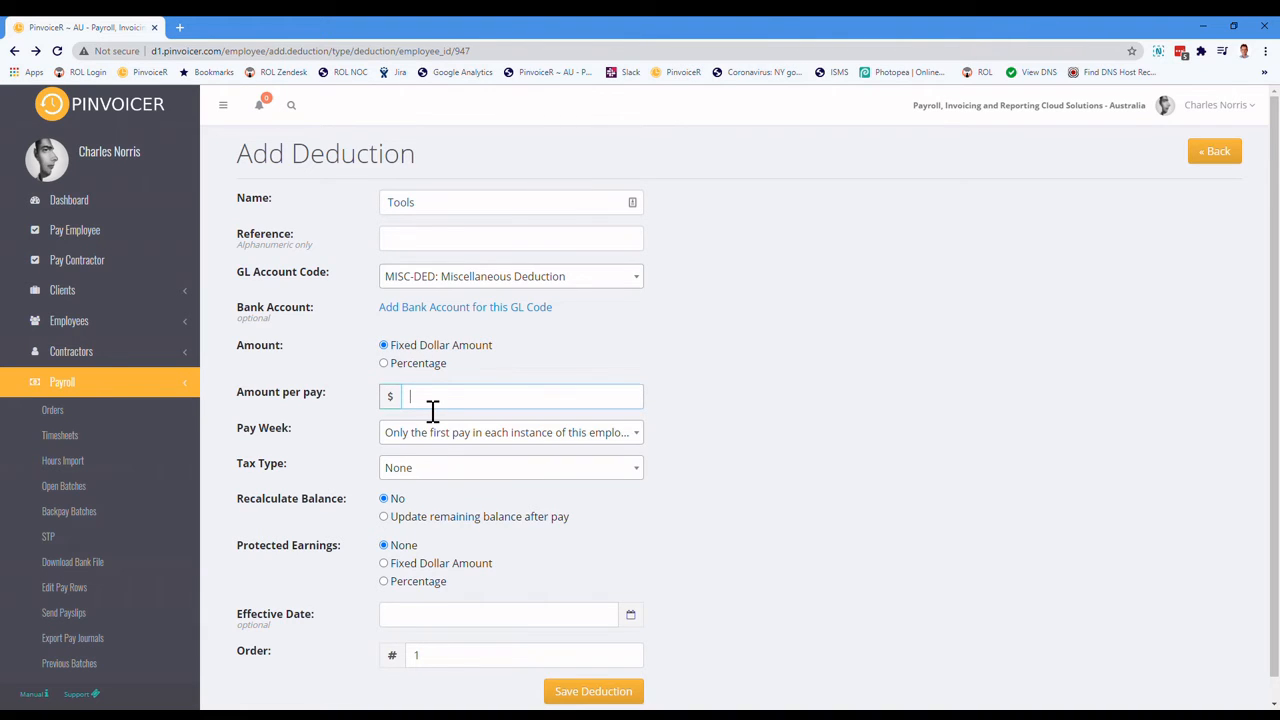
type("50")
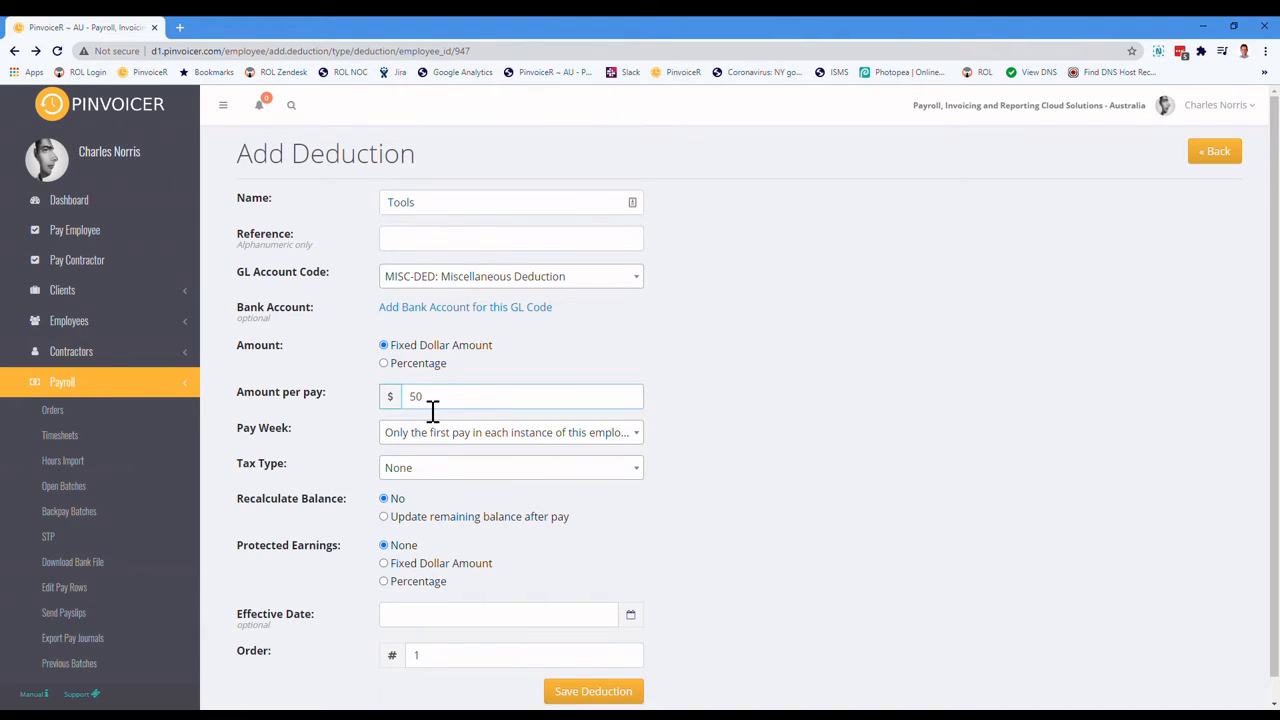
mouse_move(417, 449)
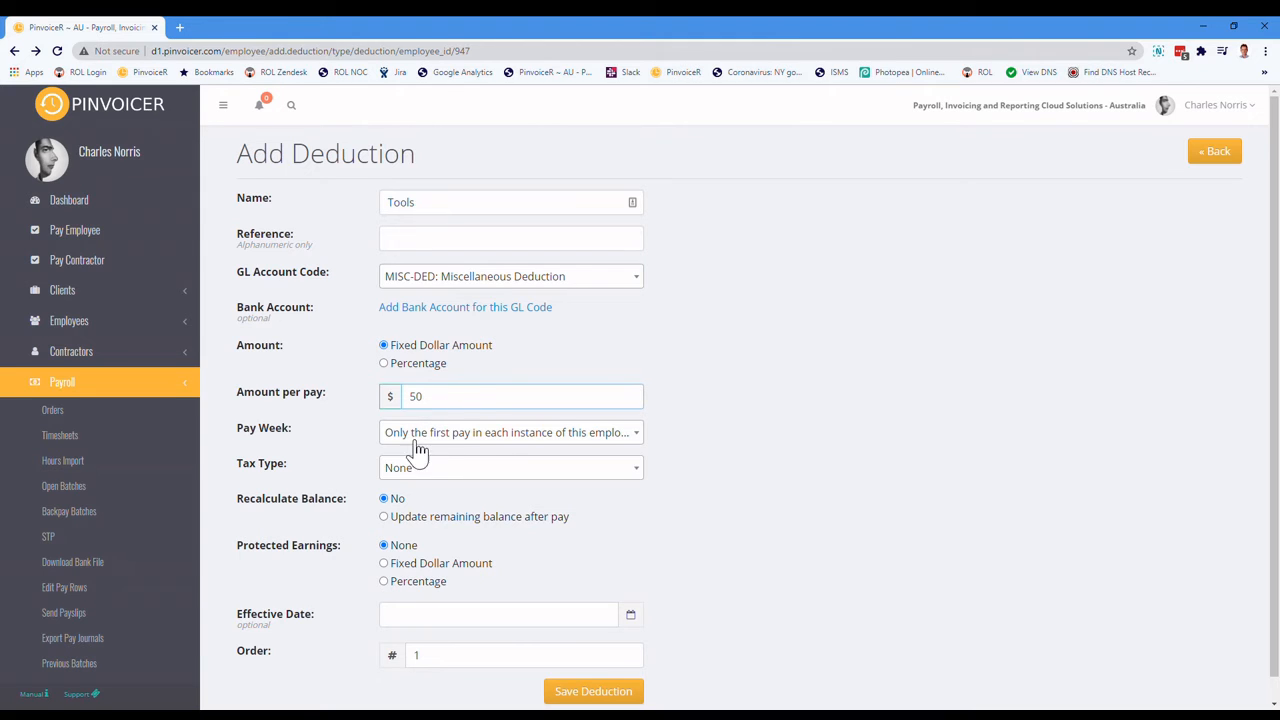
left_click(384, 516)
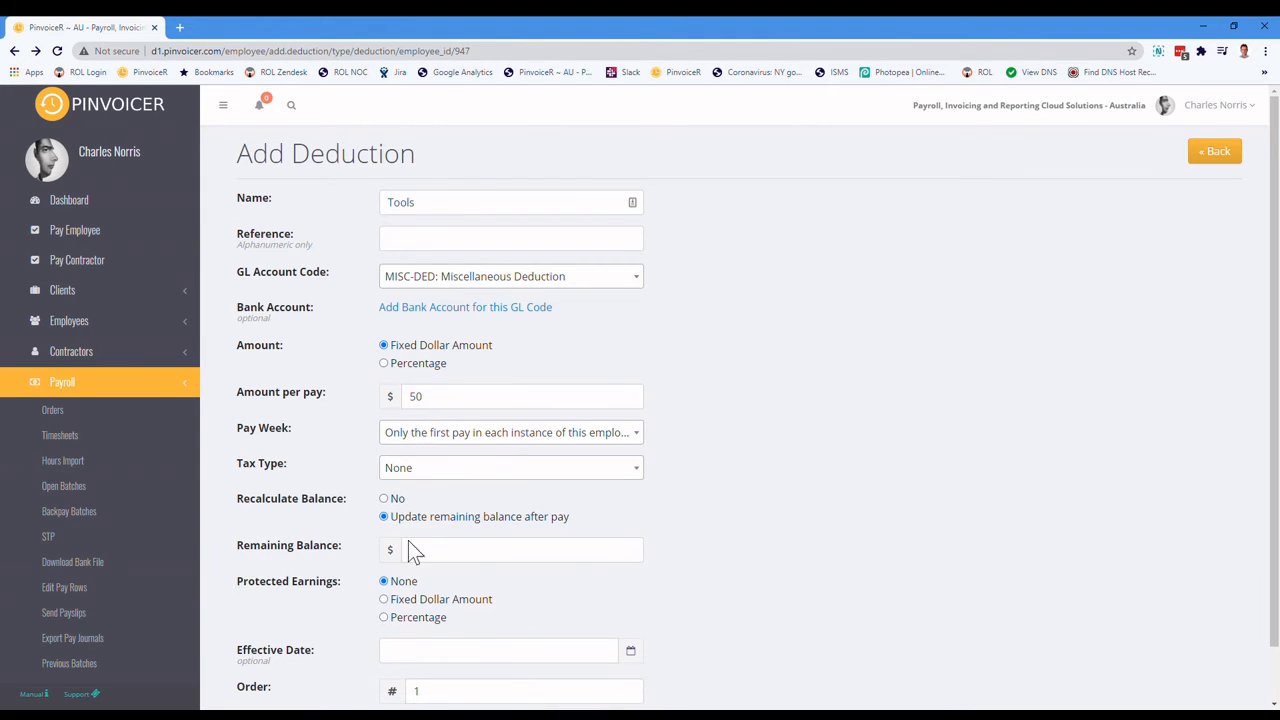
type("250")
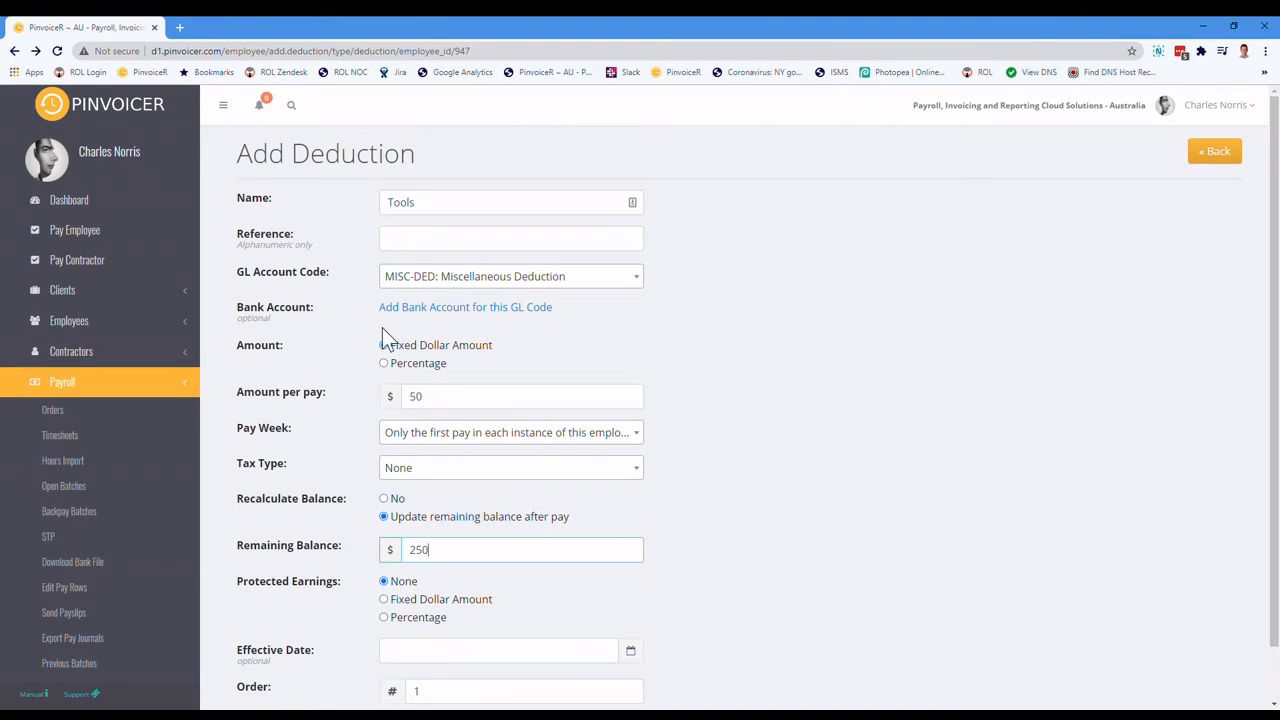
left_click(383, 344)
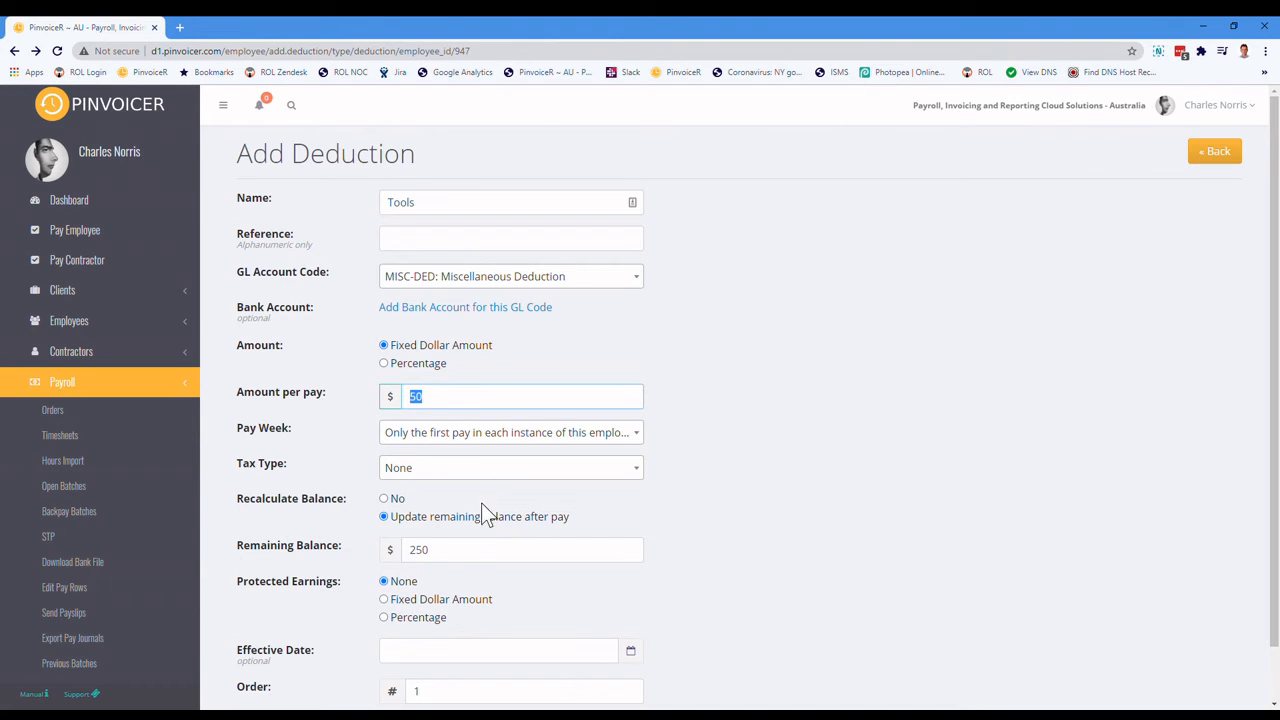
left_click(520, 549)
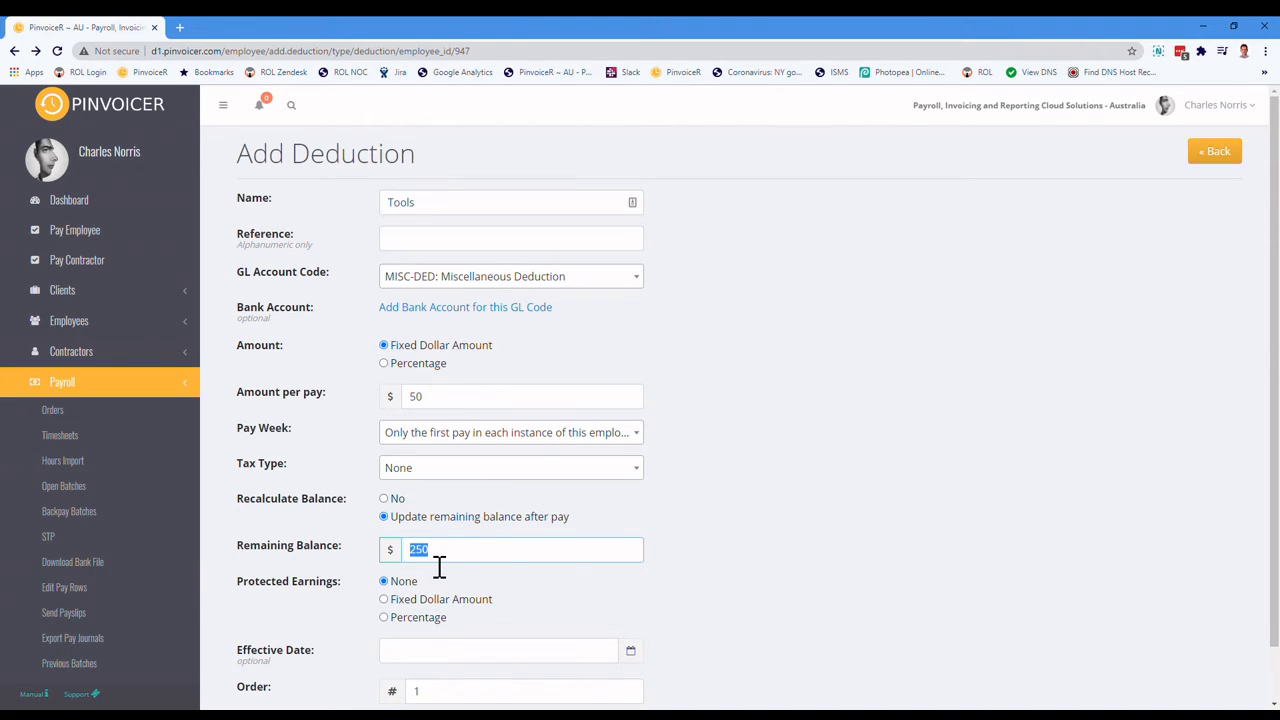
mouse_move(455, 445)
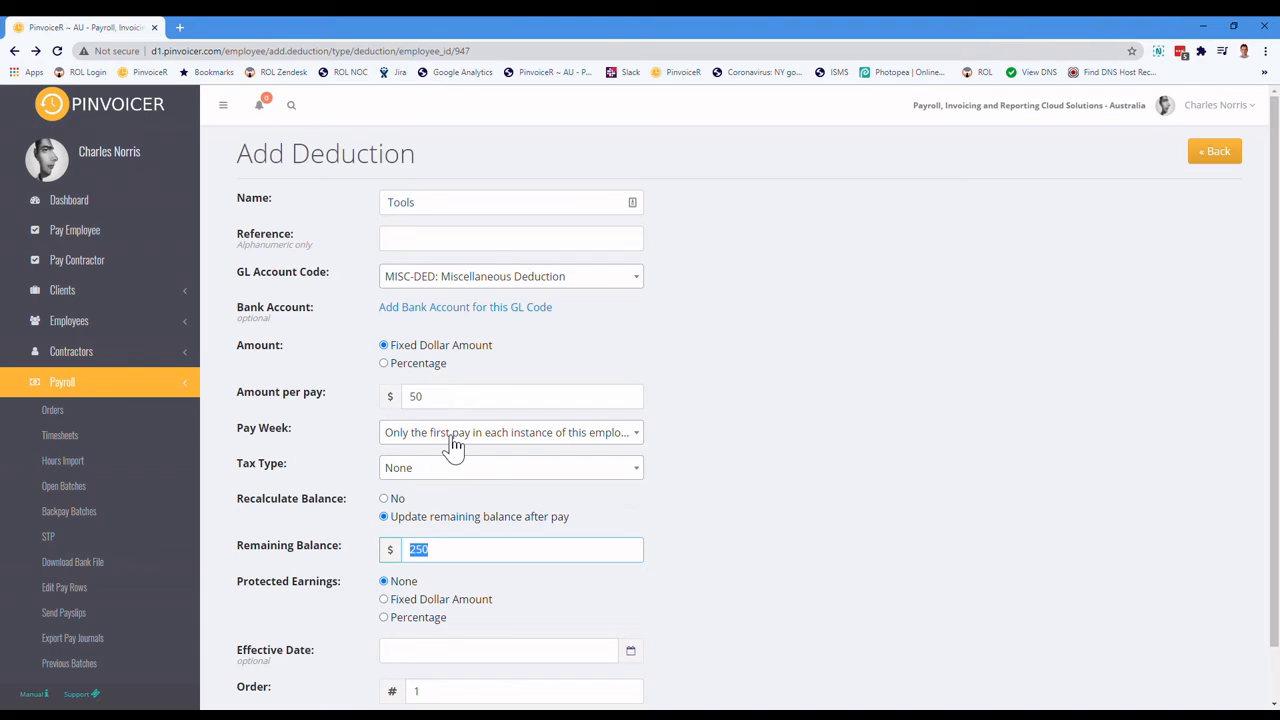
mouse_move(422, 443)
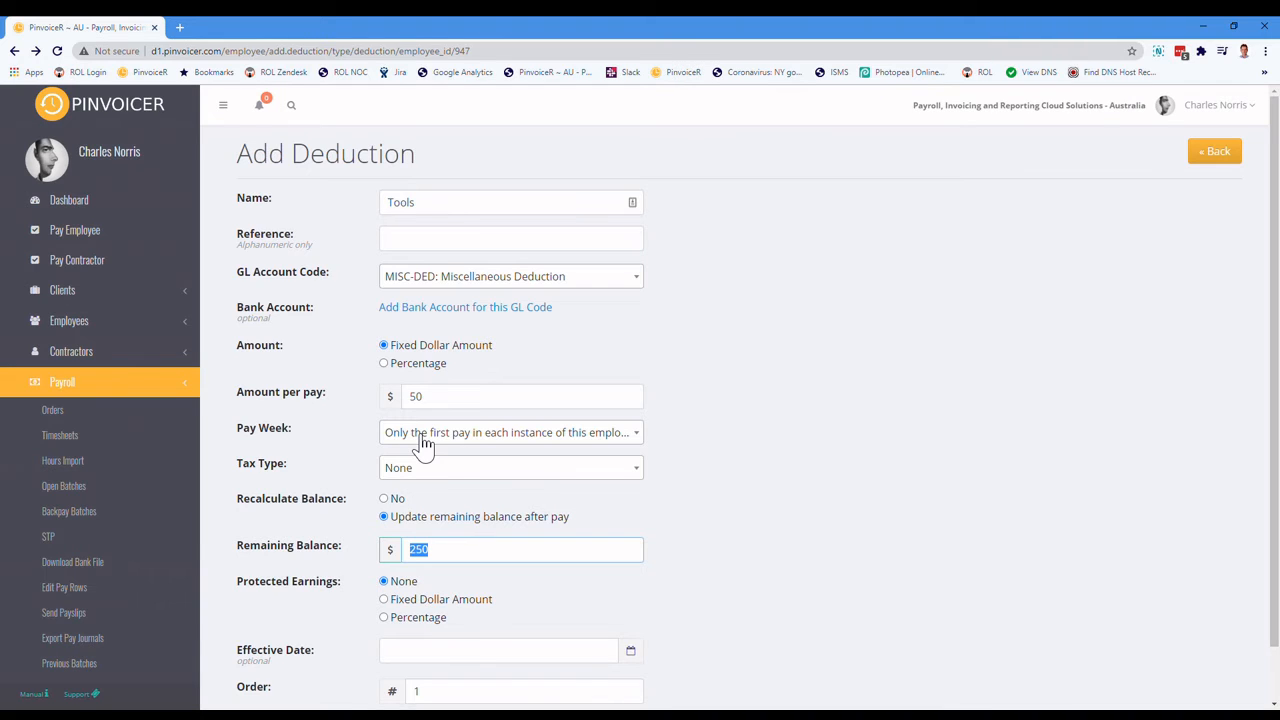
left_click(510, 432)
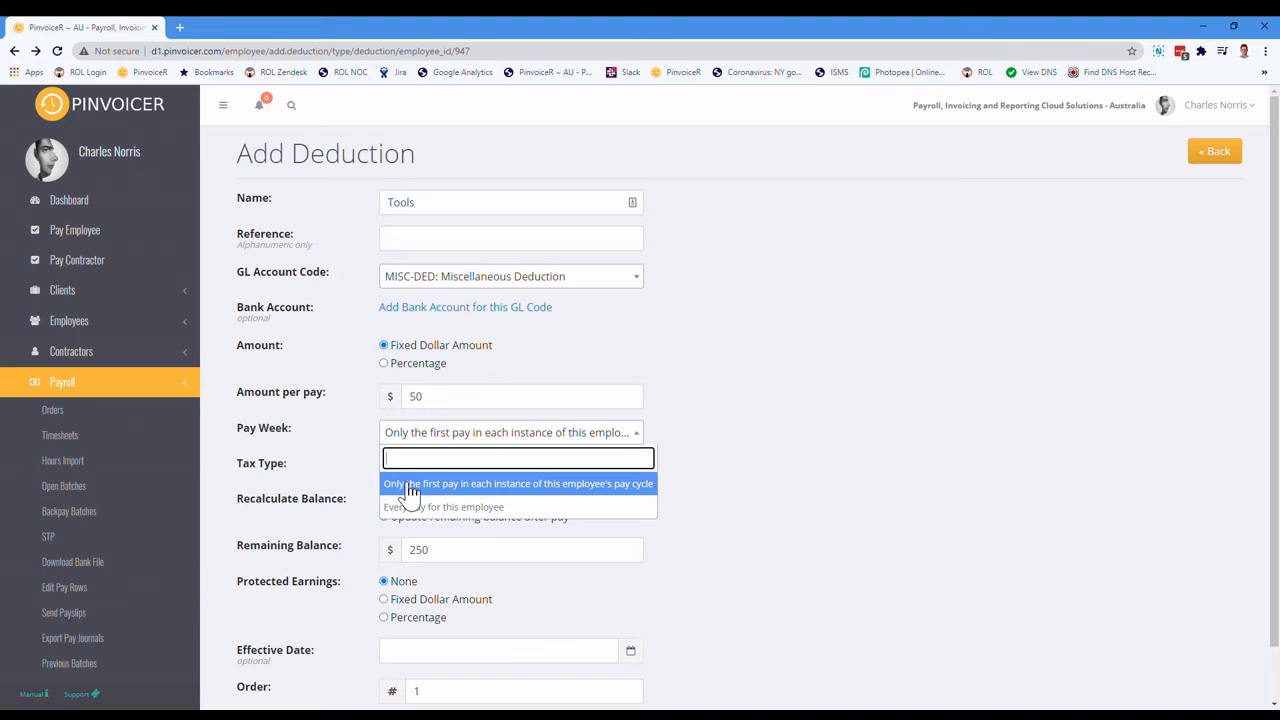
mouse_move(758, 417)
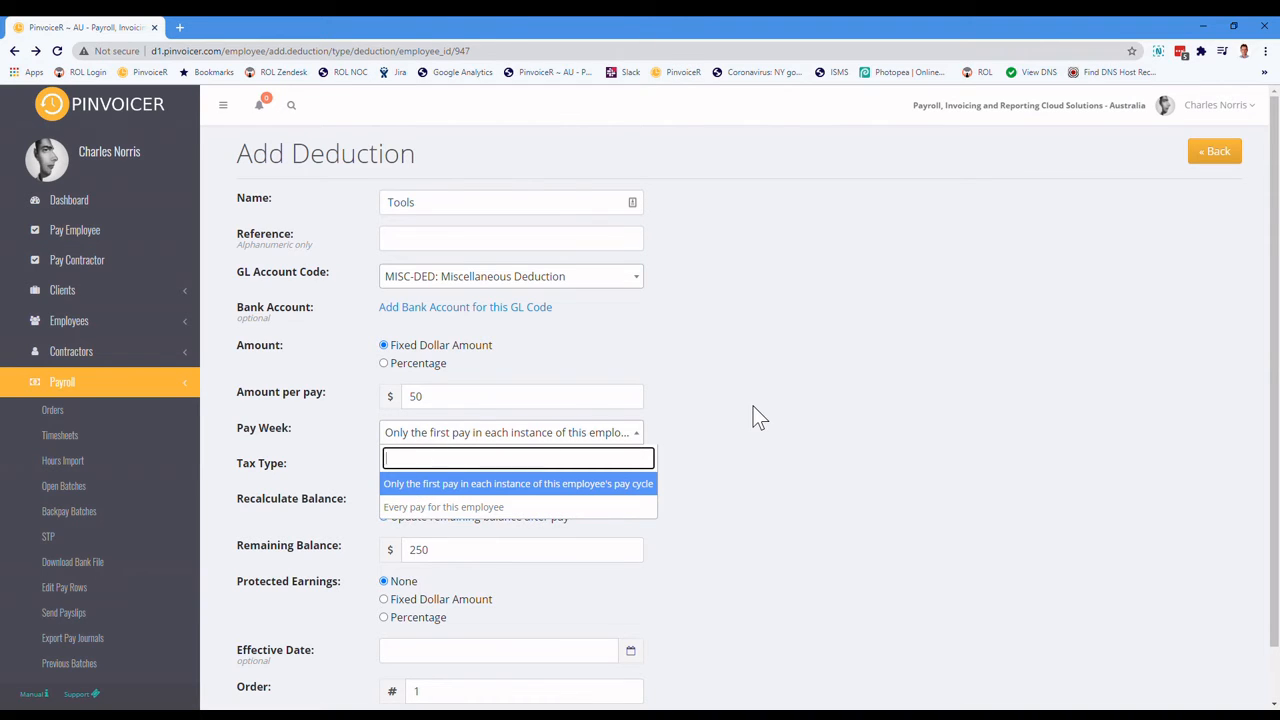
left_click(517, 483)
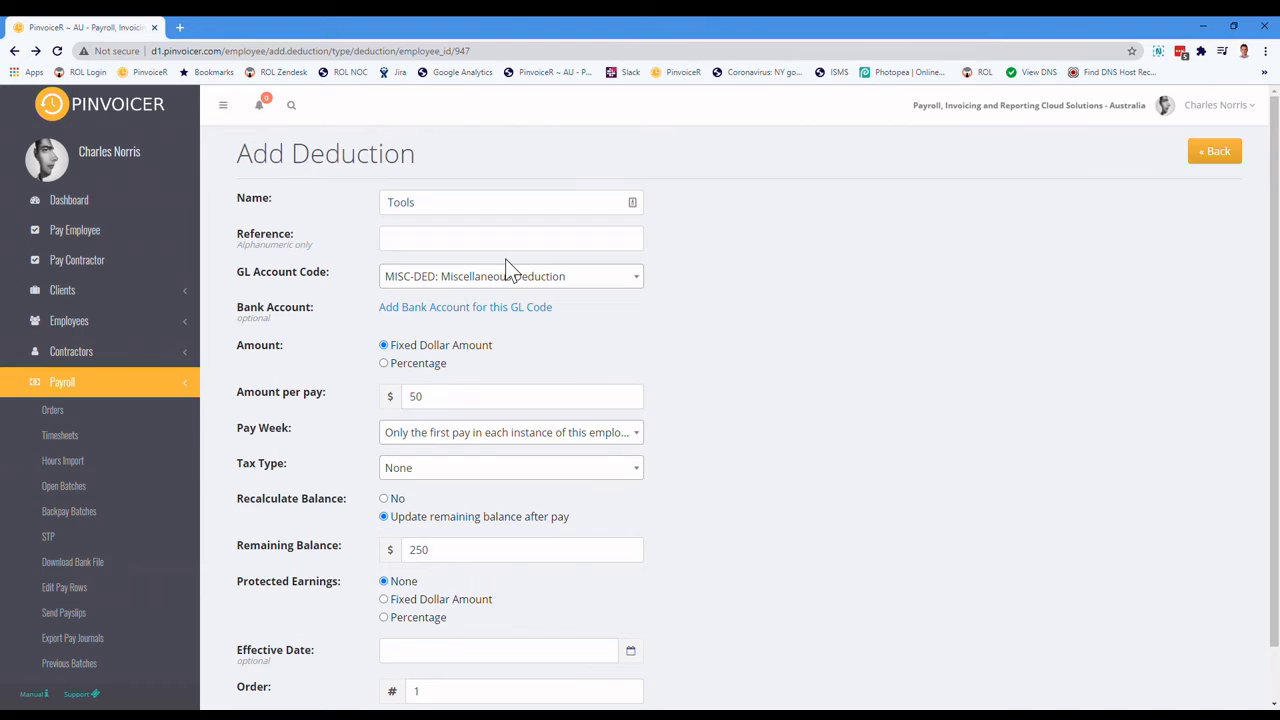
mouse_move(440, 440)
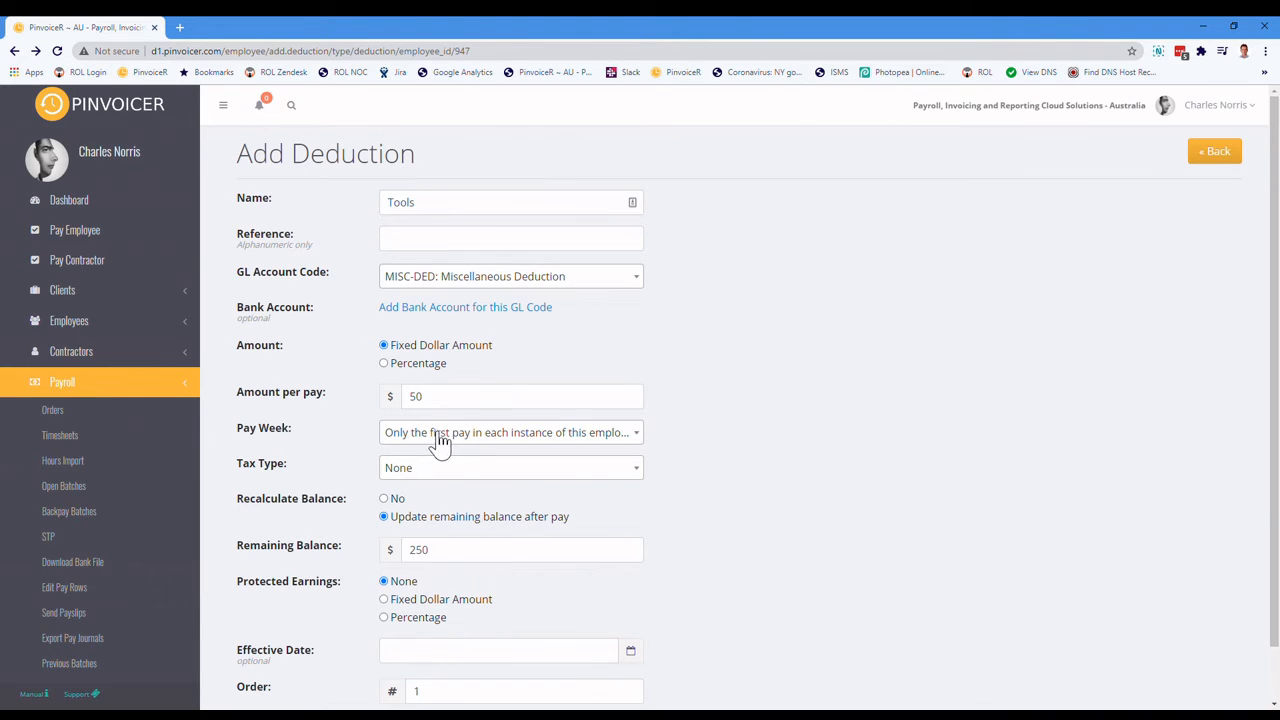
mouse_move(455, 440)
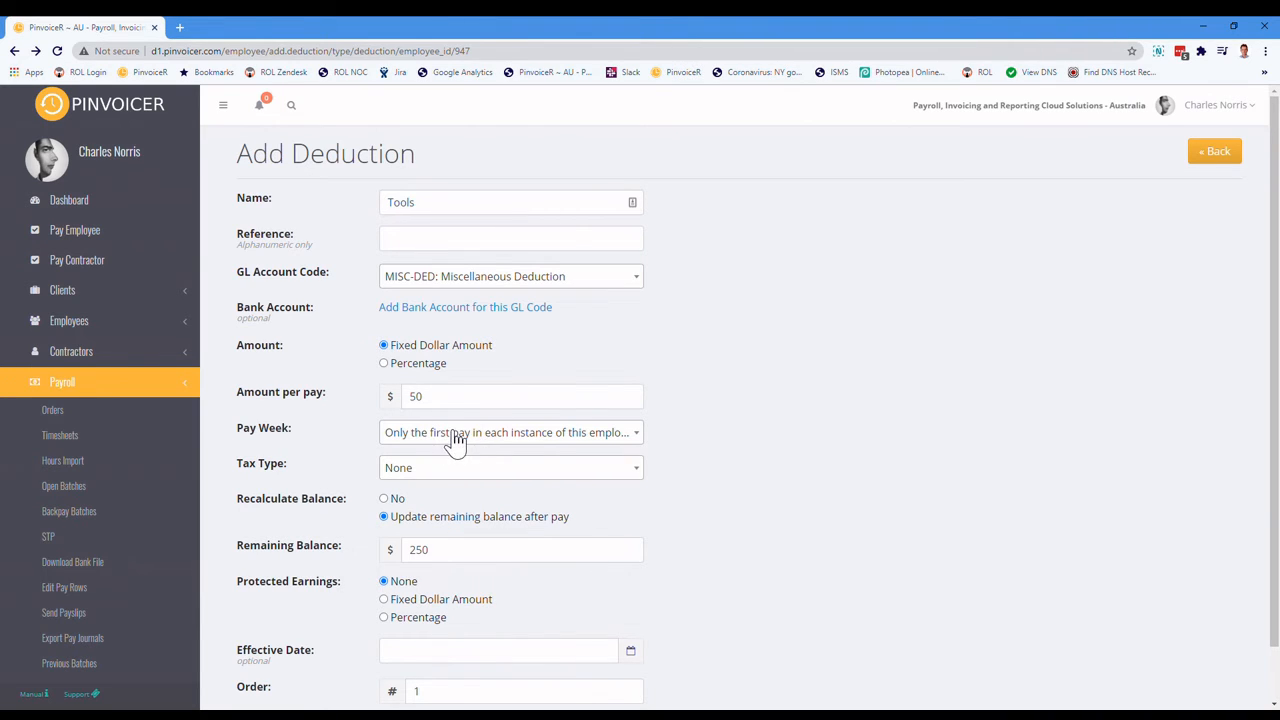
left_click(511, 432)
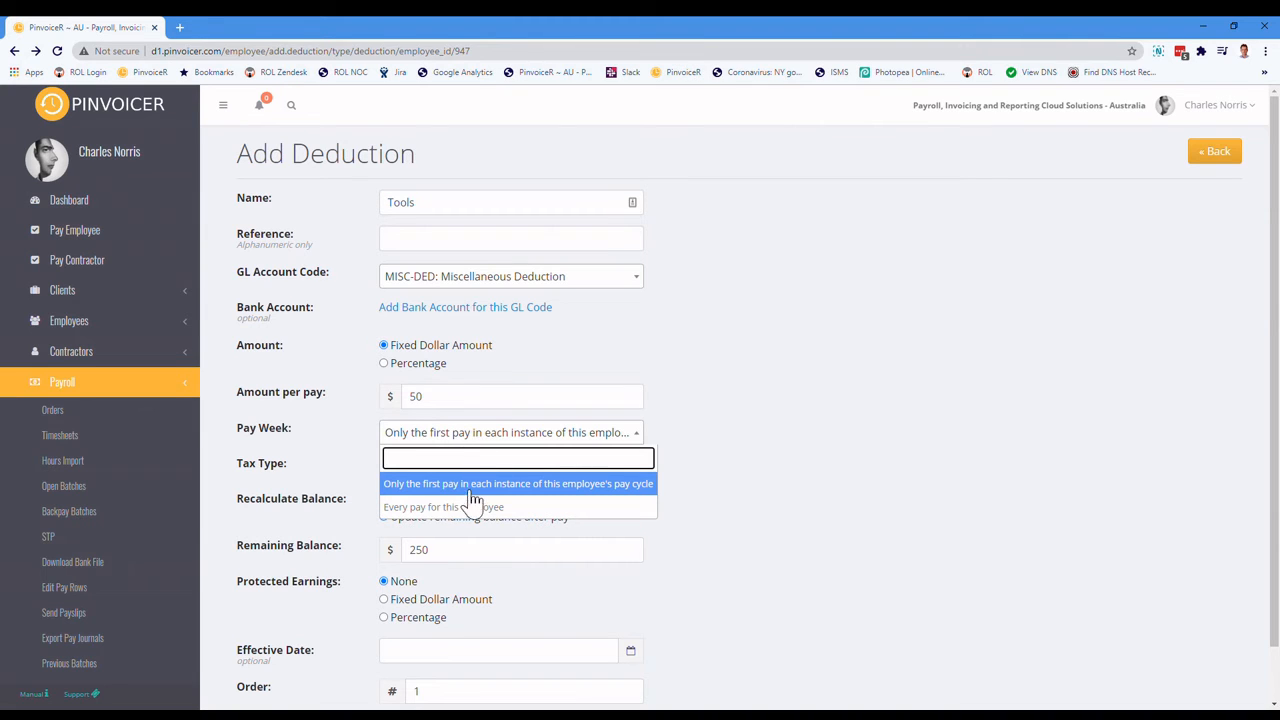
mouse_move(458, 506)
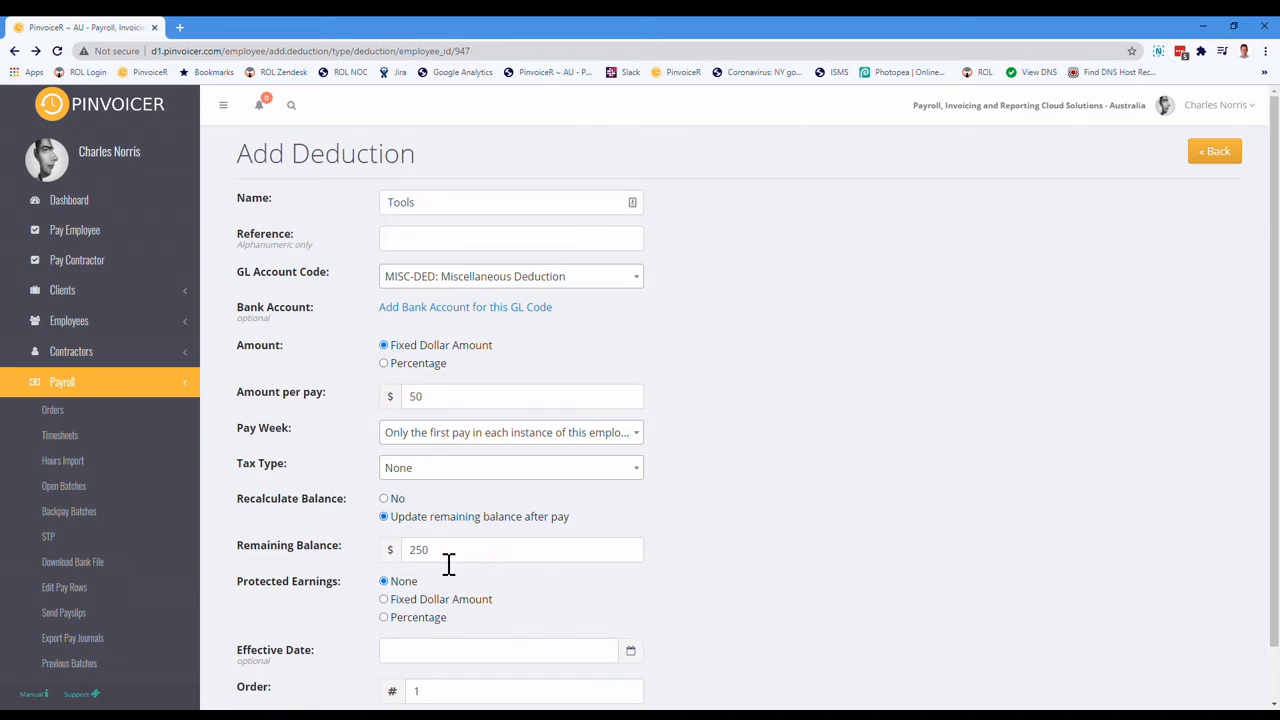
mouse_move(285, 530)
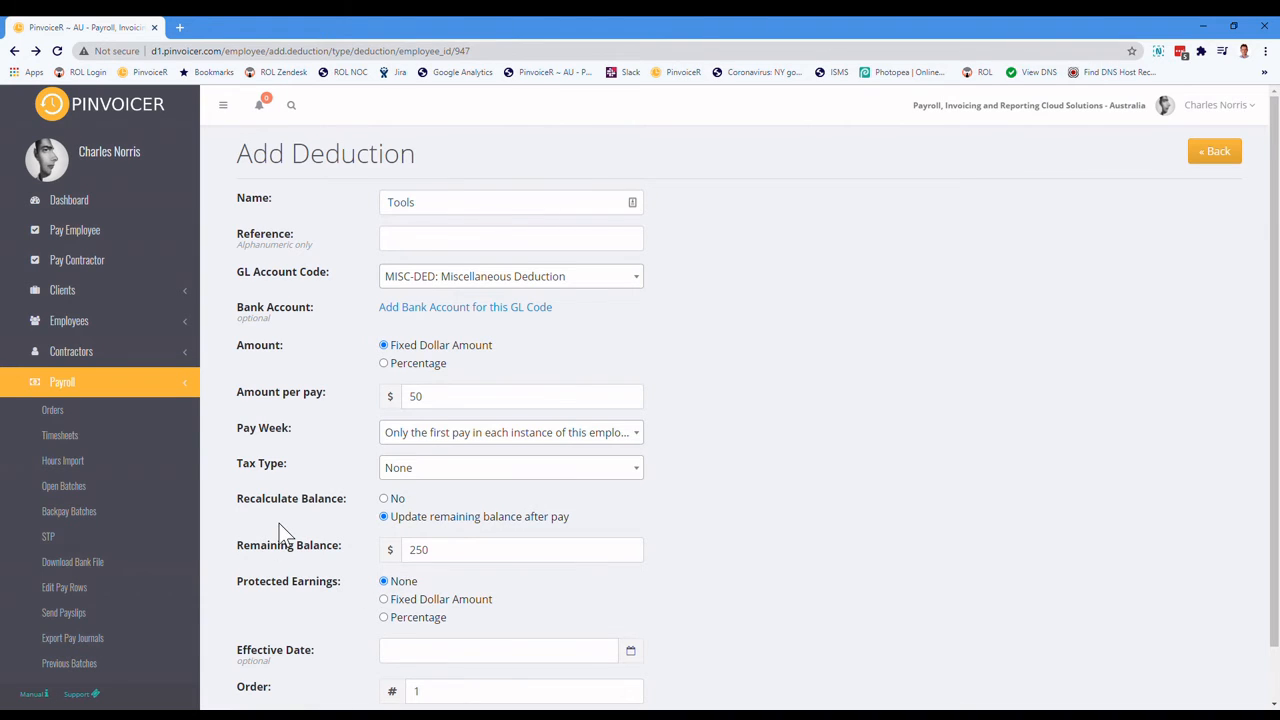
scroll("down", 3)
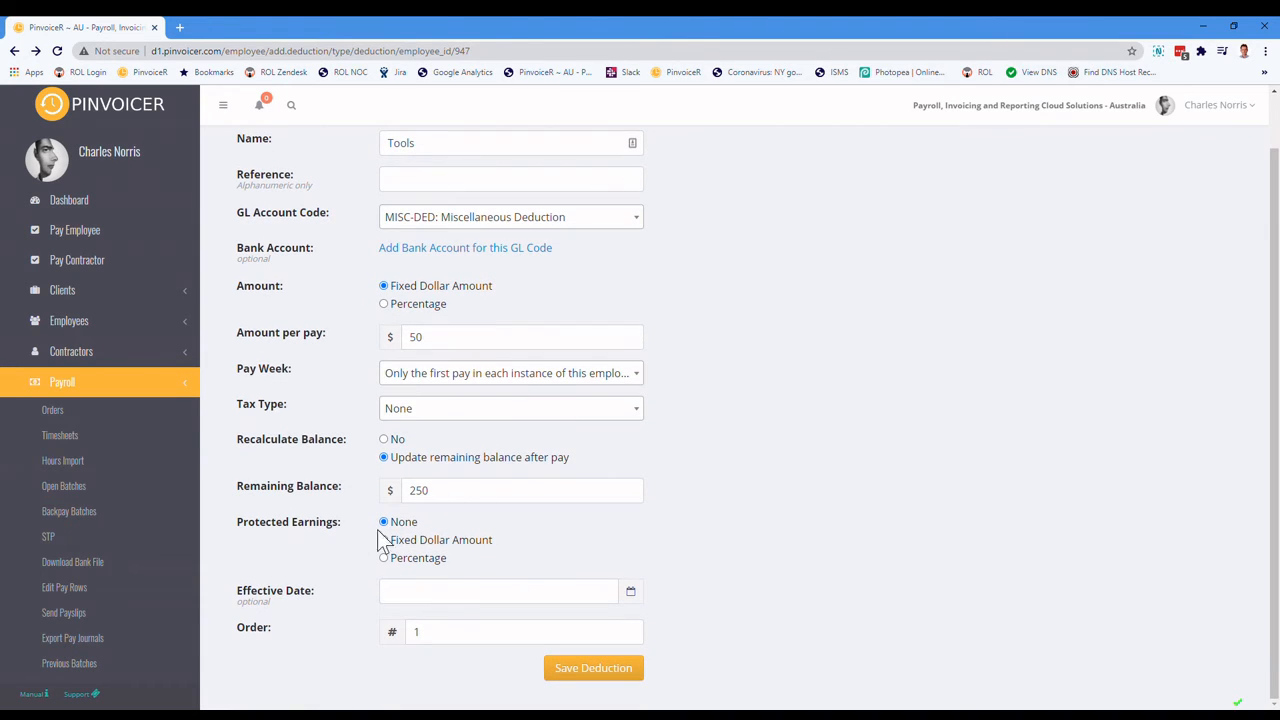
mouse_move(437, 332)
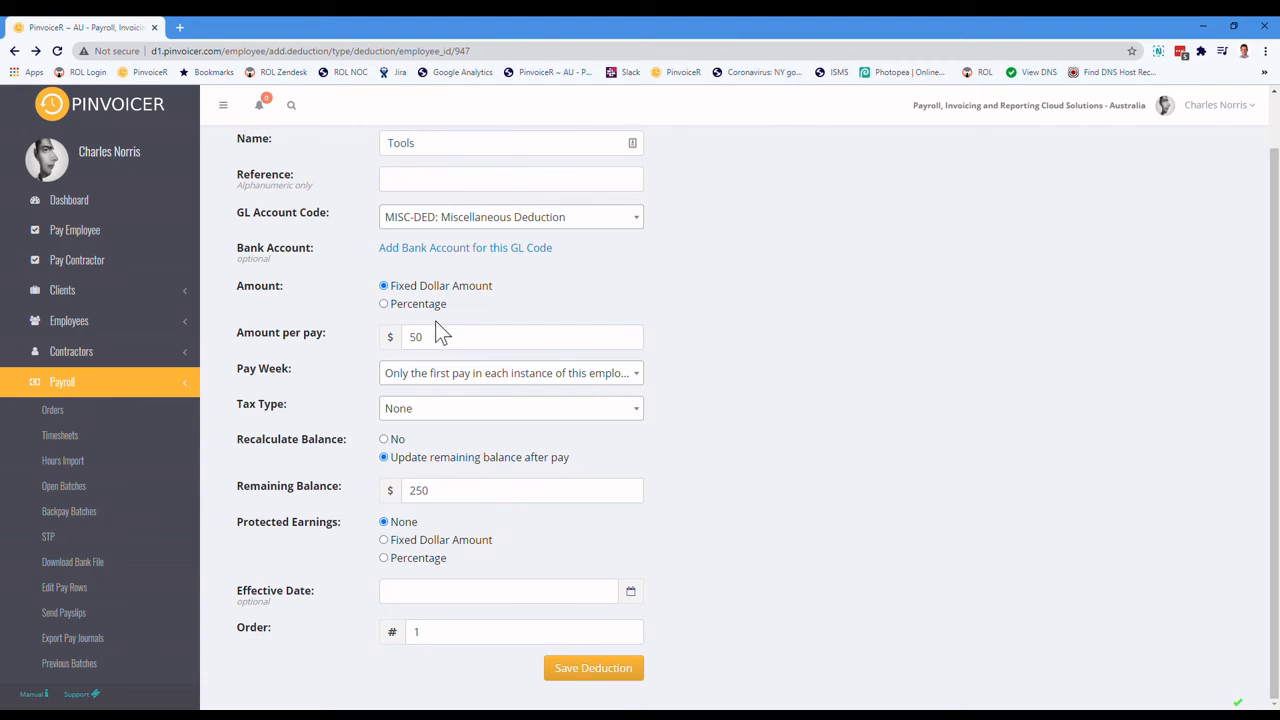
mouse_move(480, 550)
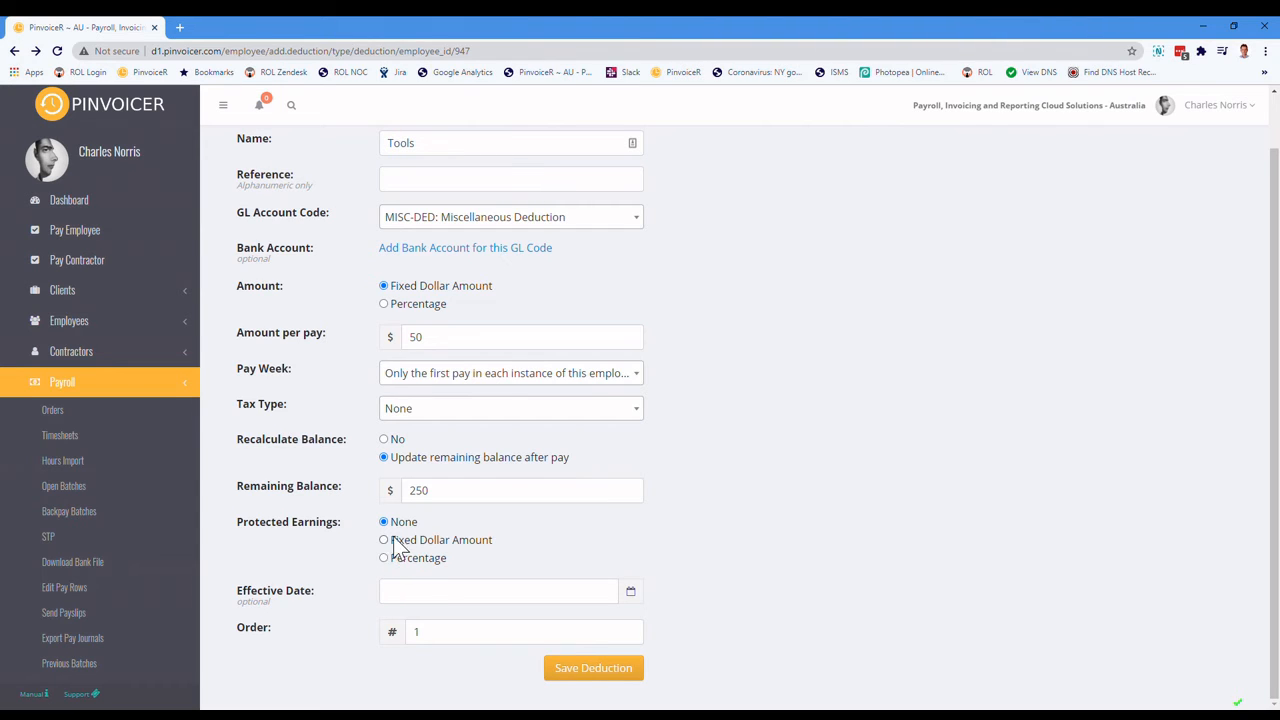
mouse_move(520, 538)
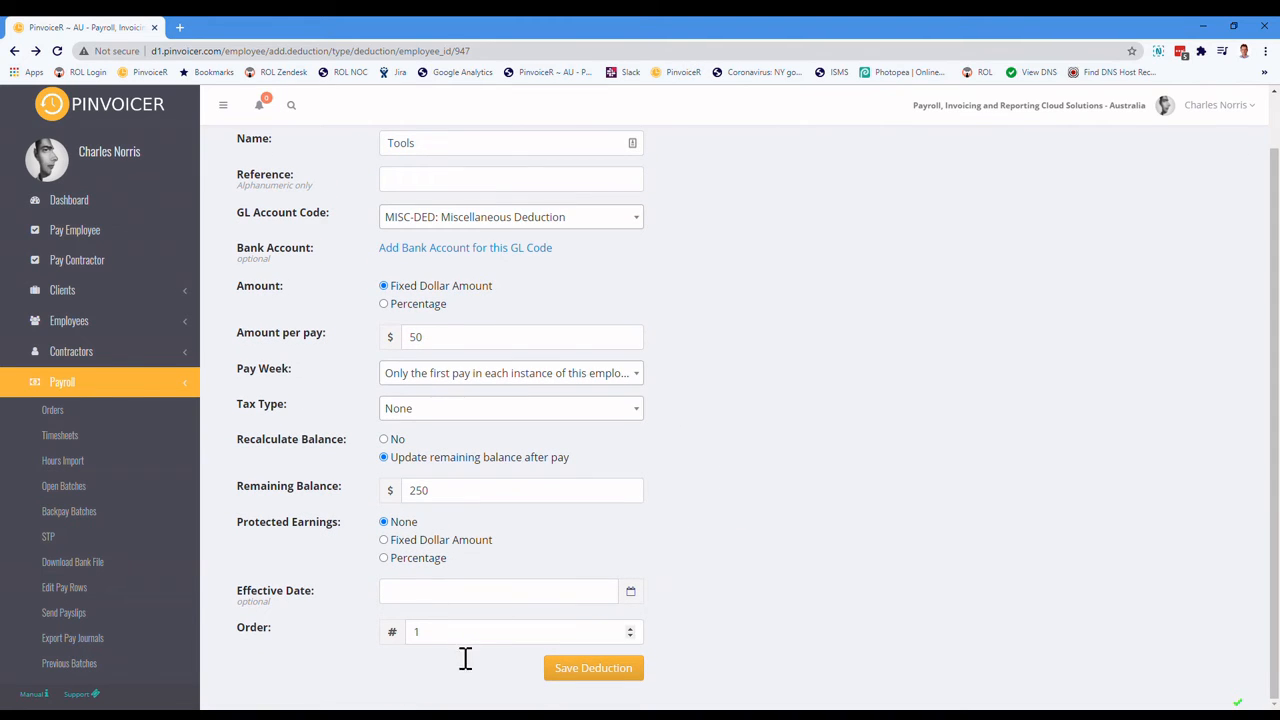
mouse_move(463, 663)
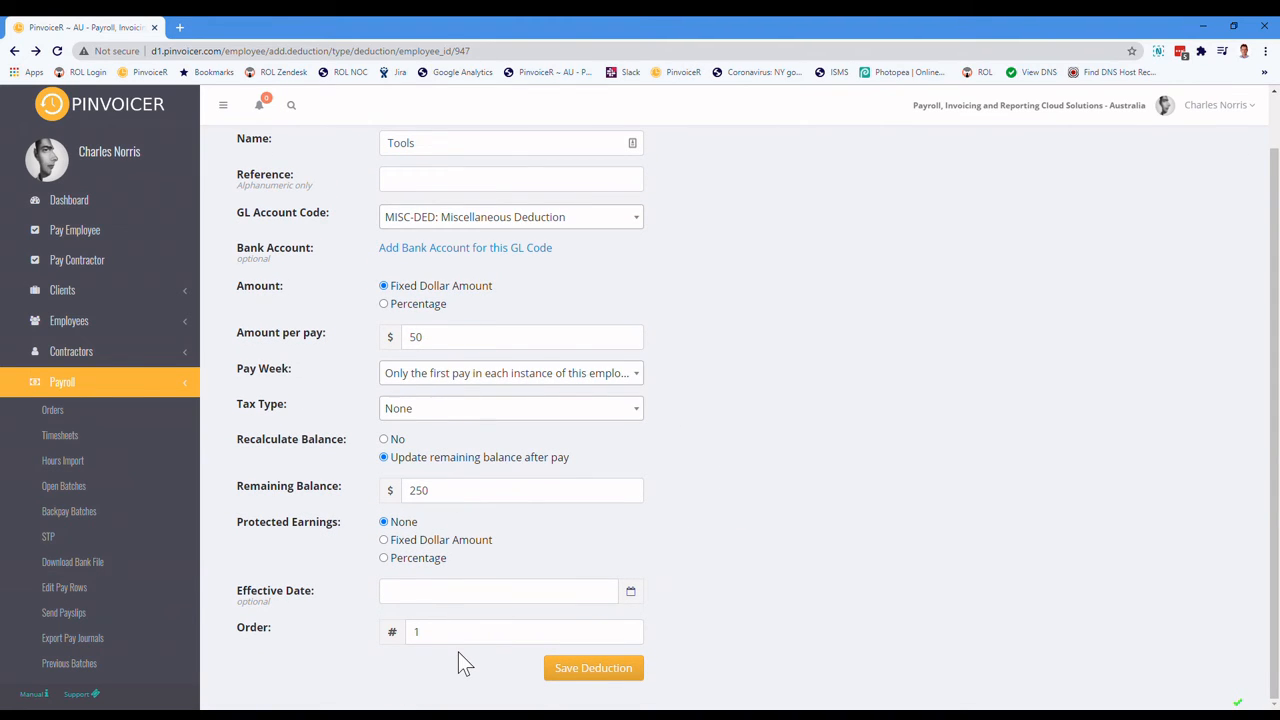
mouse_move(447, 651)
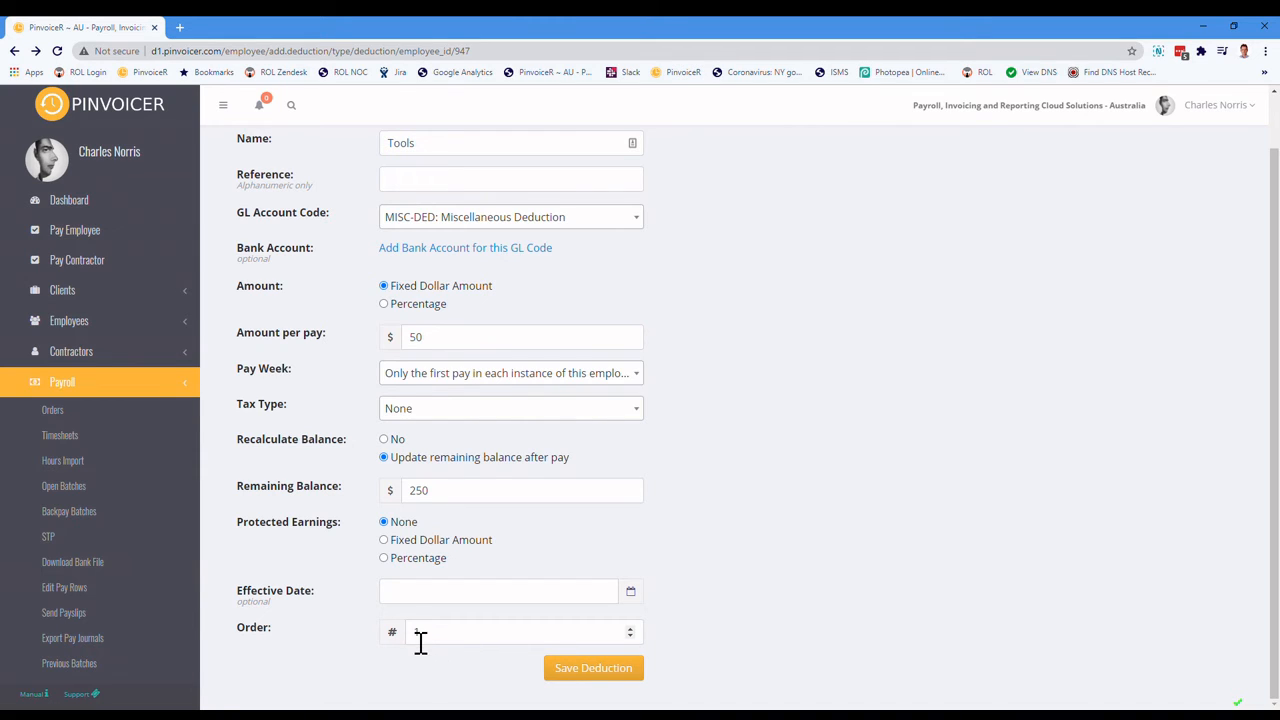
type("1")
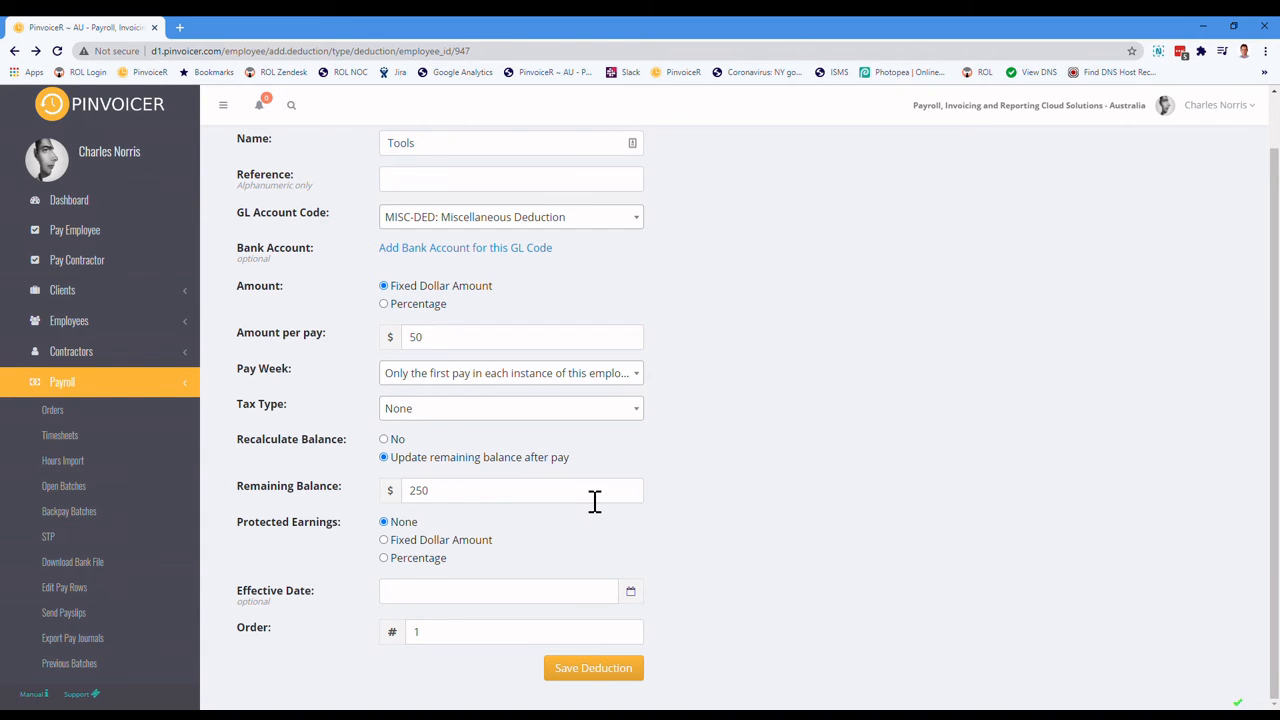
mouse_move(570, 557)
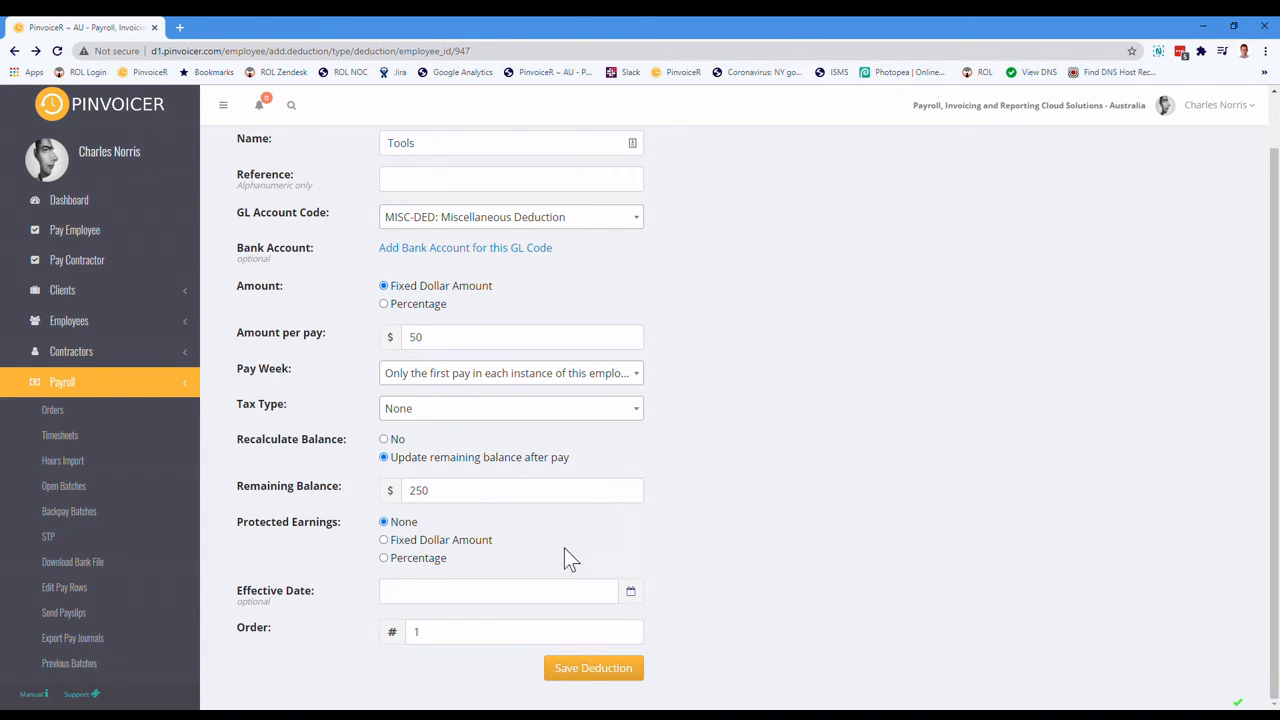
mouse_move(593, 668)
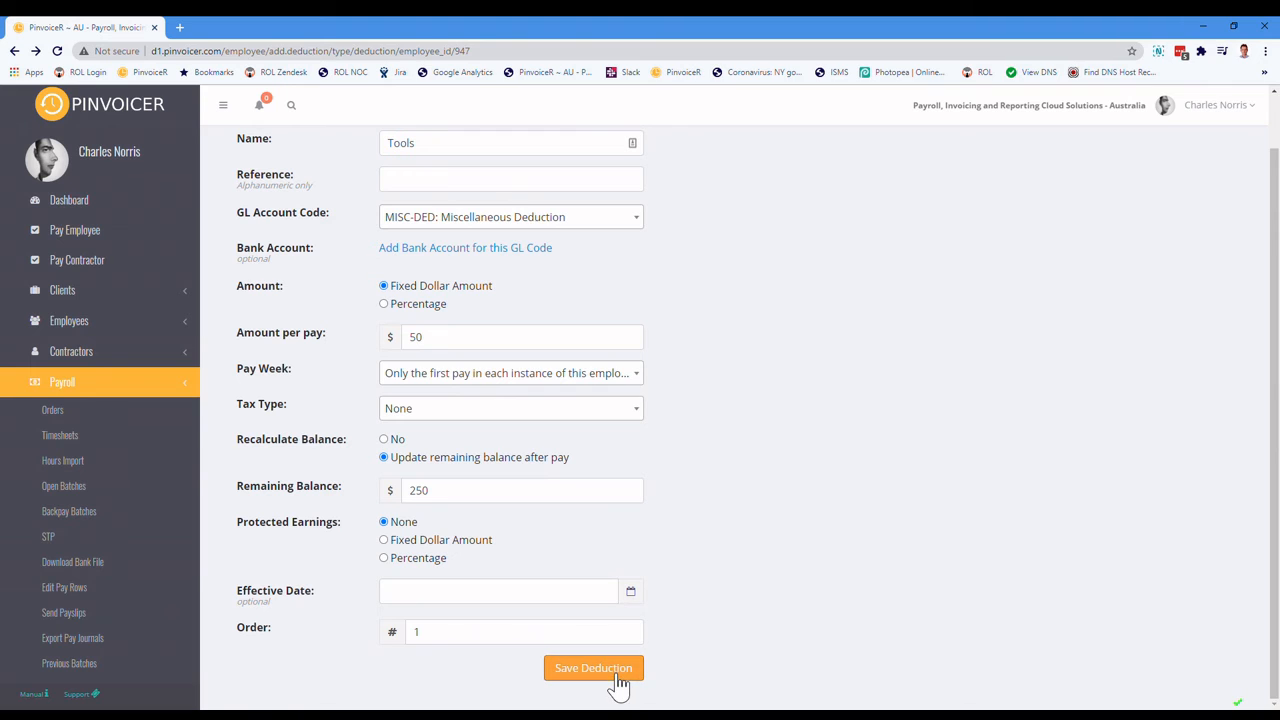
Step: Save the Tools deduction and see it listed as active: $50 per pay, $250 remaining
left_click(593, 668)
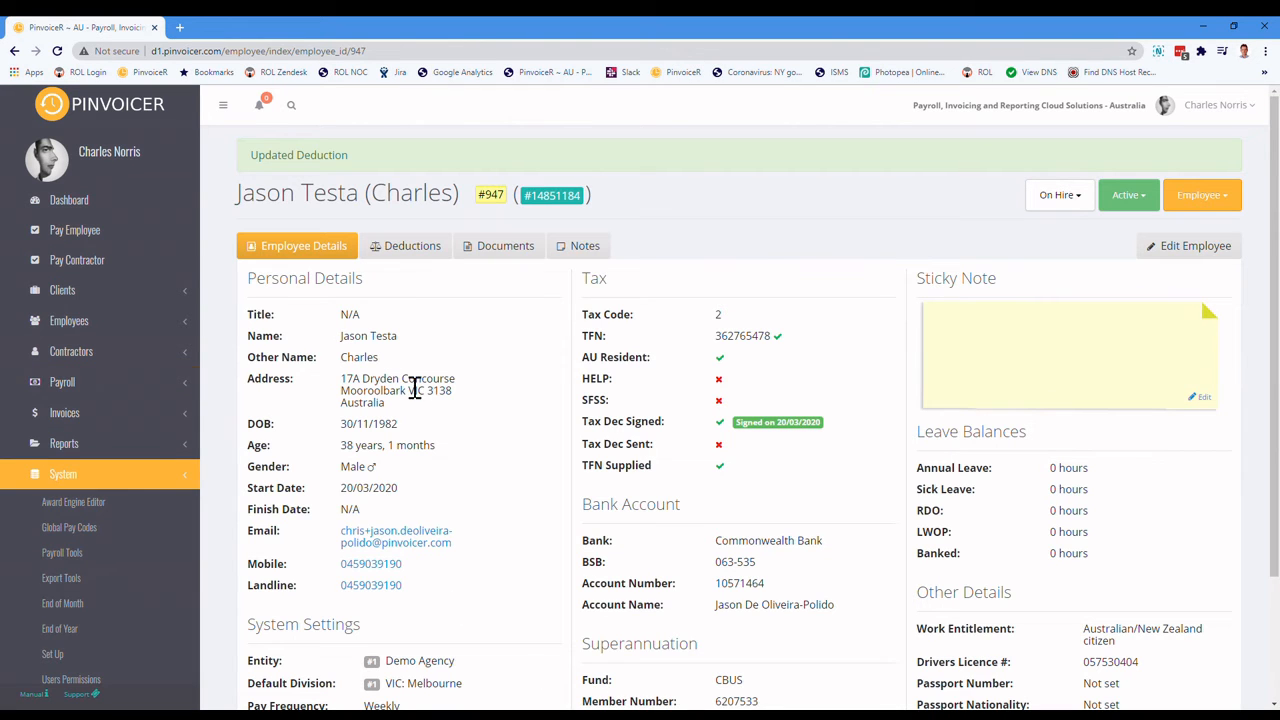
left_click(411, 245)
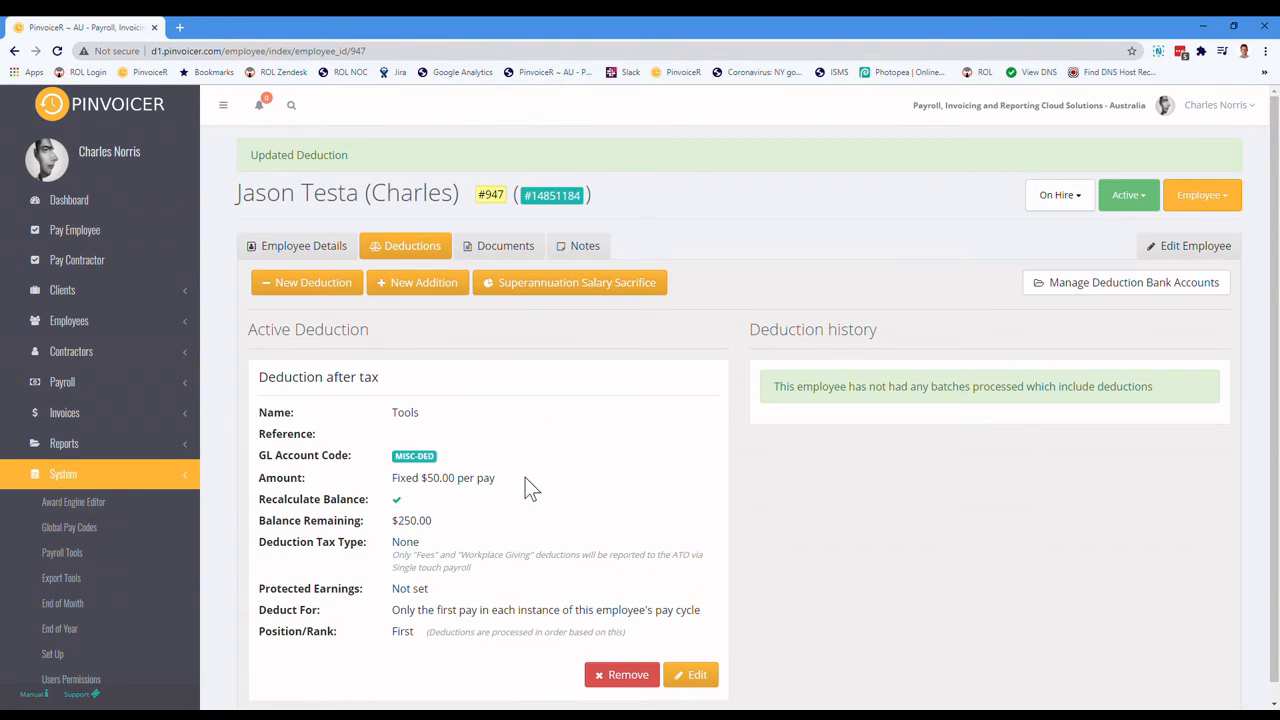
mouse_move(388, 558)
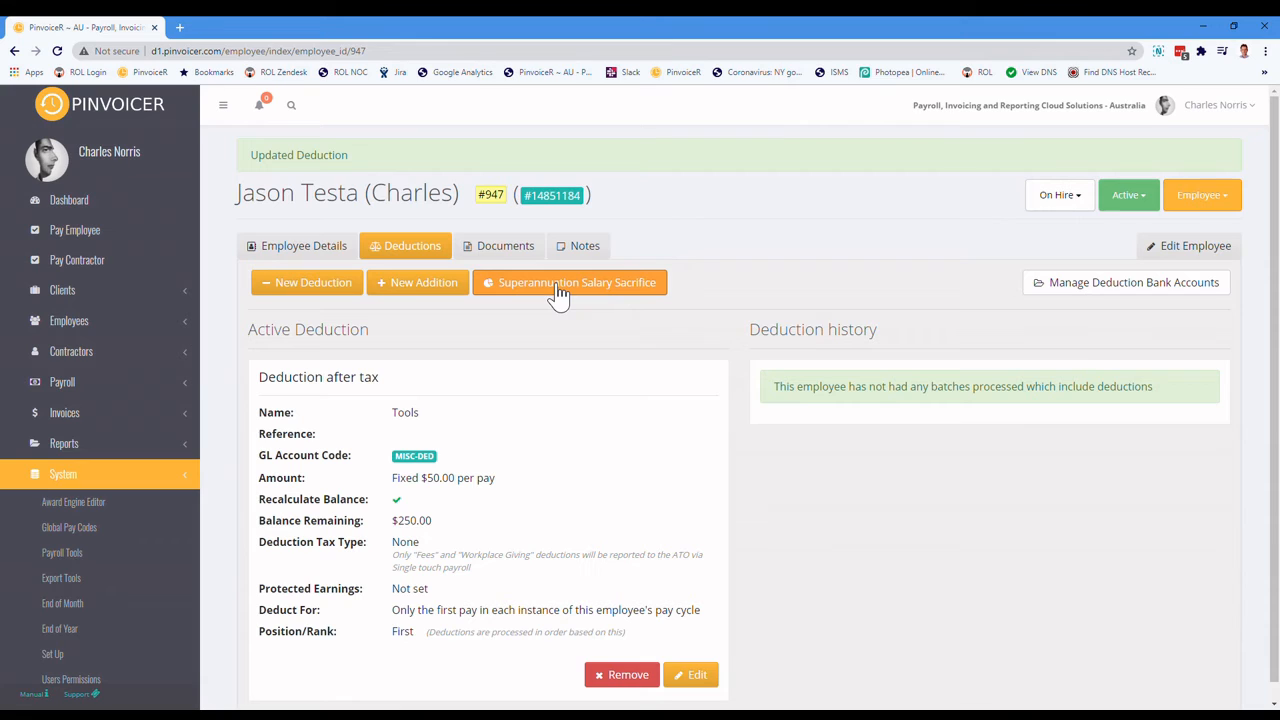
Step: Start a superannuation salary sacrifice deduction with a fixed $50 per pay
left_click(570, 282)
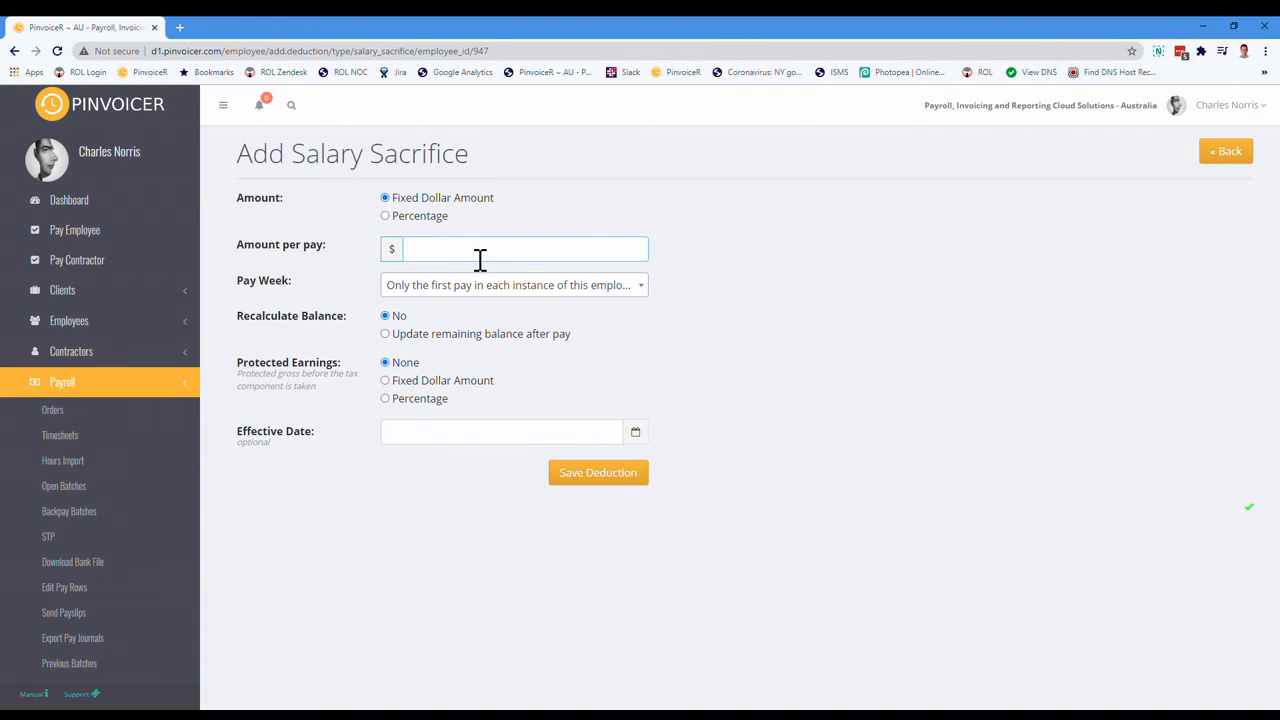
type("50")
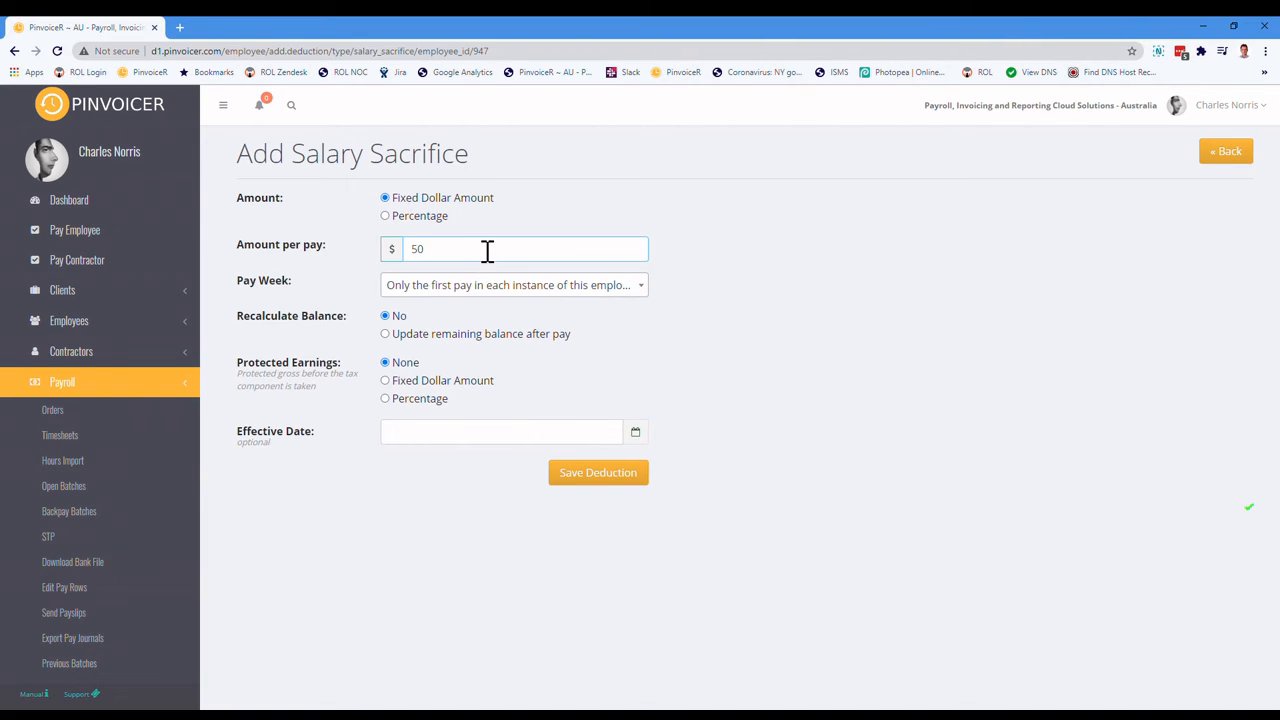
mouse_move(490, 247)
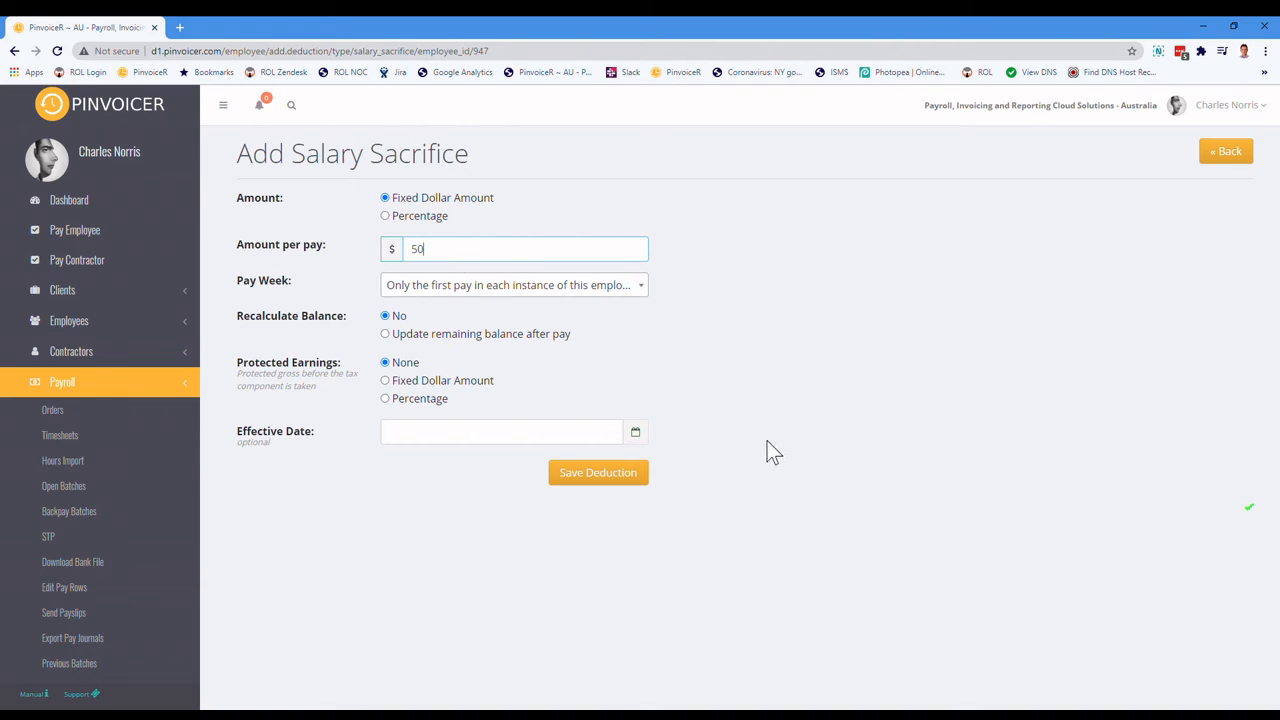
mouse_move(278, 450)
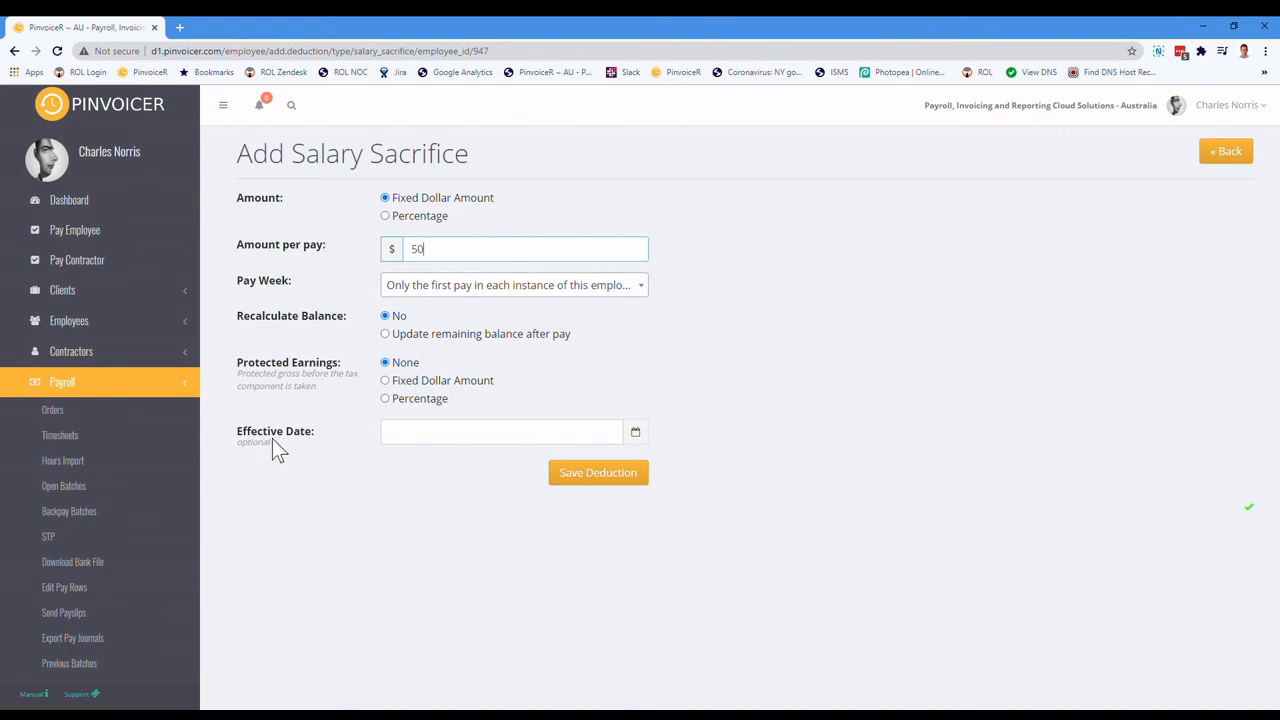
mouse_move(598, 472)
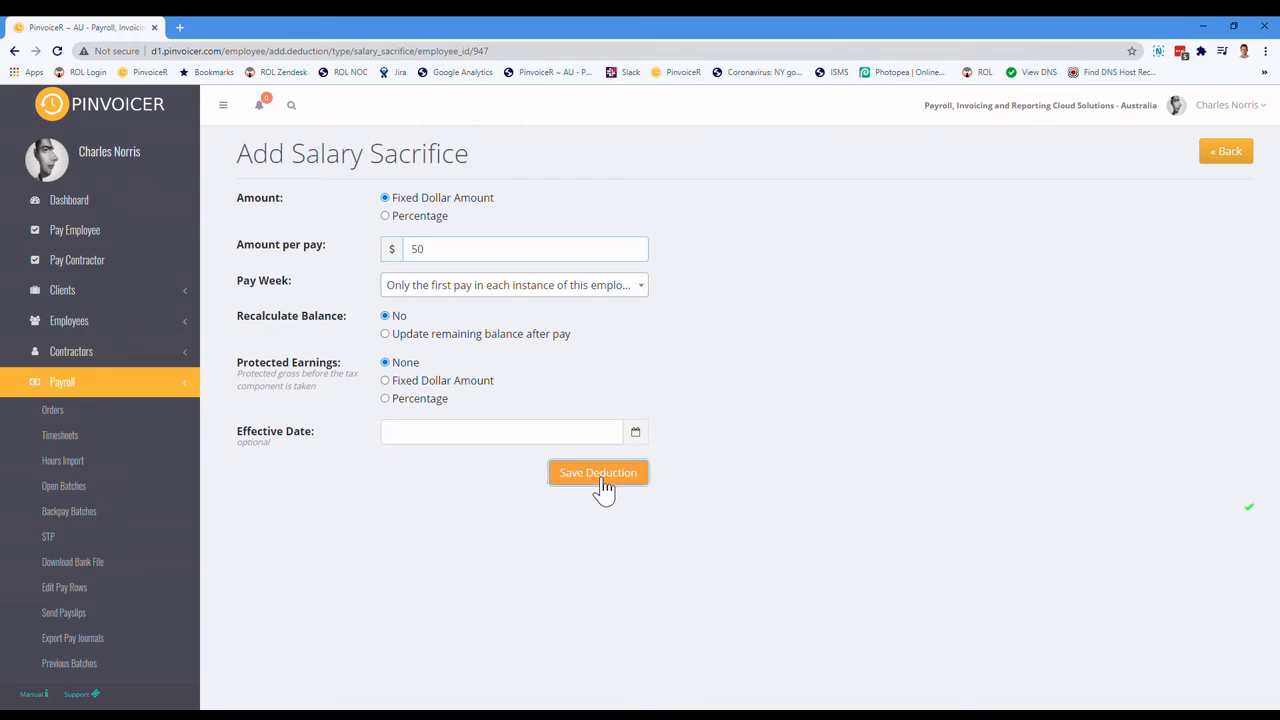
left_click(598, 472)
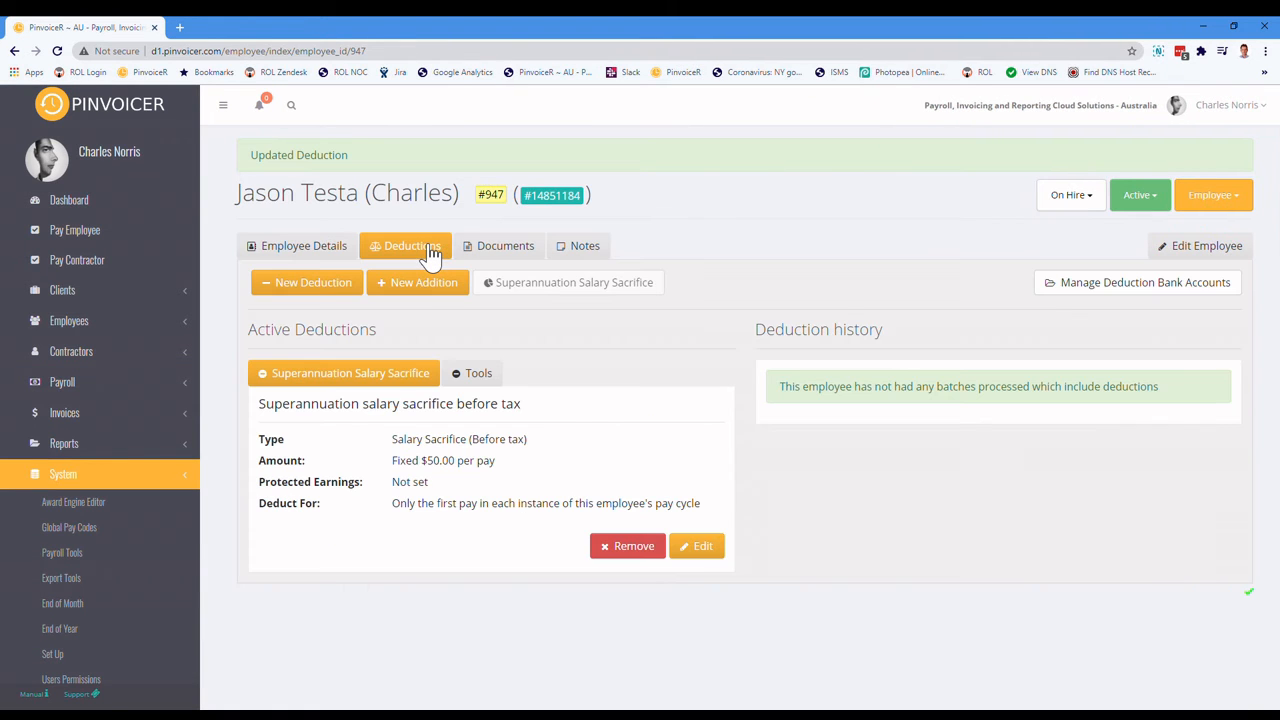
mouse_move(357, 395)
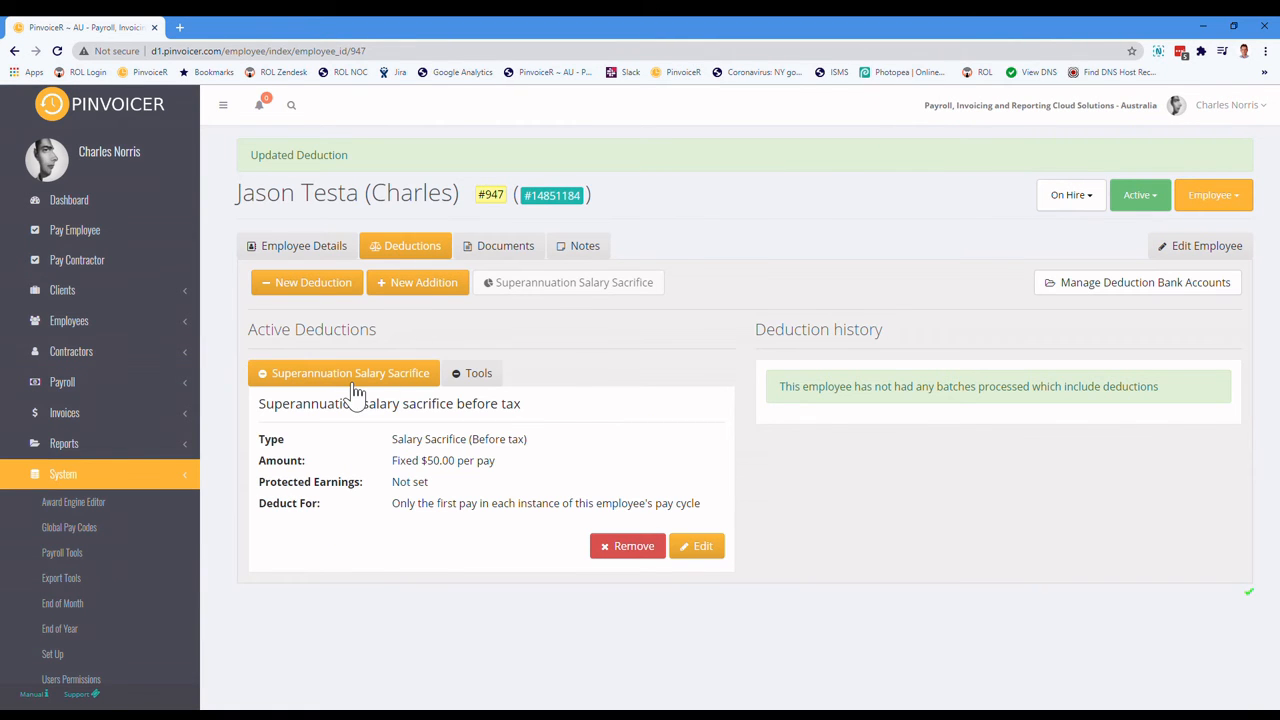
left_click(478, 373)
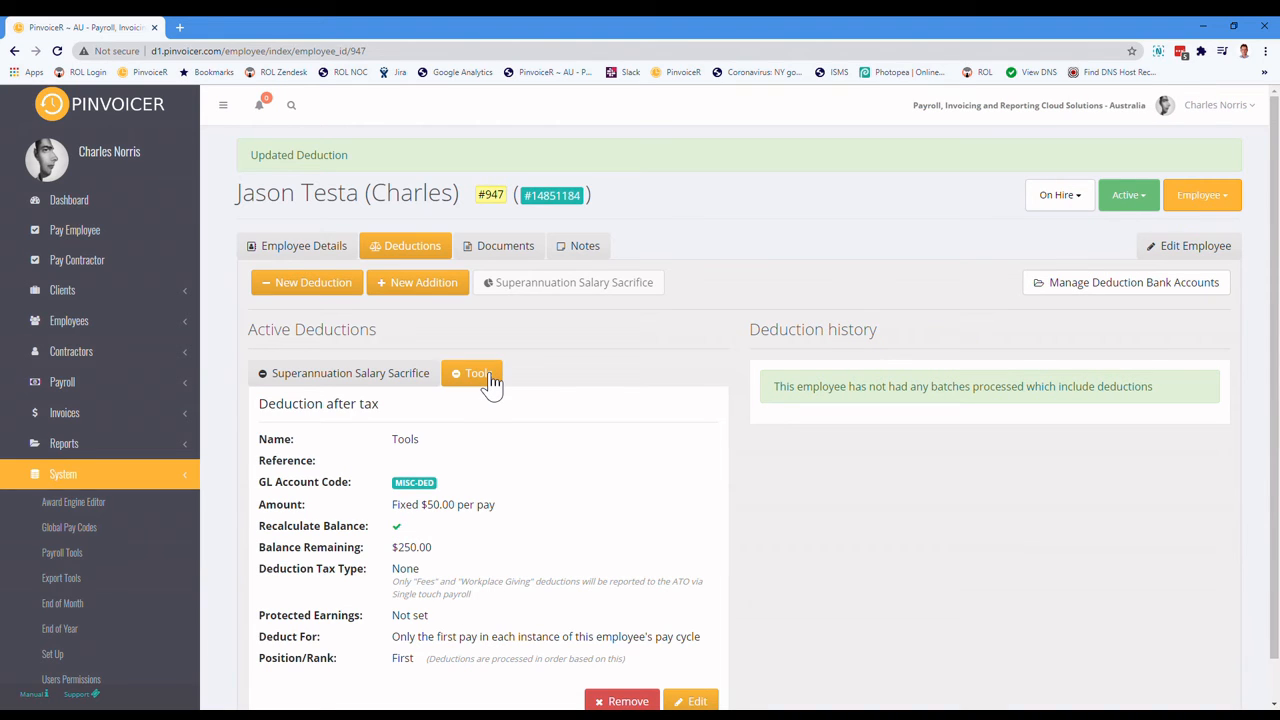
left_click(350, 373)
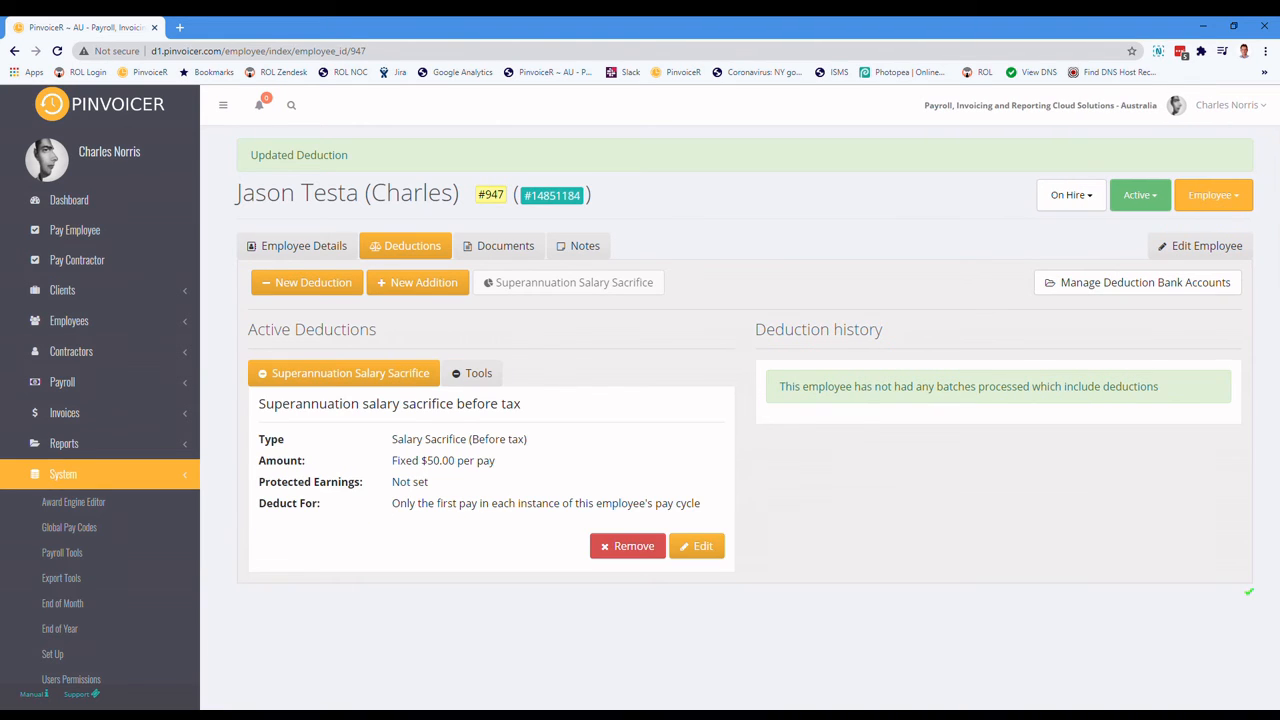
mouse_move(720, 500)
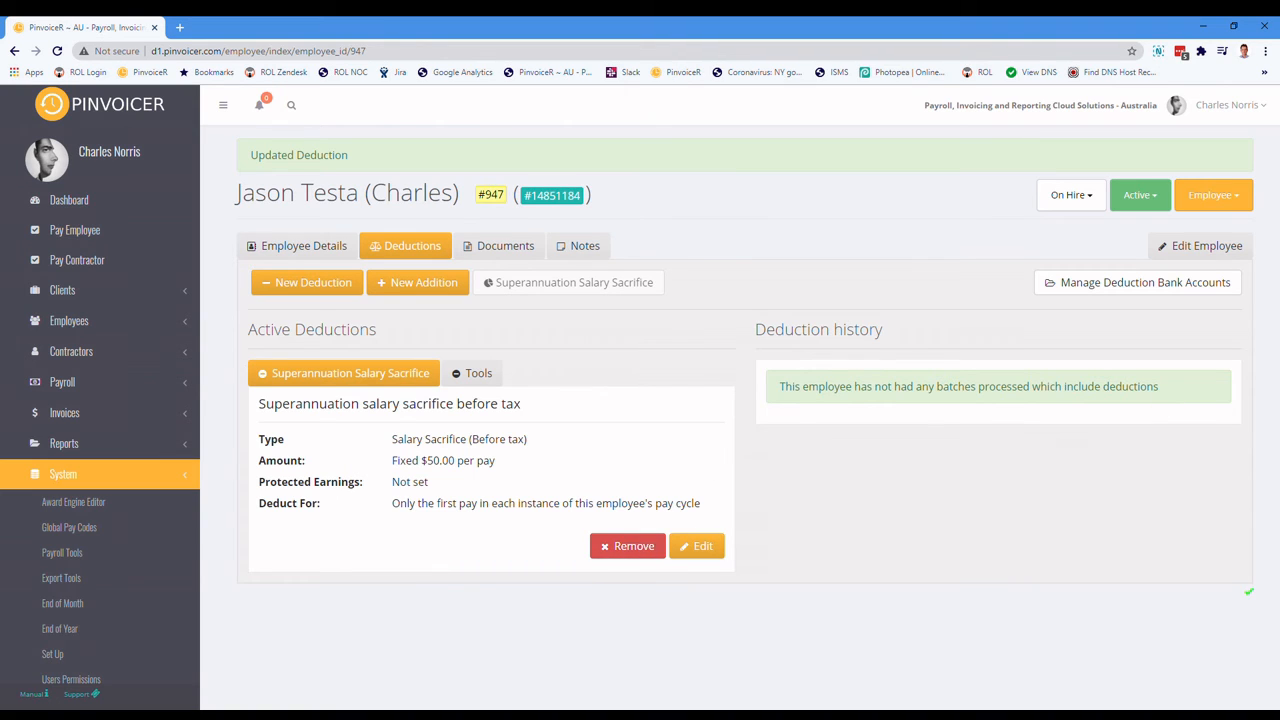
mouse_move(645, 398)
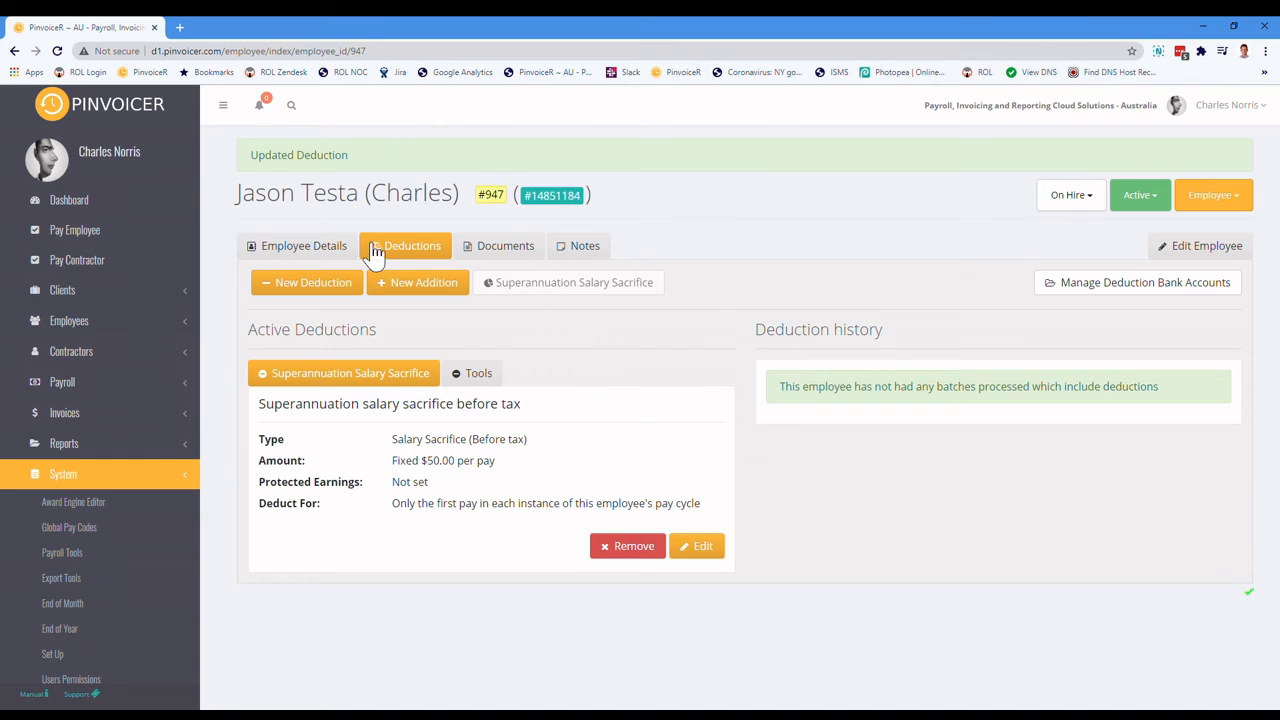
mouse_move(62, 382)
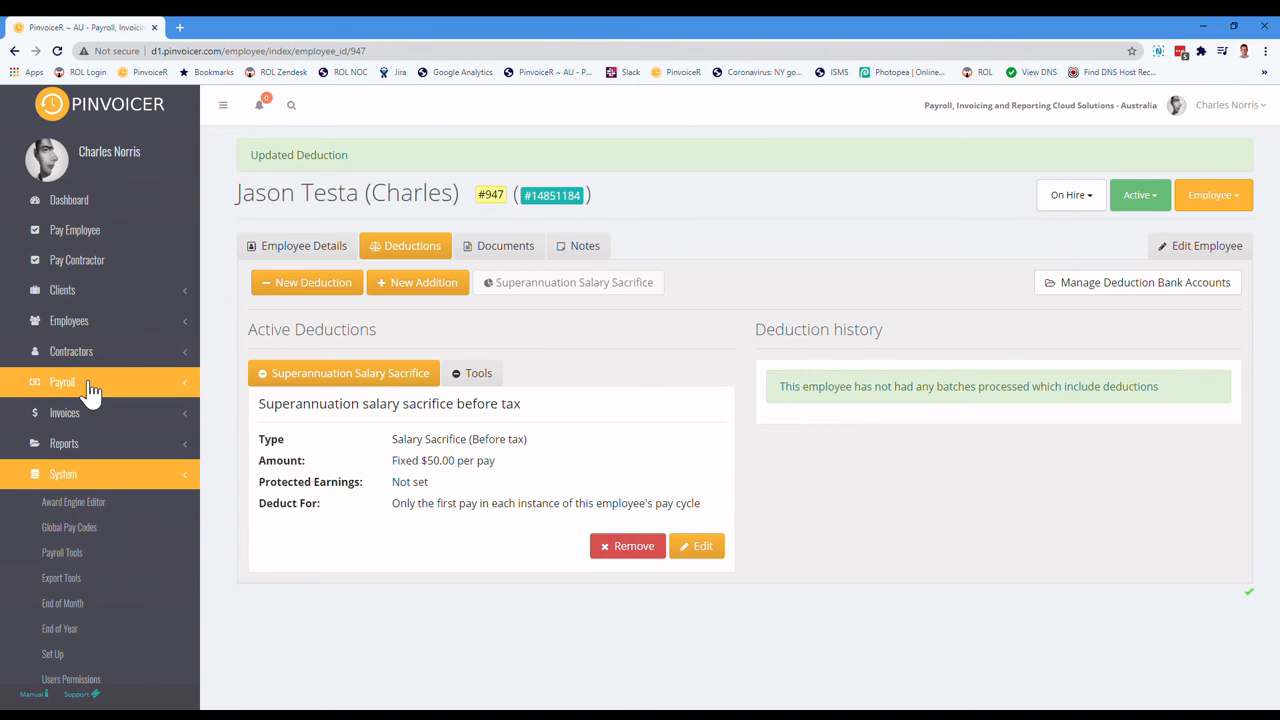
Step: Submit 38 normal and 2 time-and-a-half hours on order #748 for week ending 20/09/2020
left_click(64, 413)
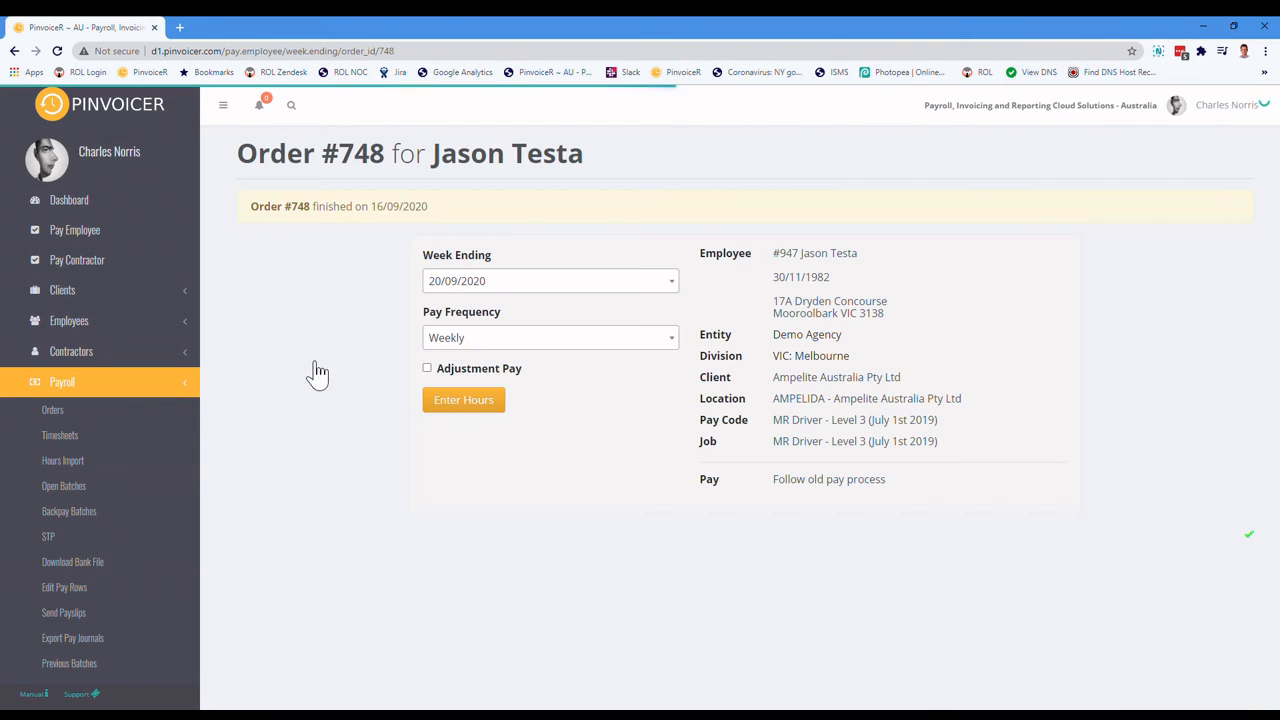
left_click(463, 399)
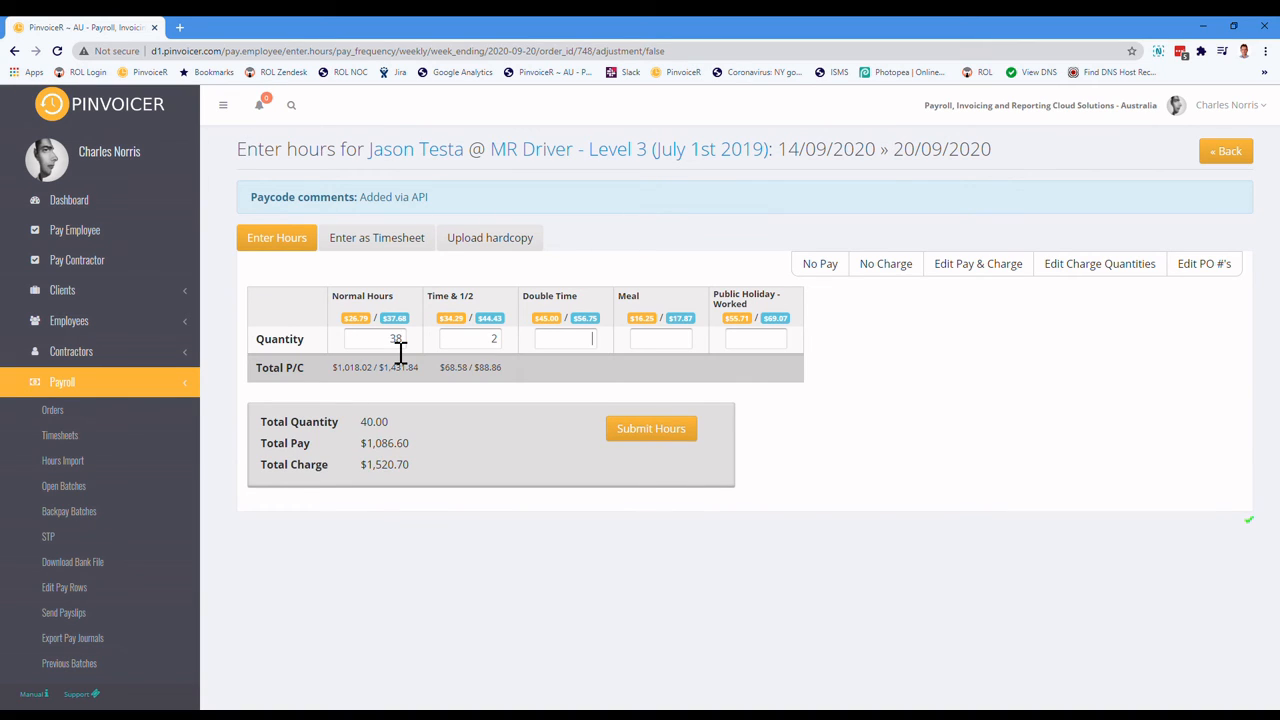
left_click(651, 428)
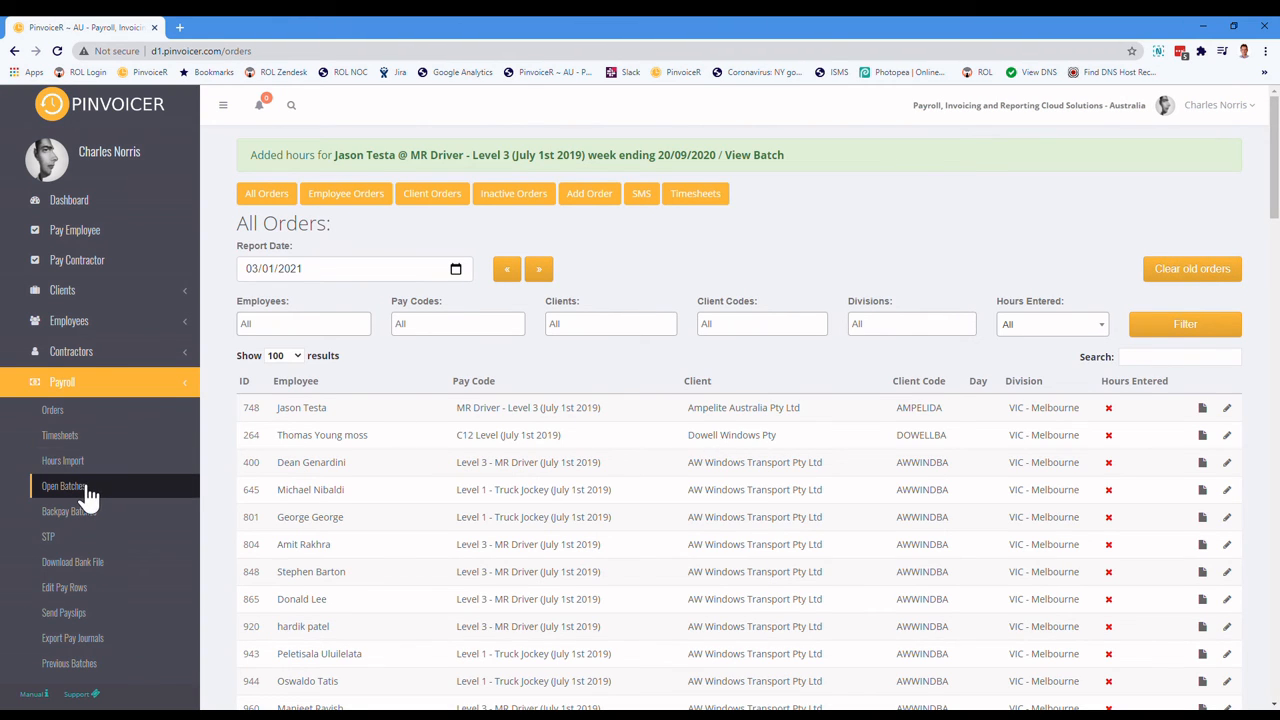
left_click(64, 485)
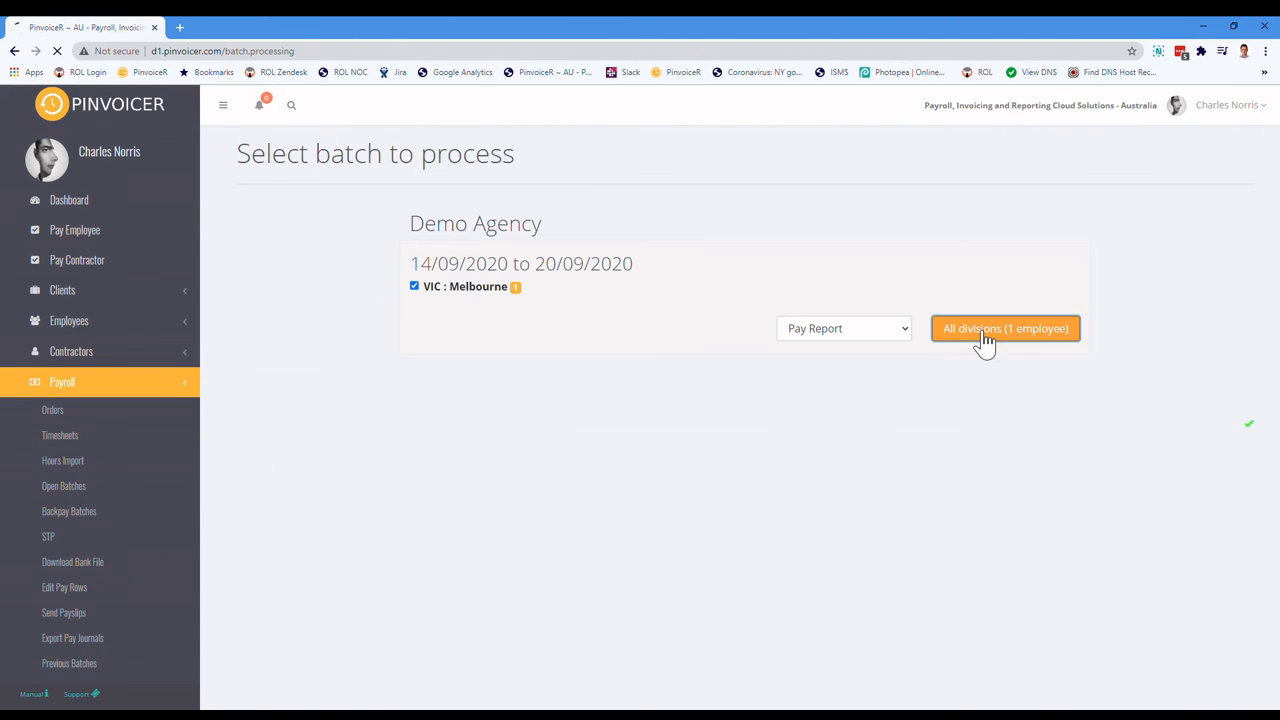
left_click(1004, 328)
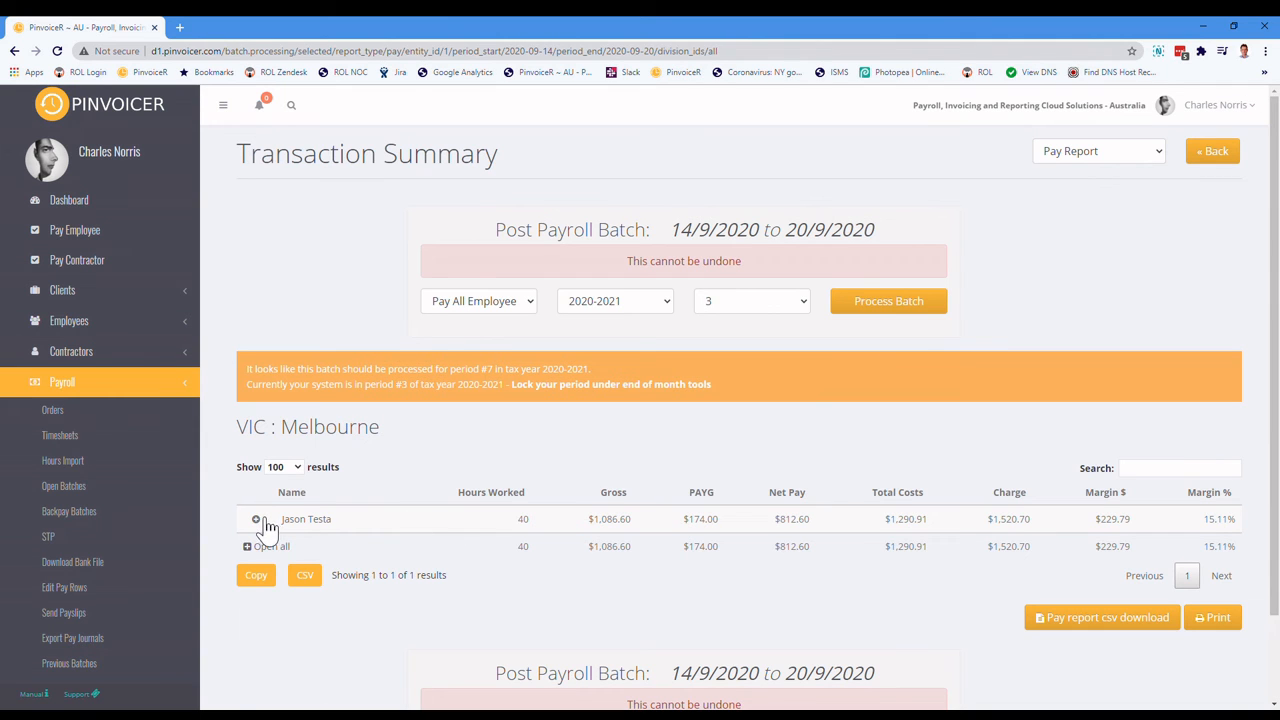
left_click(256, 518)
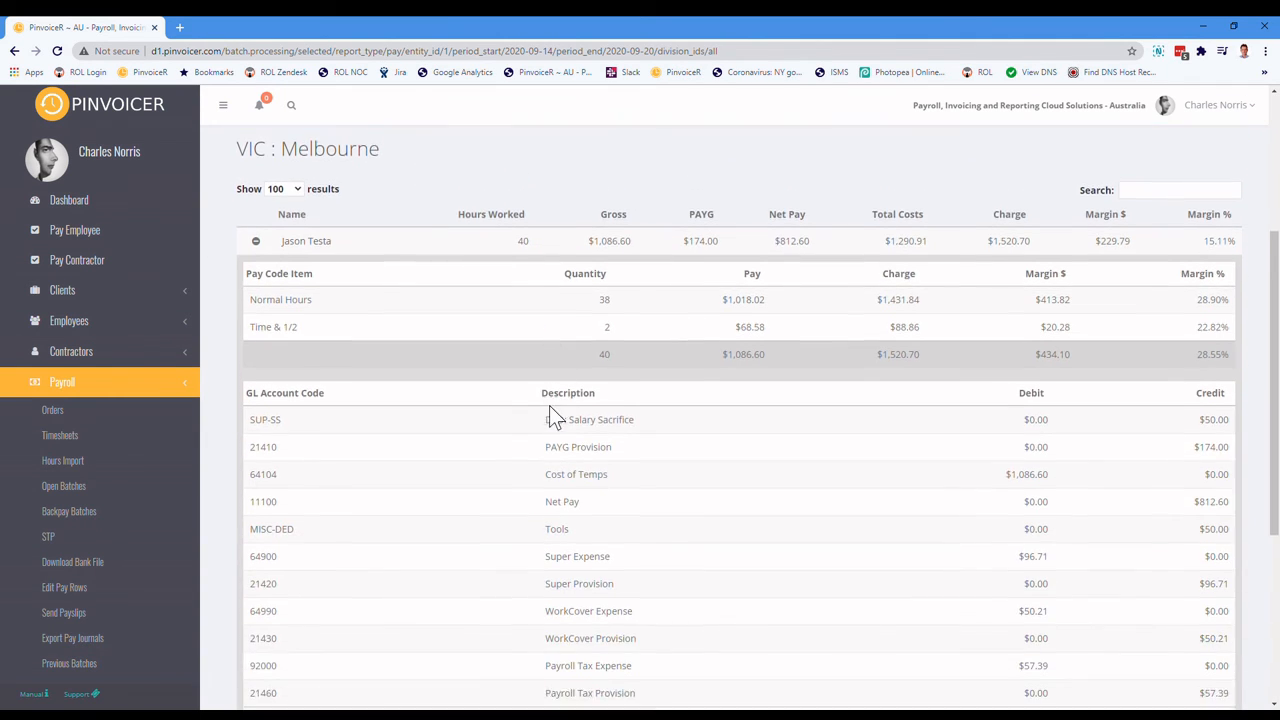
scroll("down", 3)
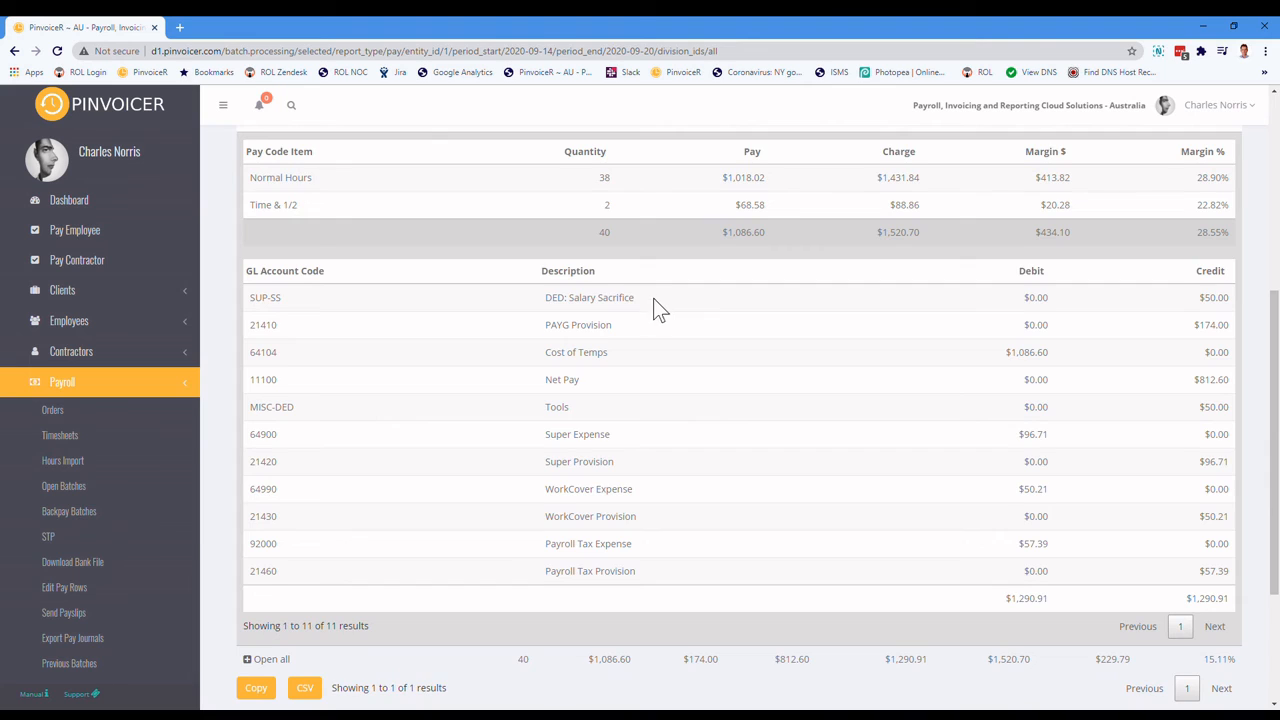
scroll("down", 3)
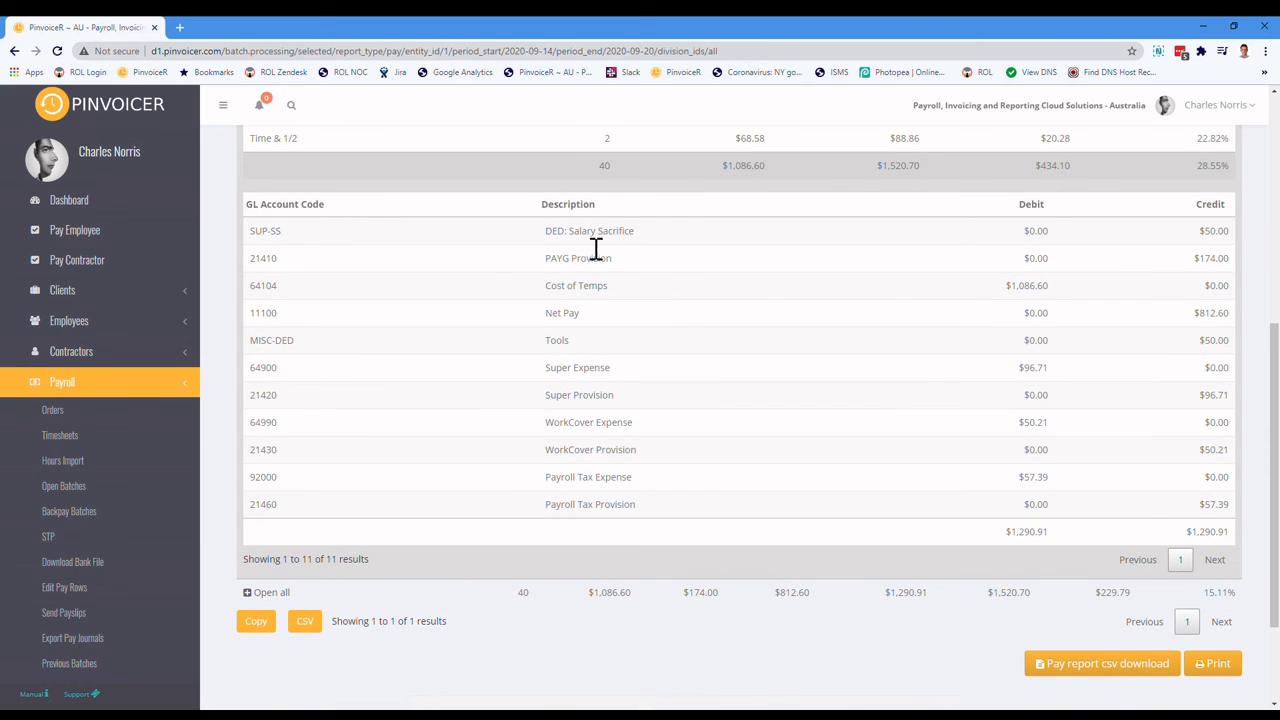
double_click(1215, 230)
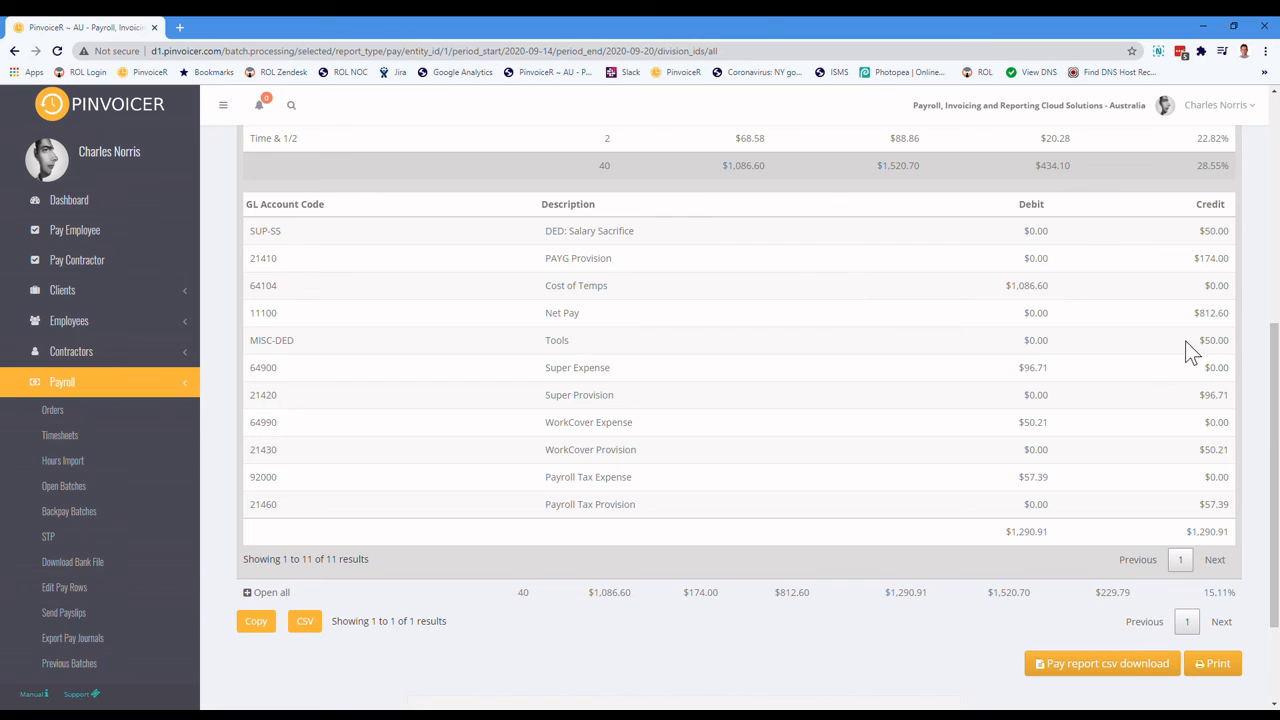
mouse_move(335, 240)
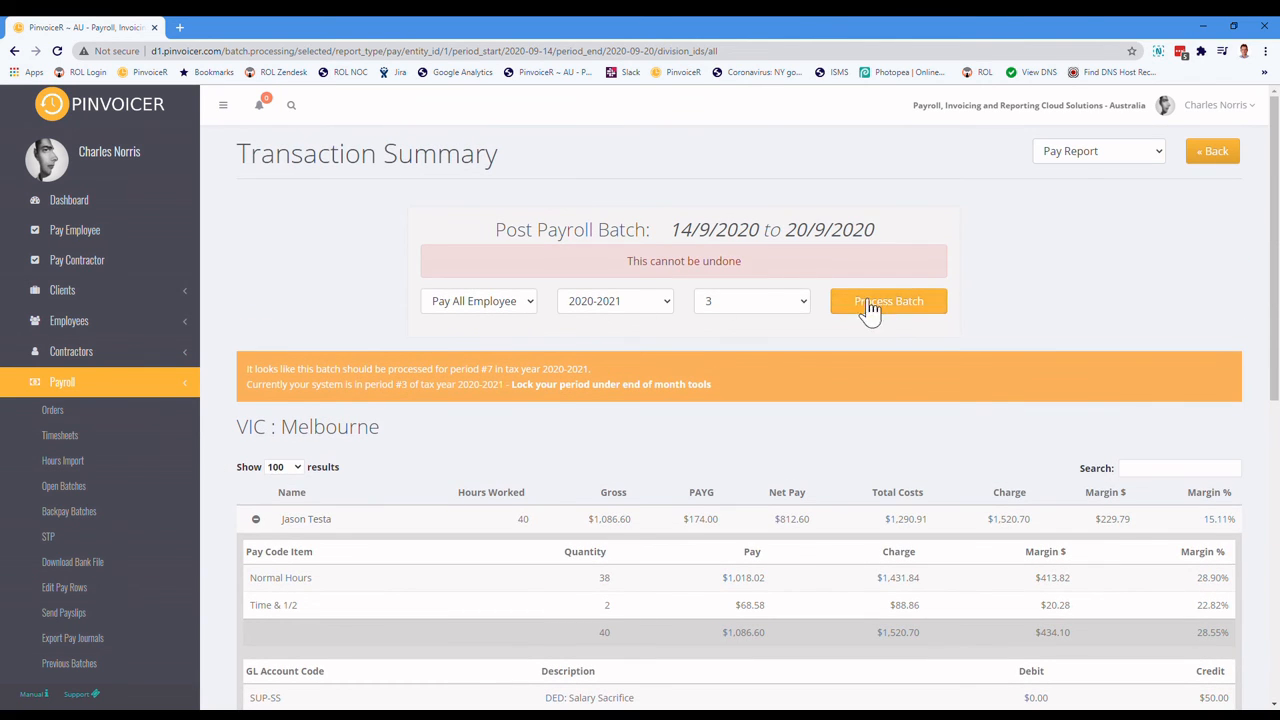
Step: Process the 14–20/09/2020 payroll batch until it reports complete
left_click(887, 301)
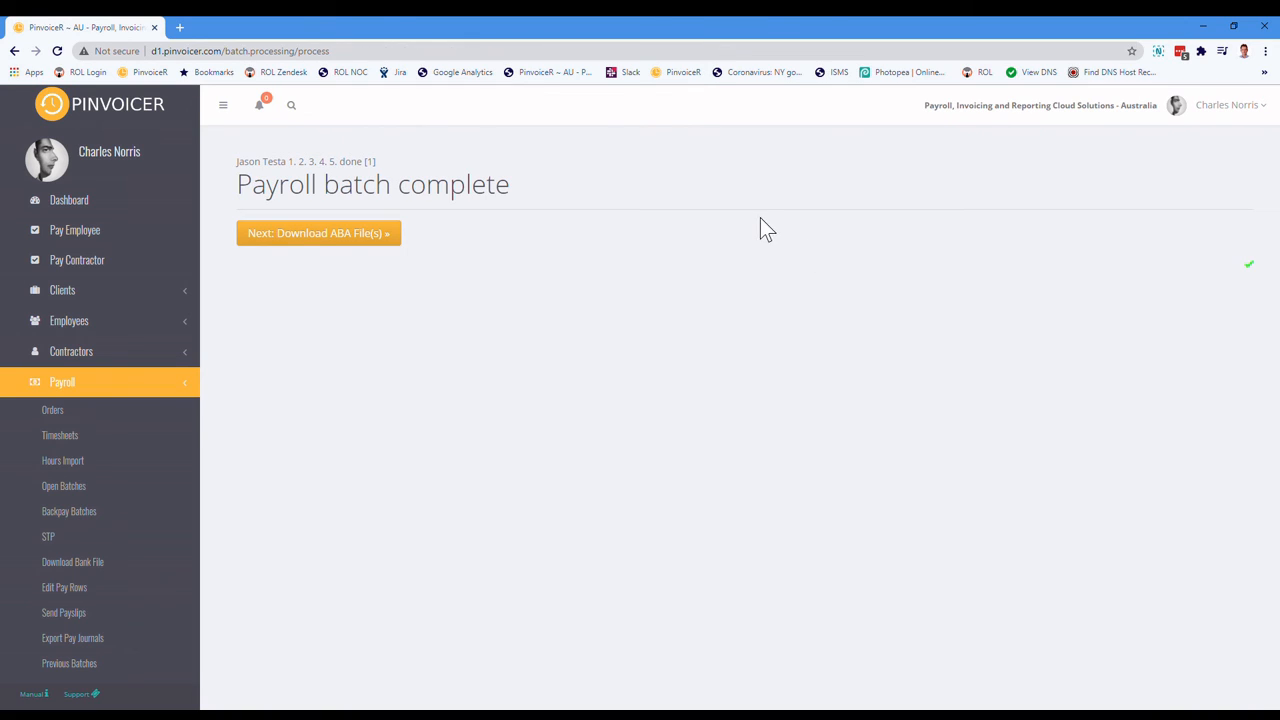
mouse_move(291, 110)
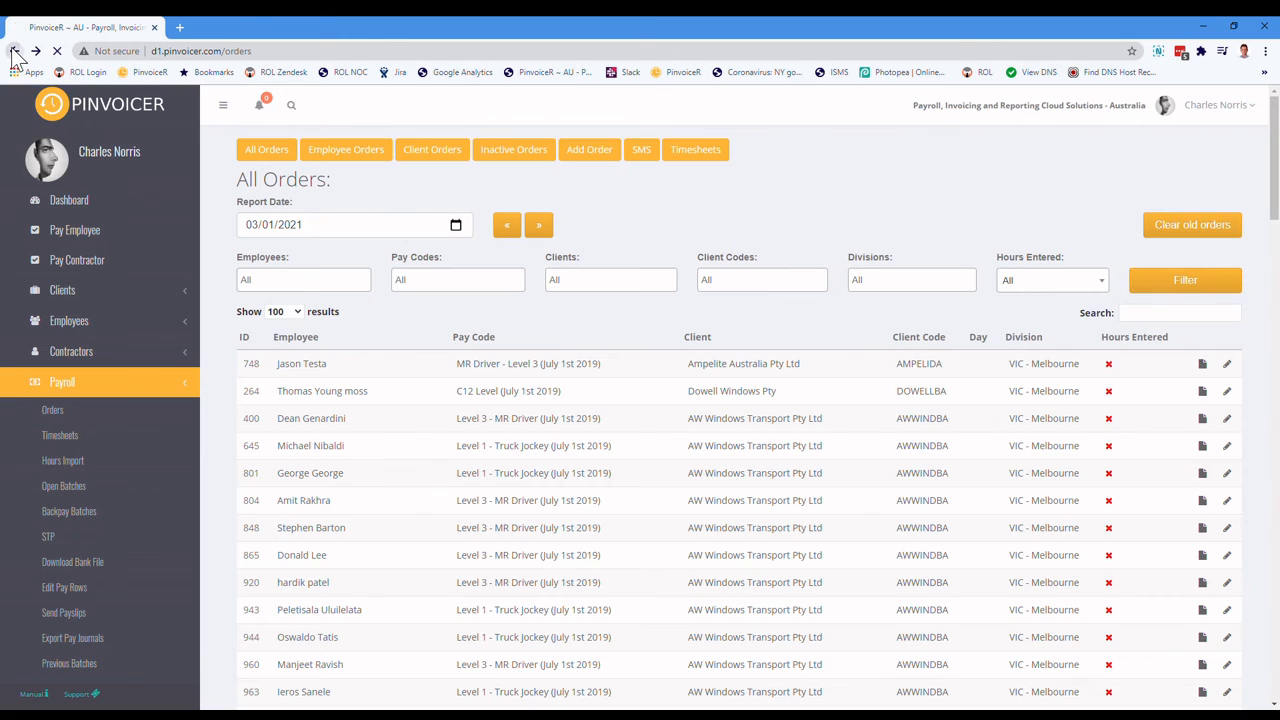
left_click(301, 363)
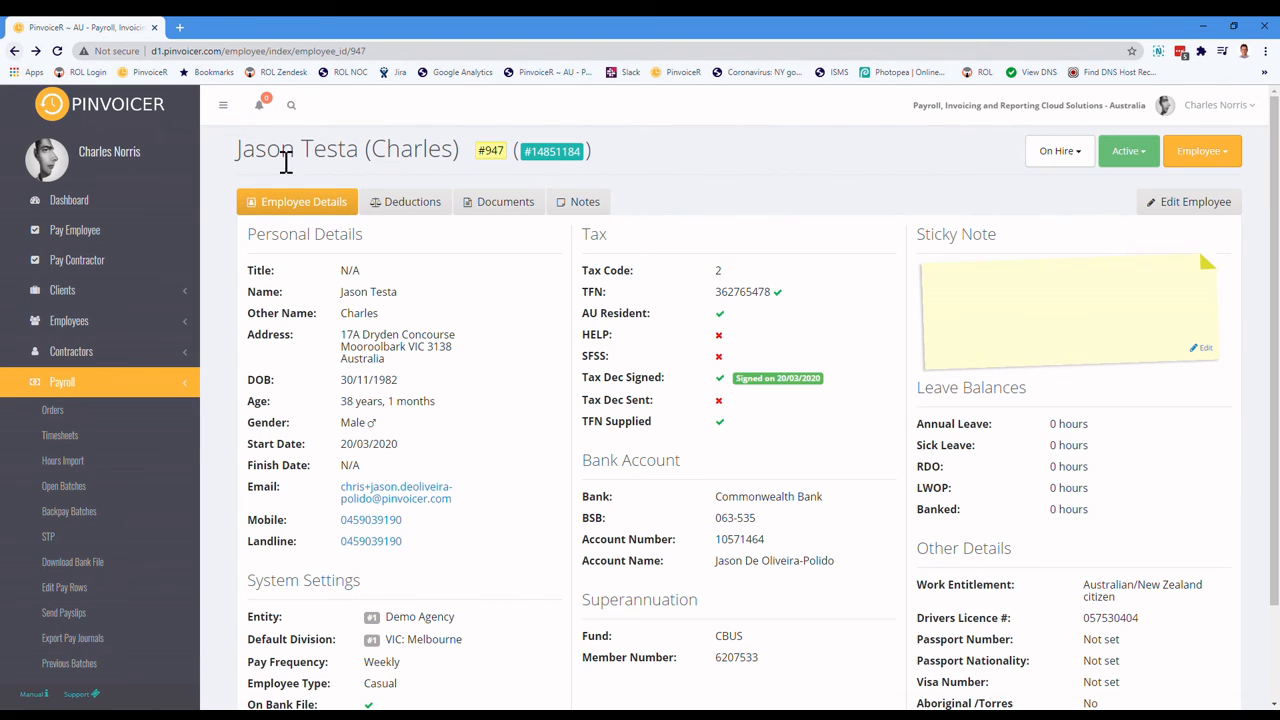
left_click(412, 201)
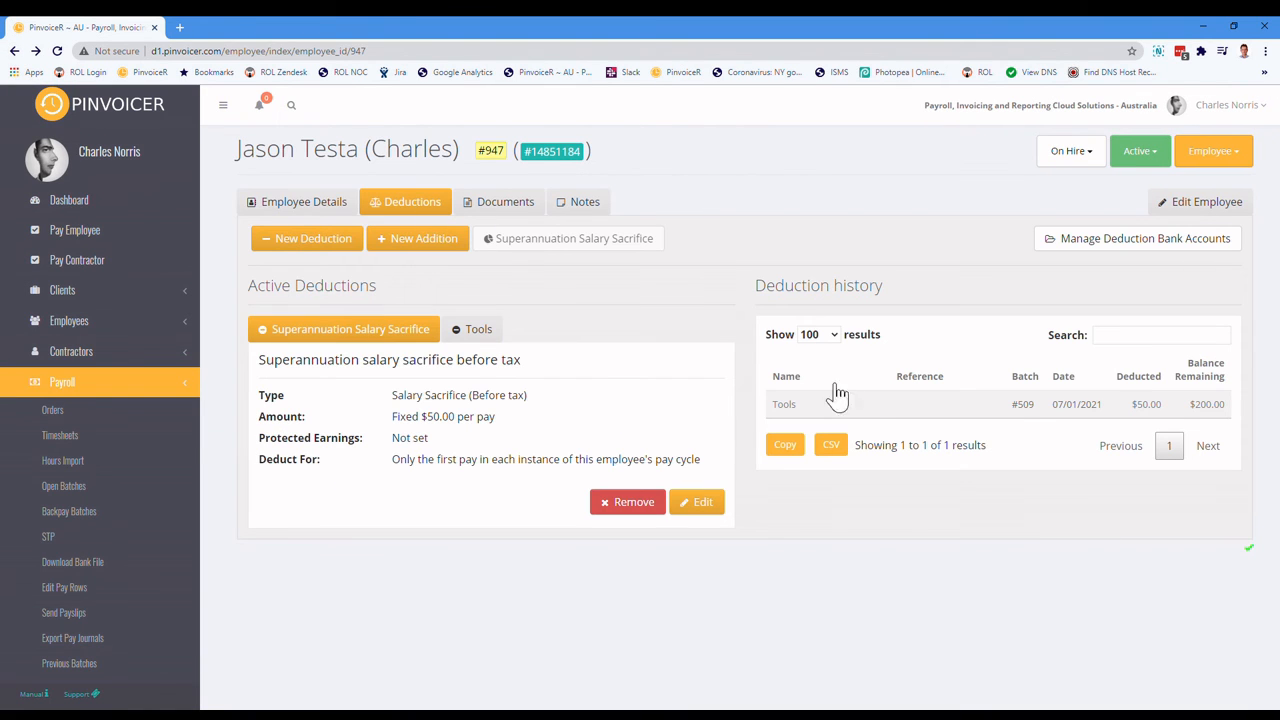
mouse_move(1025, 408)
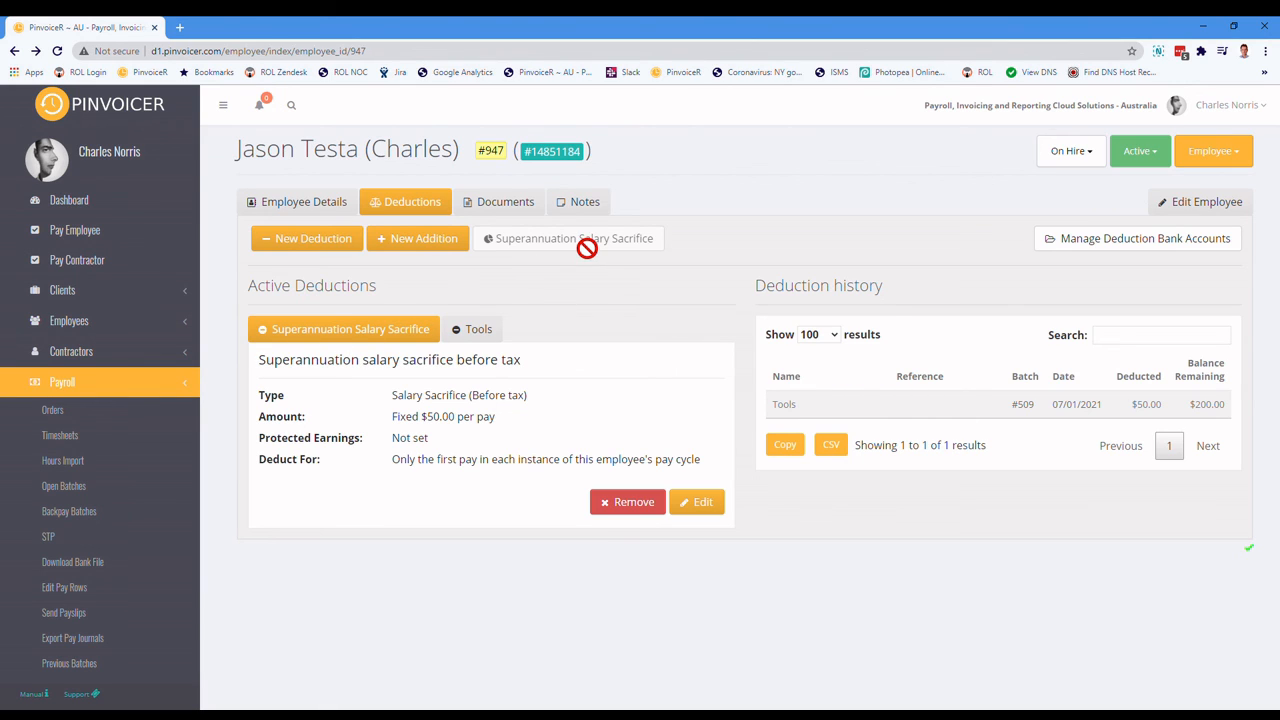
mouse_move(877, 387)
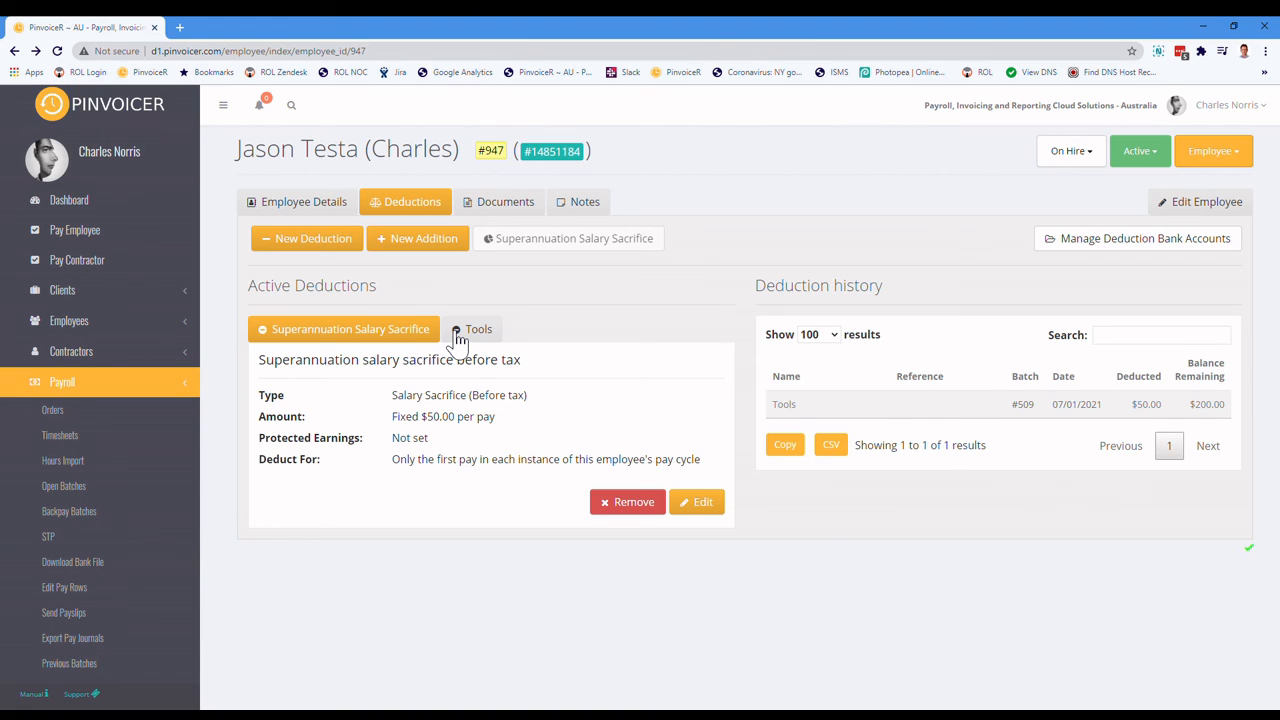
mouse_move(485, 335)
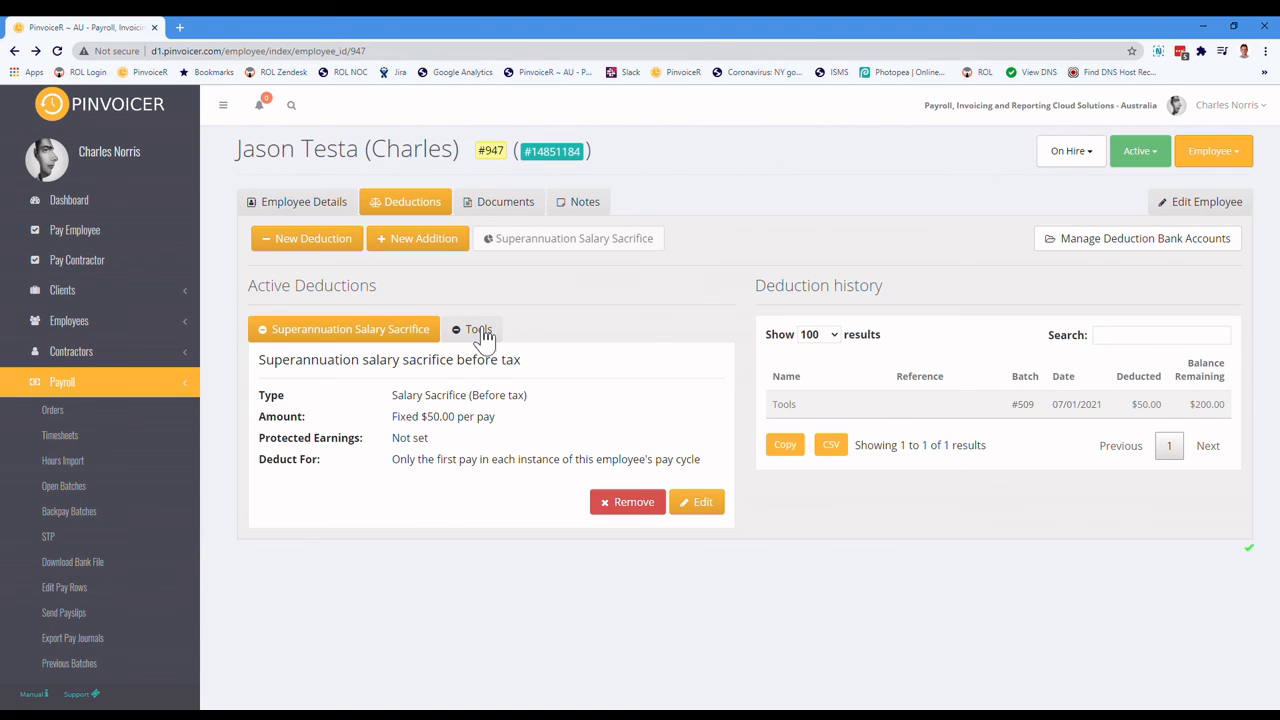
Step: Open the Tools deduction details to confirm a $200.00 balance remaining
left_click(478, 329)
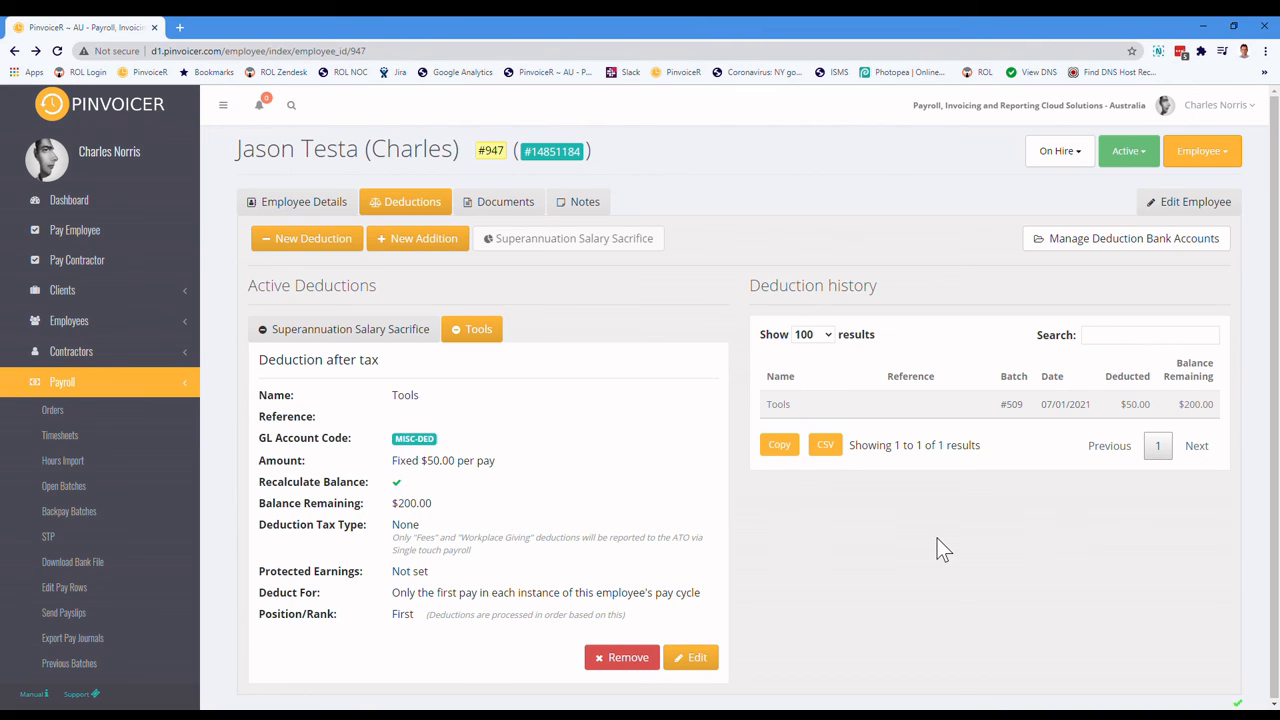
mouse_move(601, 573)
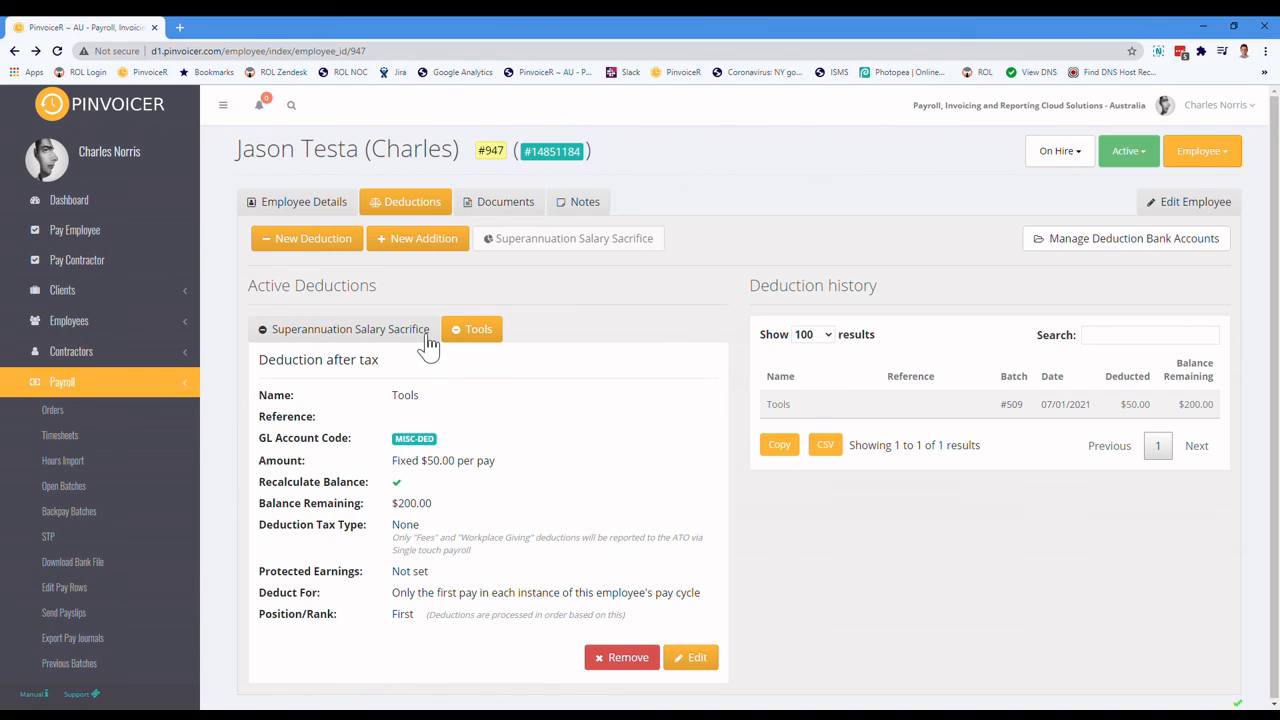
mouse_move(408, 262)
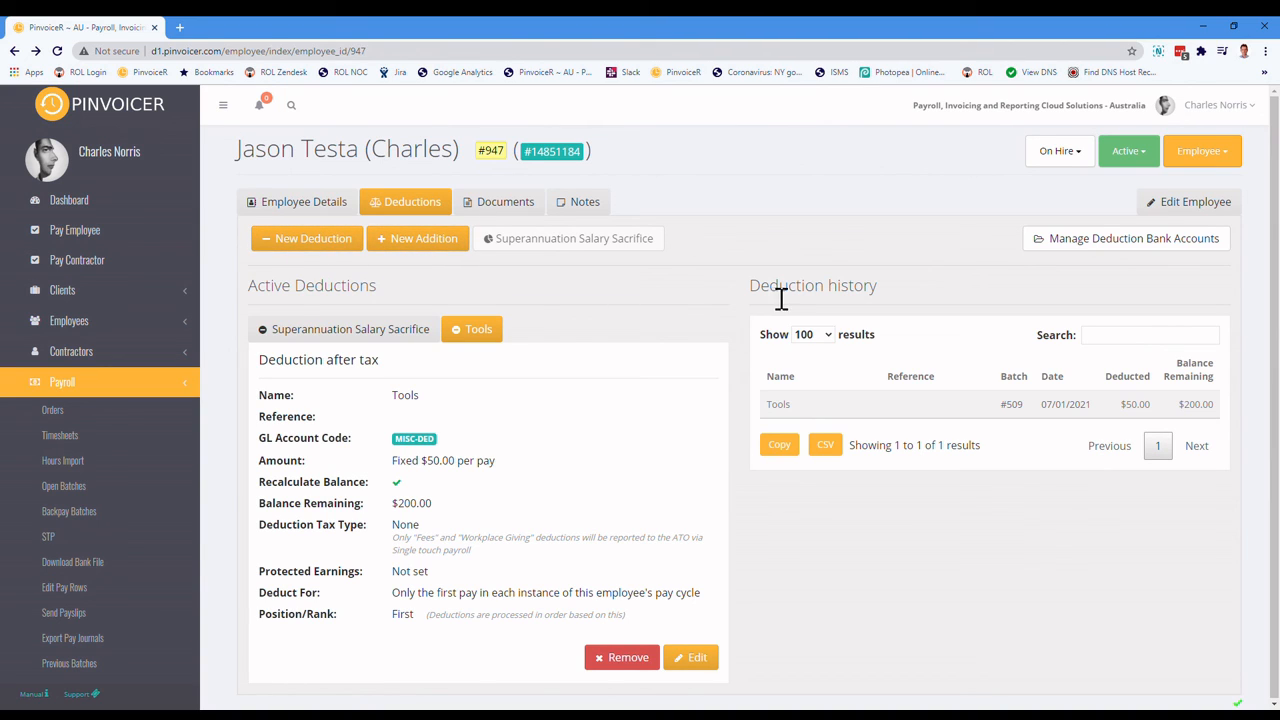
mouse_move(748, 298)
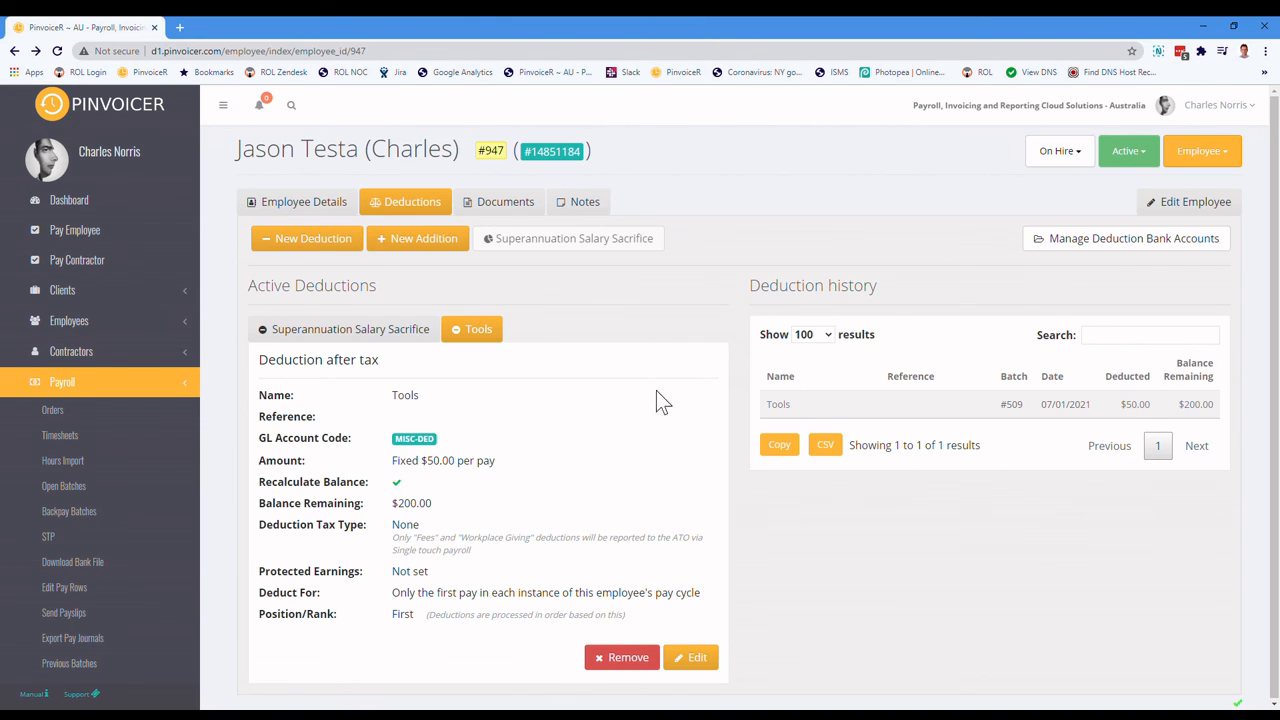
mouse_move(150, 388)
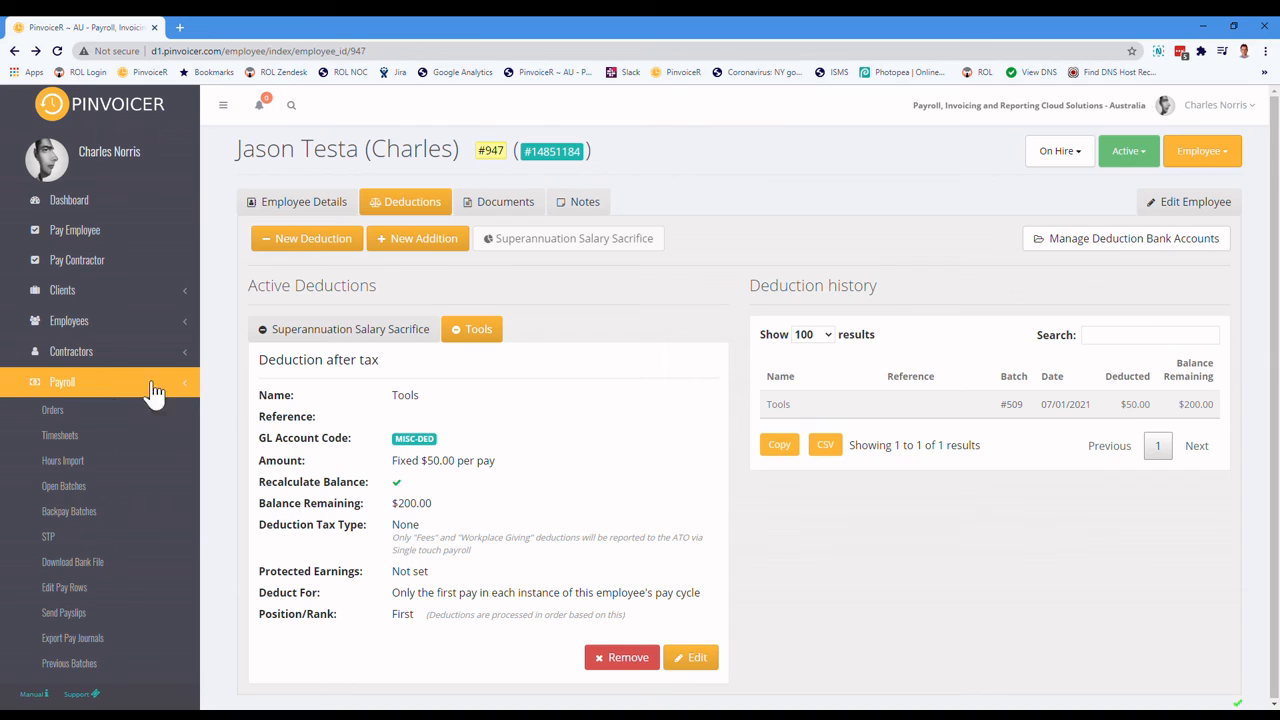